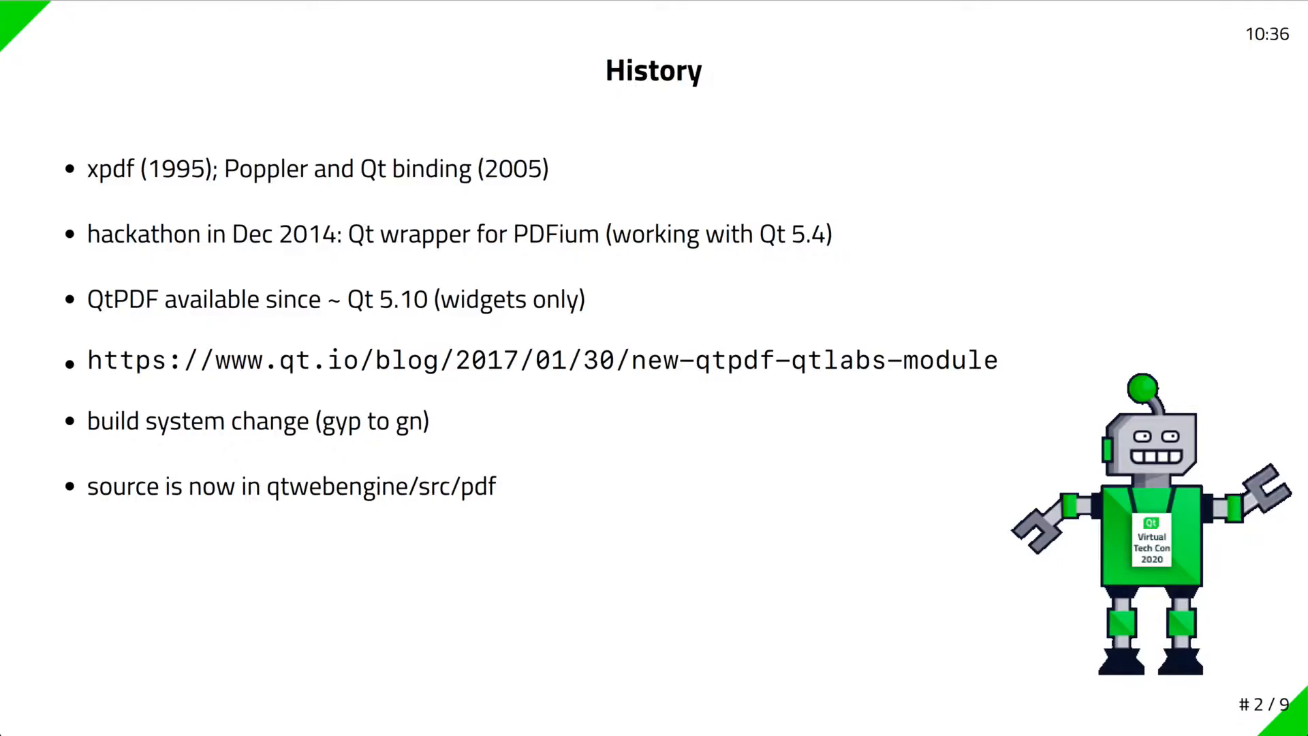
pyautogui.moveTo(489, 382)
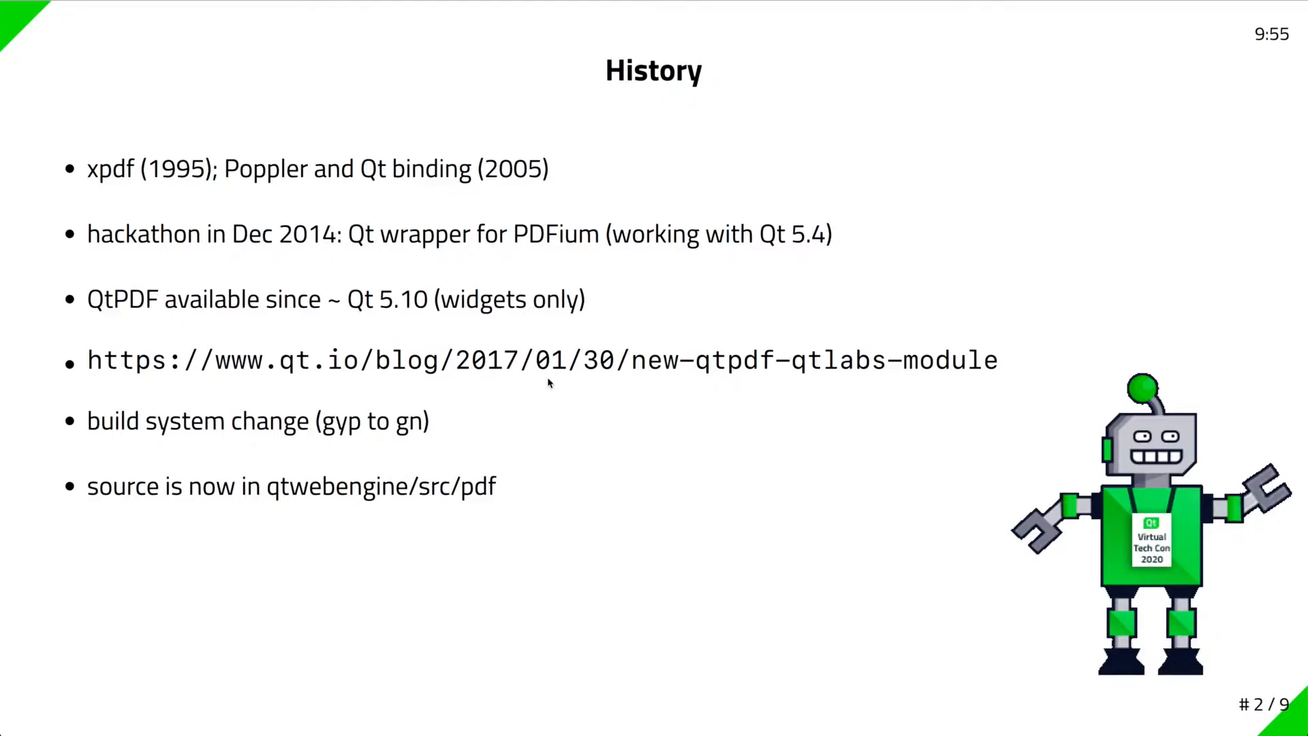
pyautogui.moveTo(551, 460)
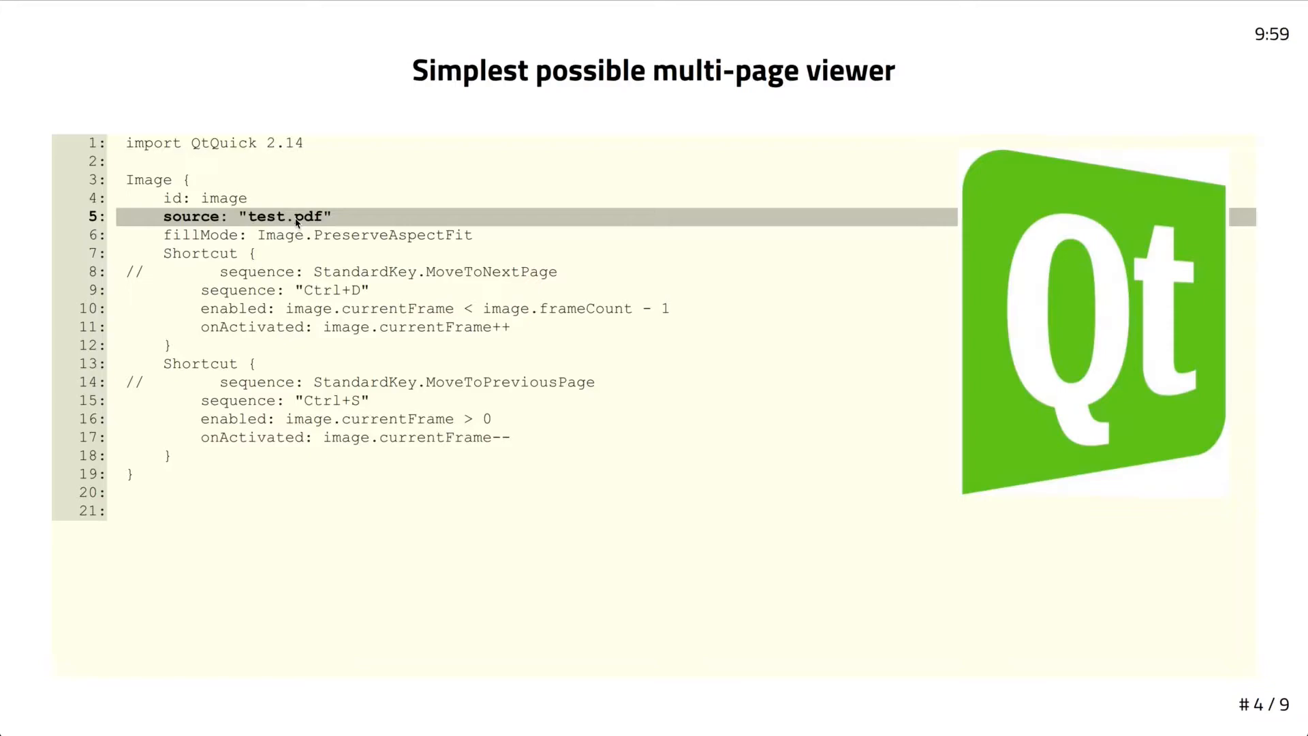
pyautogui.moveTo(419, 306)
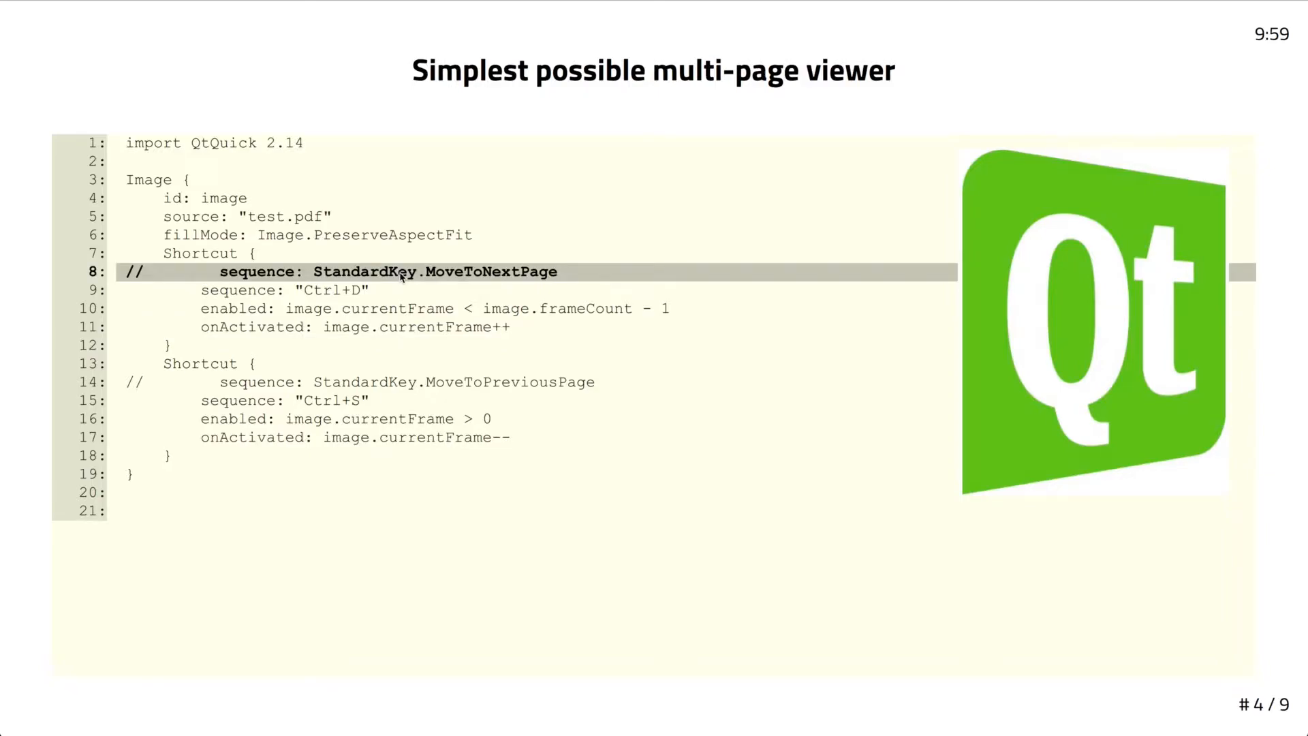
pyautogui.moveTo(515, 283)
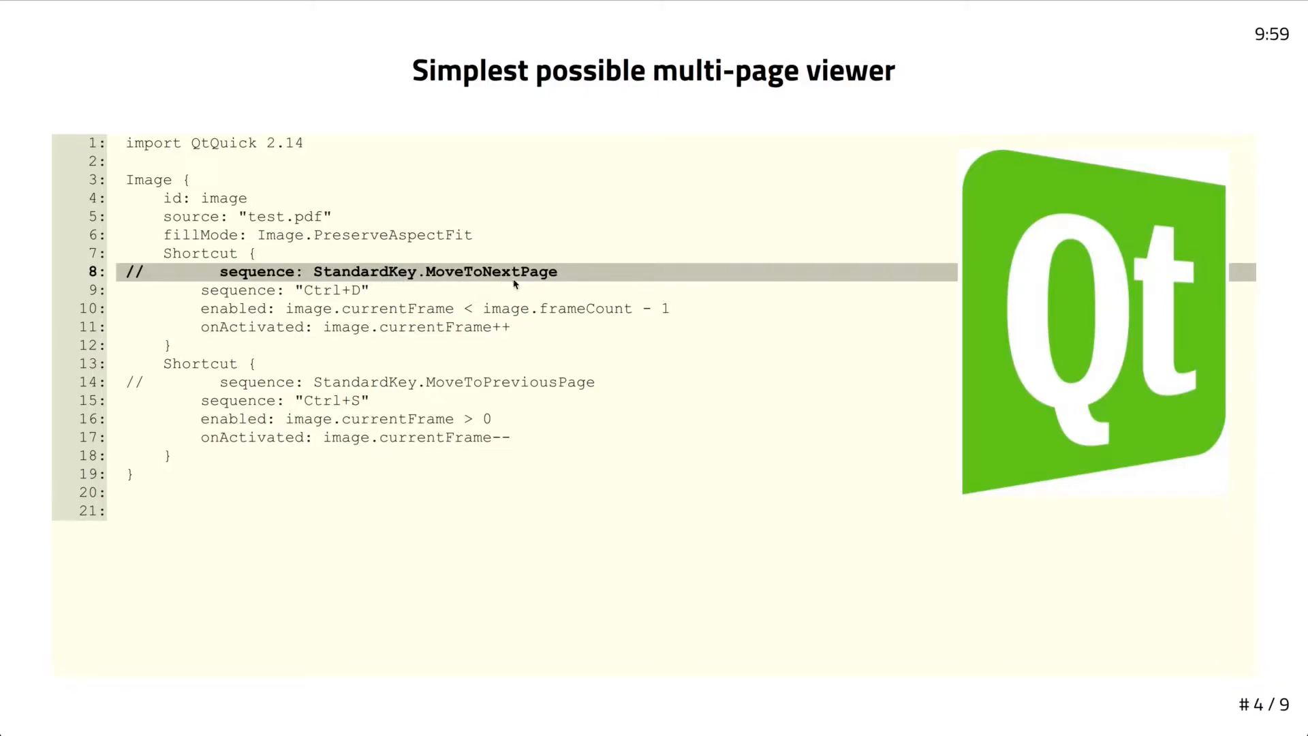
pyautogui.moveTo(524, 289)
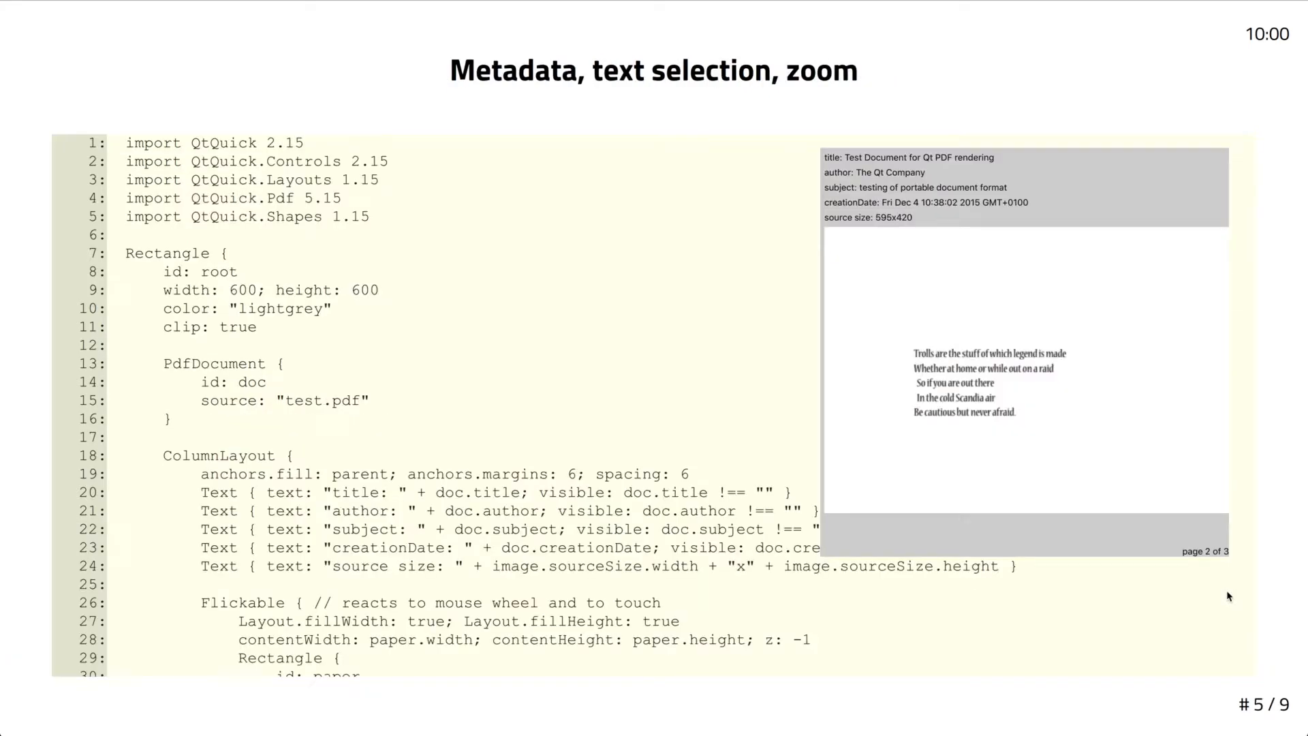
pyautogui.moveTo(761, 364)
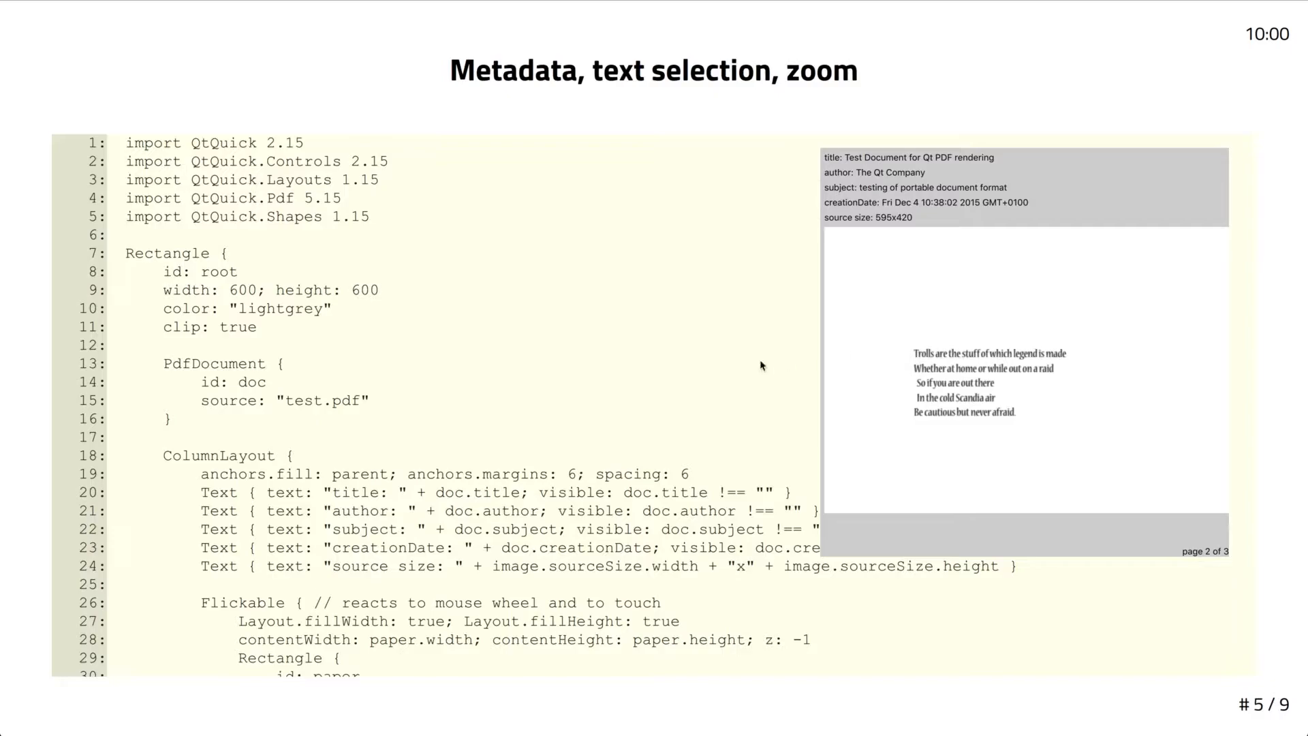
pyautogui.moveTo(853, 157)
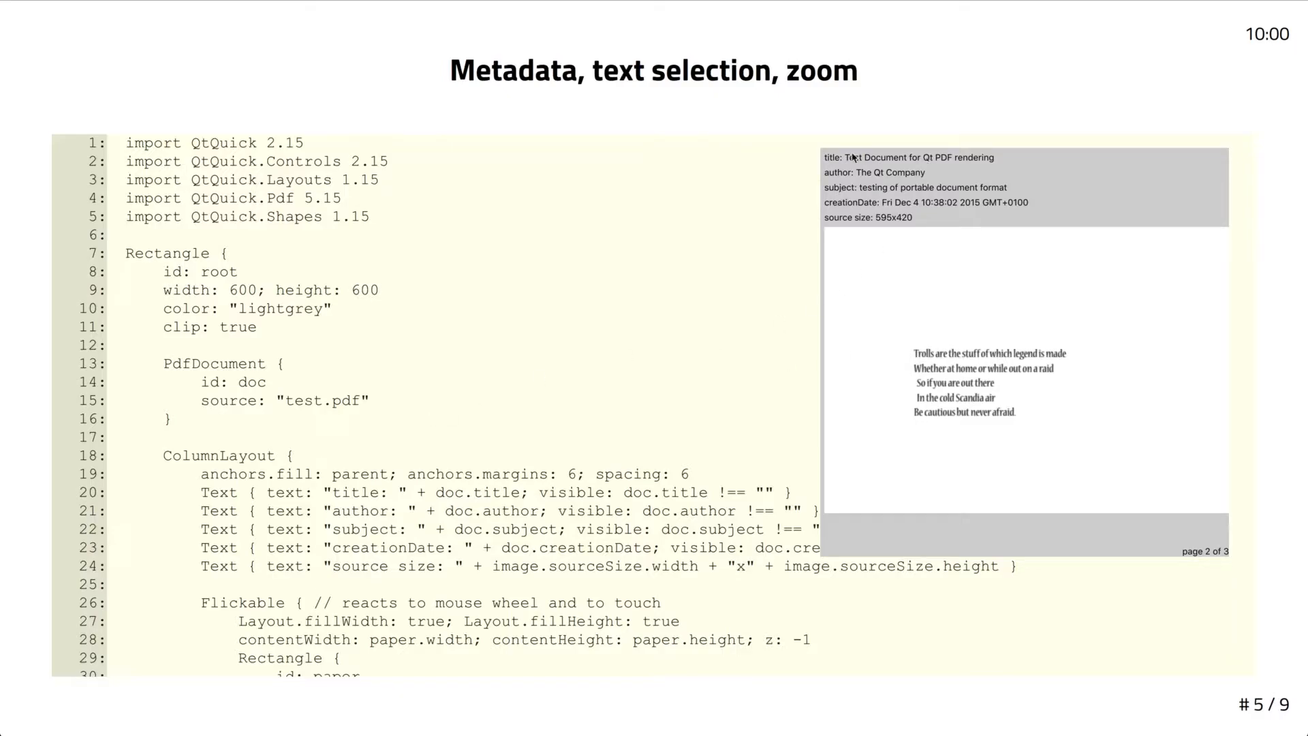
pyautogui.moveTo(883, 204)
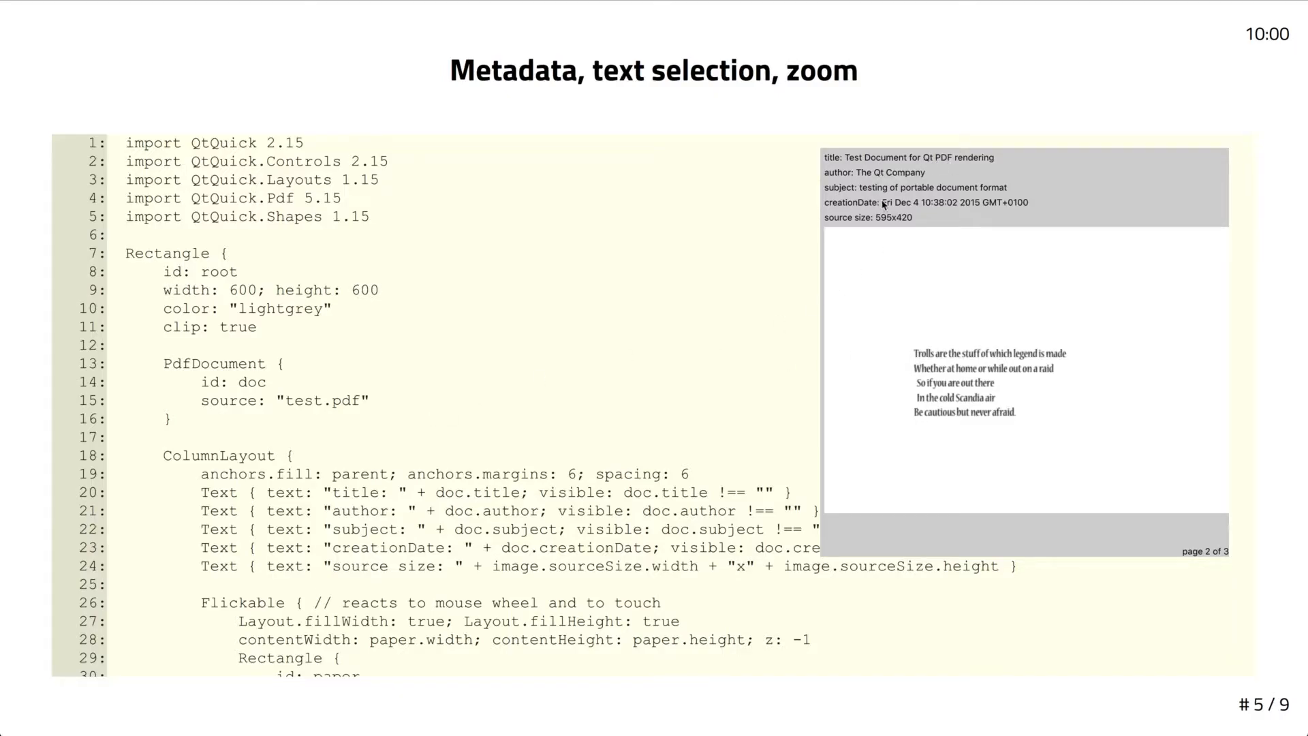
pyautogui.moveTo(276, 391)
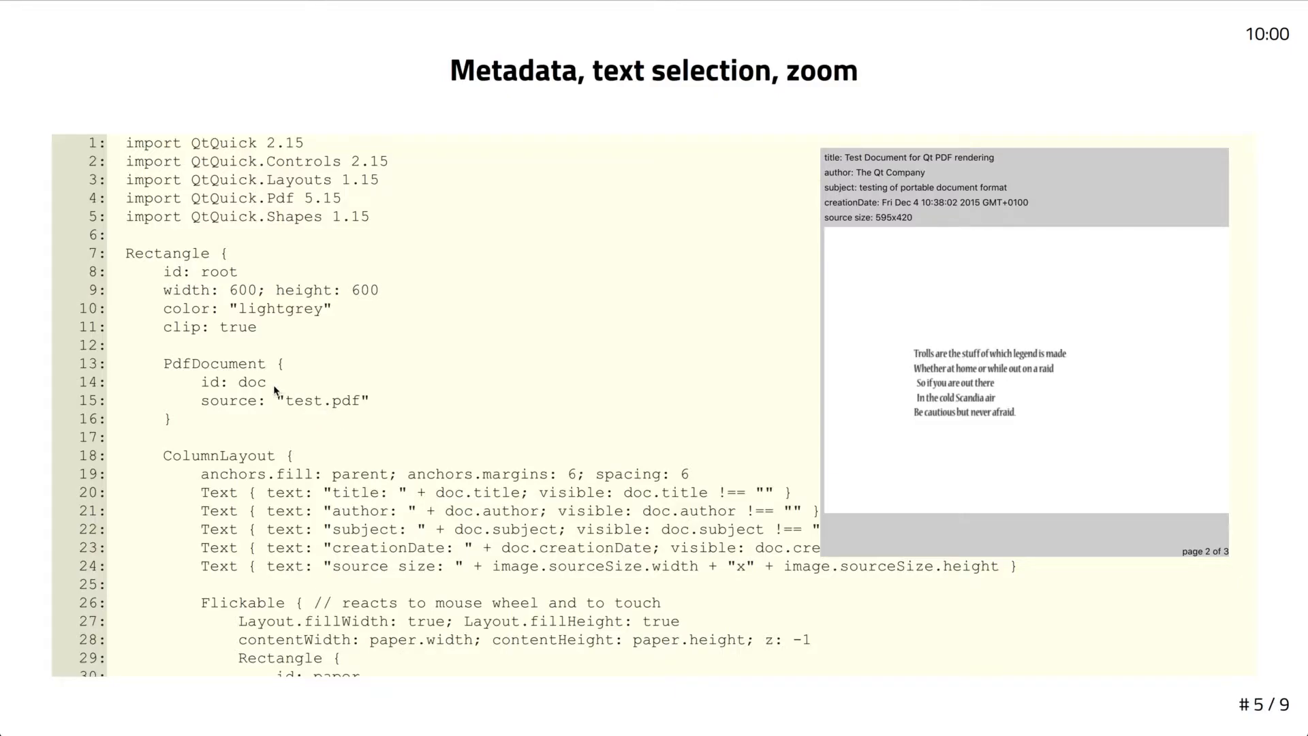
# Highlight the PdfDocument id line and the document title line in the metadata code
pyautogui.click(230, 382)
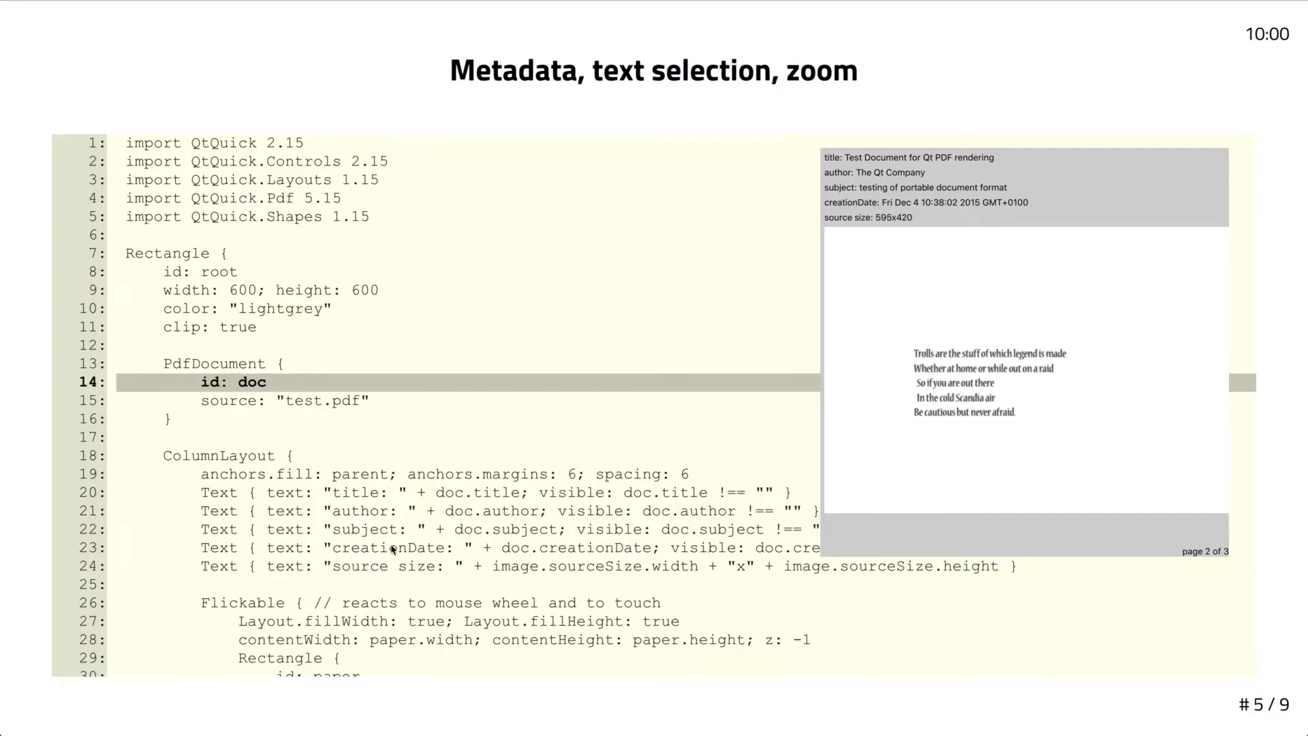
pyautogui.click(501, 492)
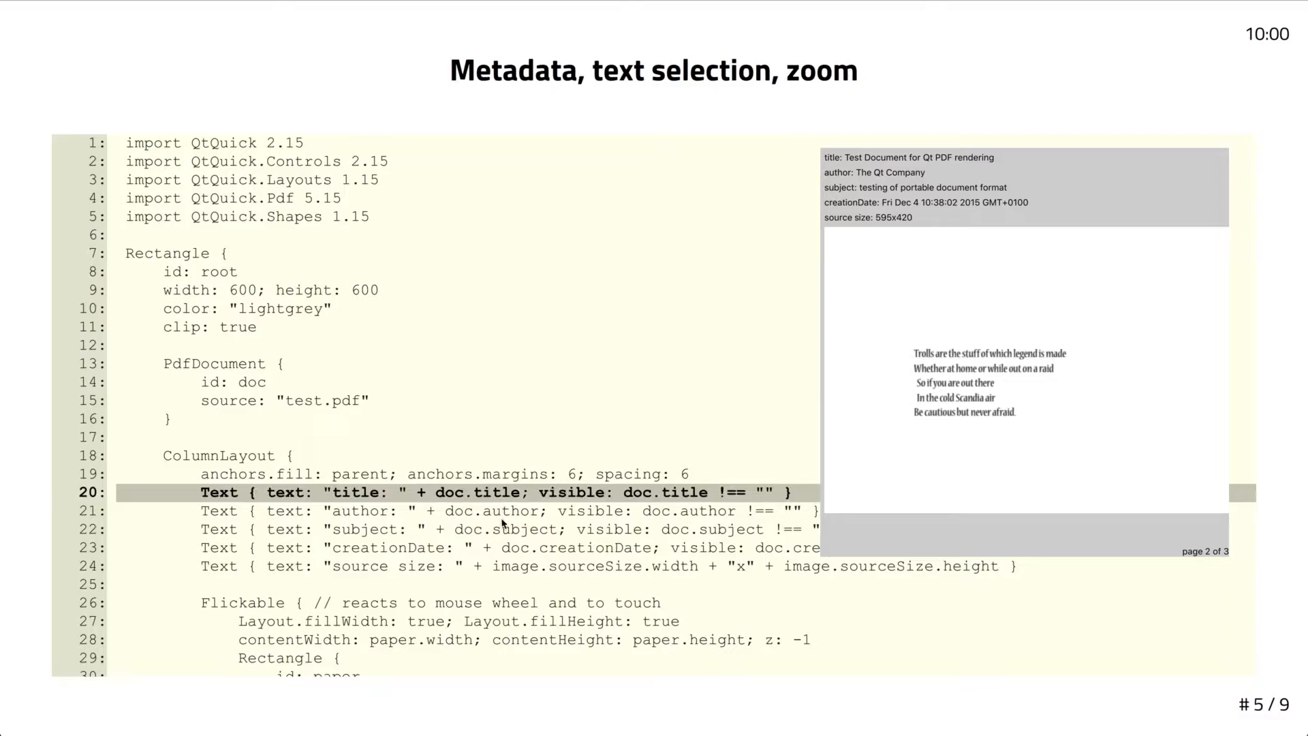
pyautogui.moveTo(650, 577)
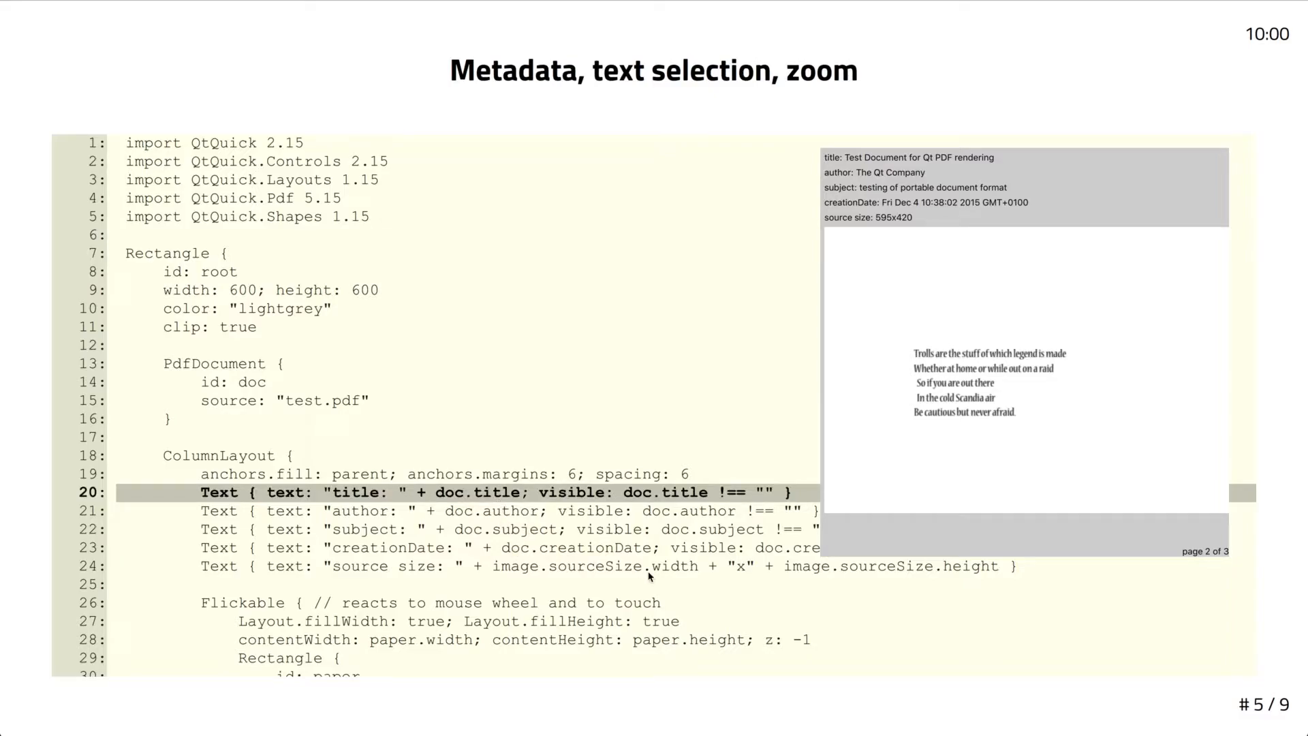
pyautogui.scroll(-3)
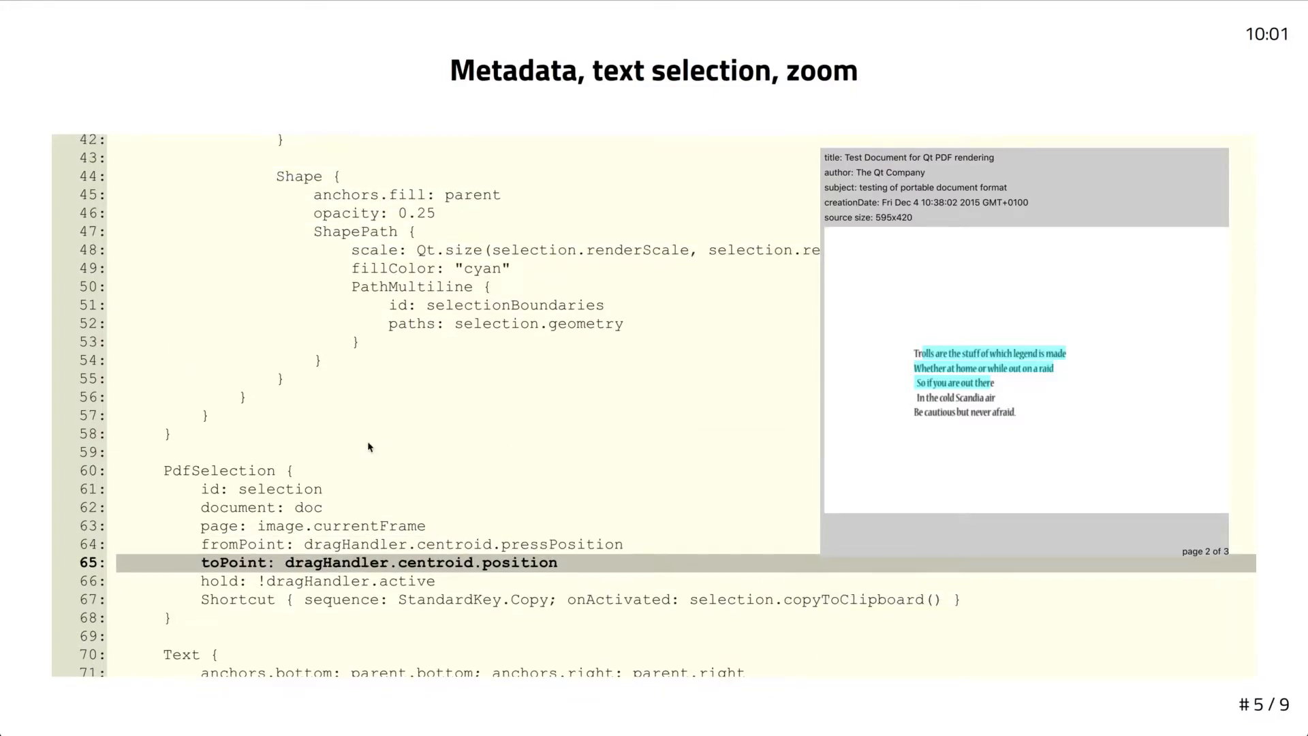
# Scroll slide 5's code to the PdfSelection and DragHandler section
pyautogui.scroll(3)
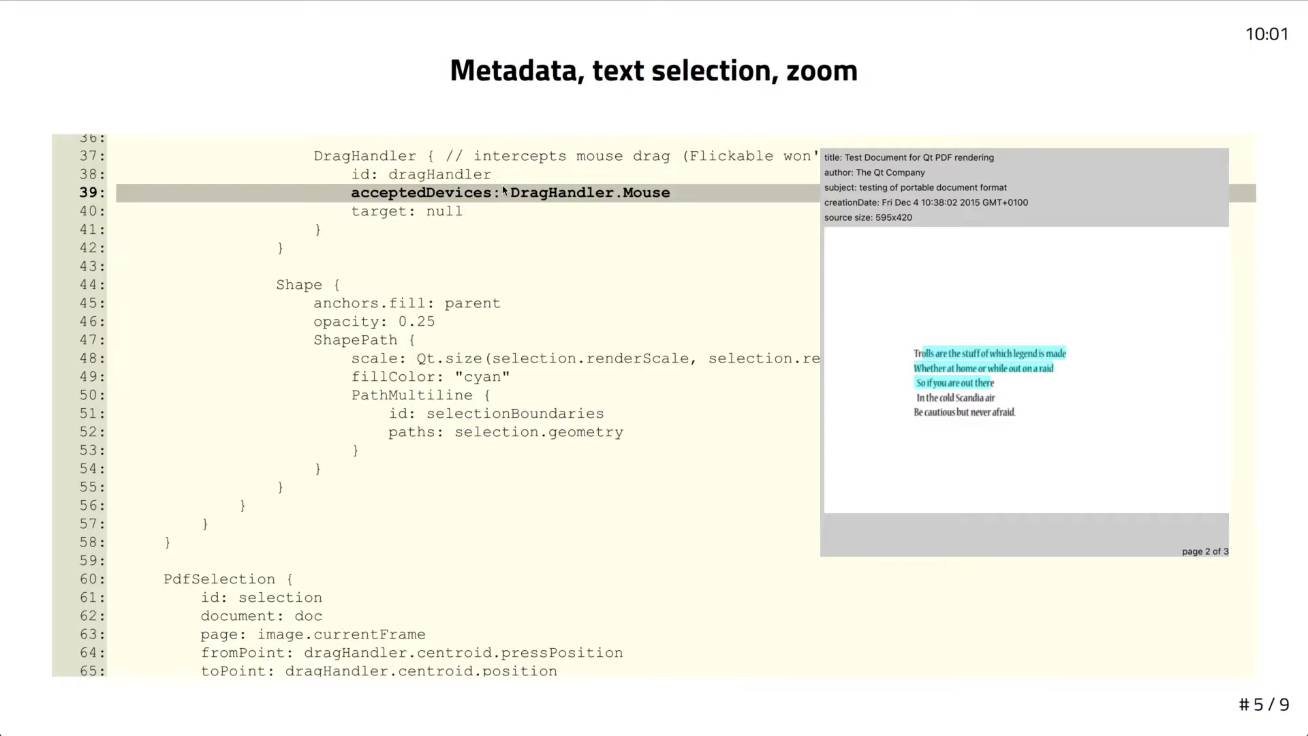
pyautogui.moveTo(644, 366)
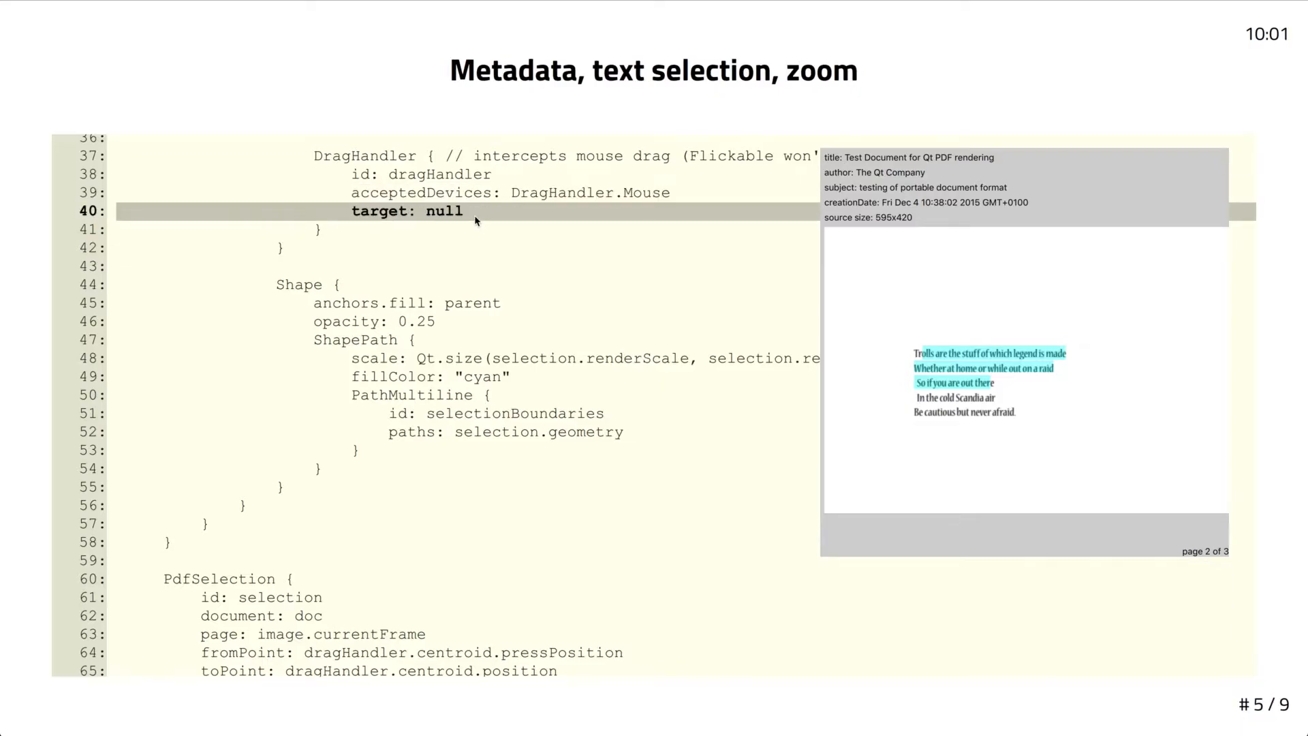
pyautogui.moveTo(494, 451)
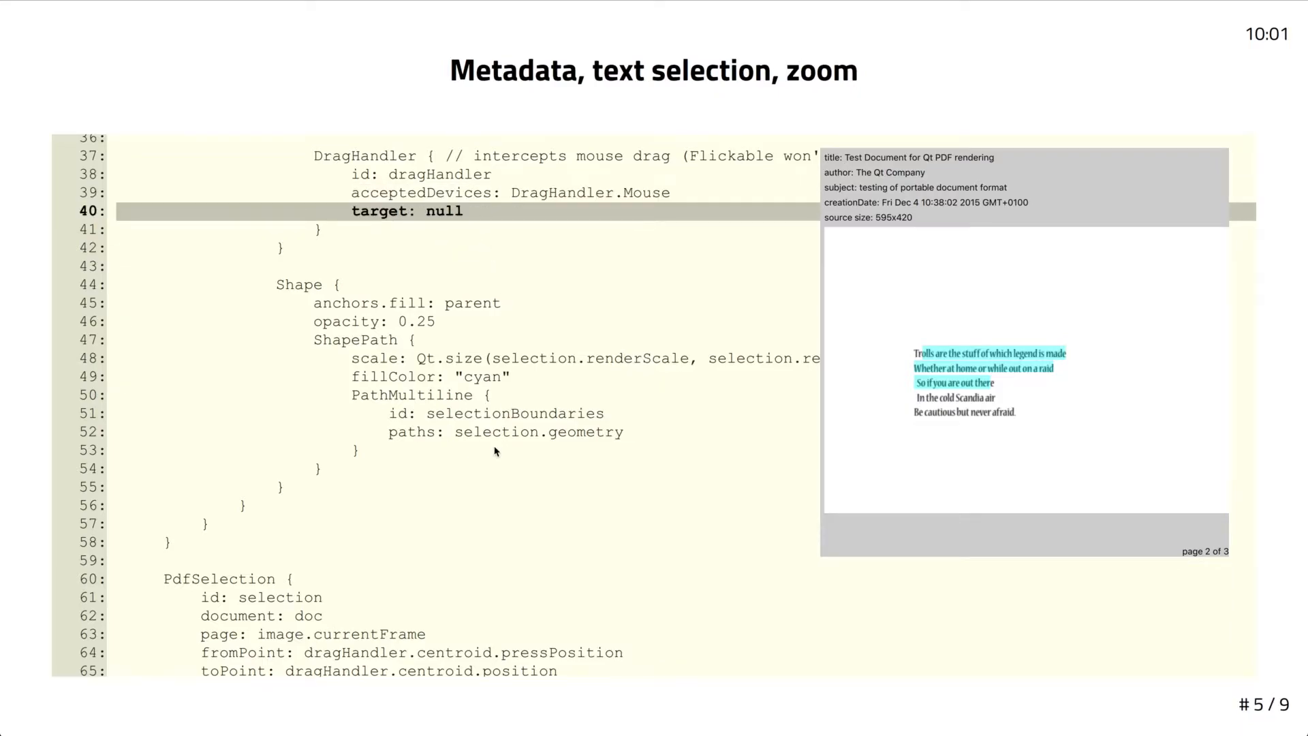
pyautogui.scroll(-3)
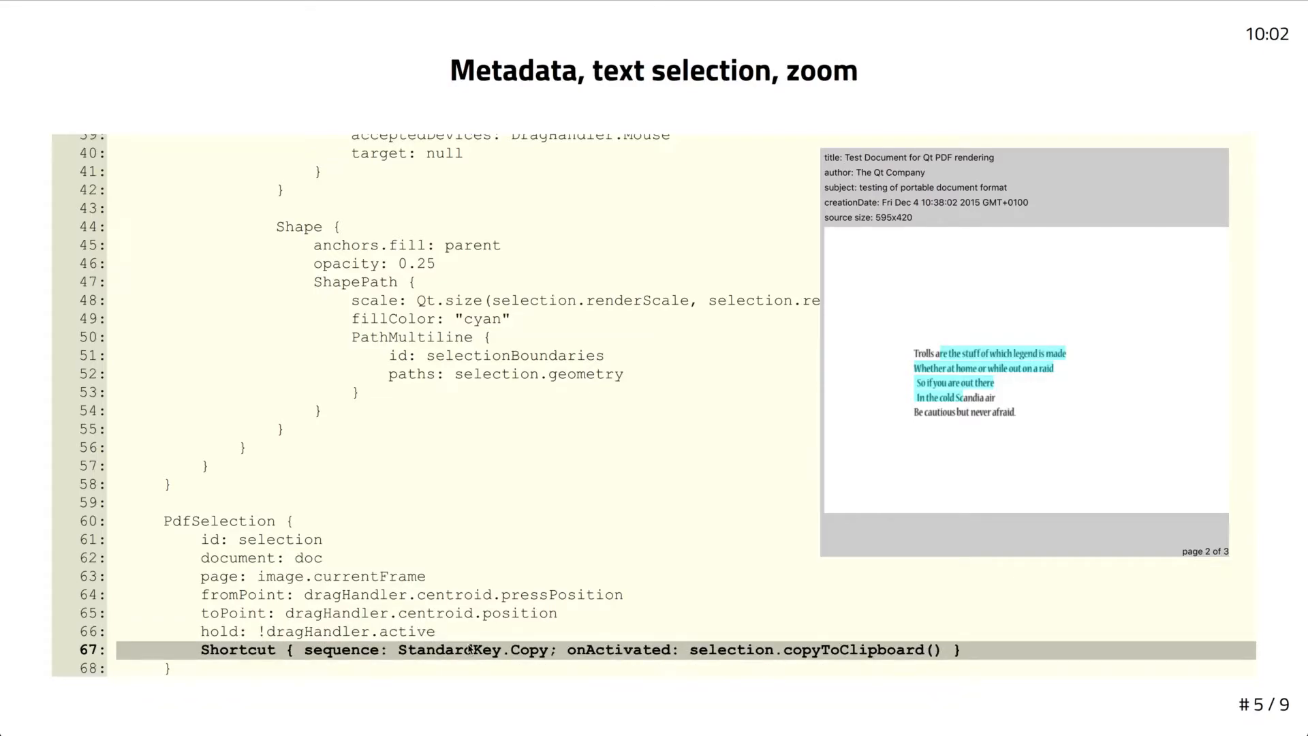
pyautogui.moveTo(687, 621)
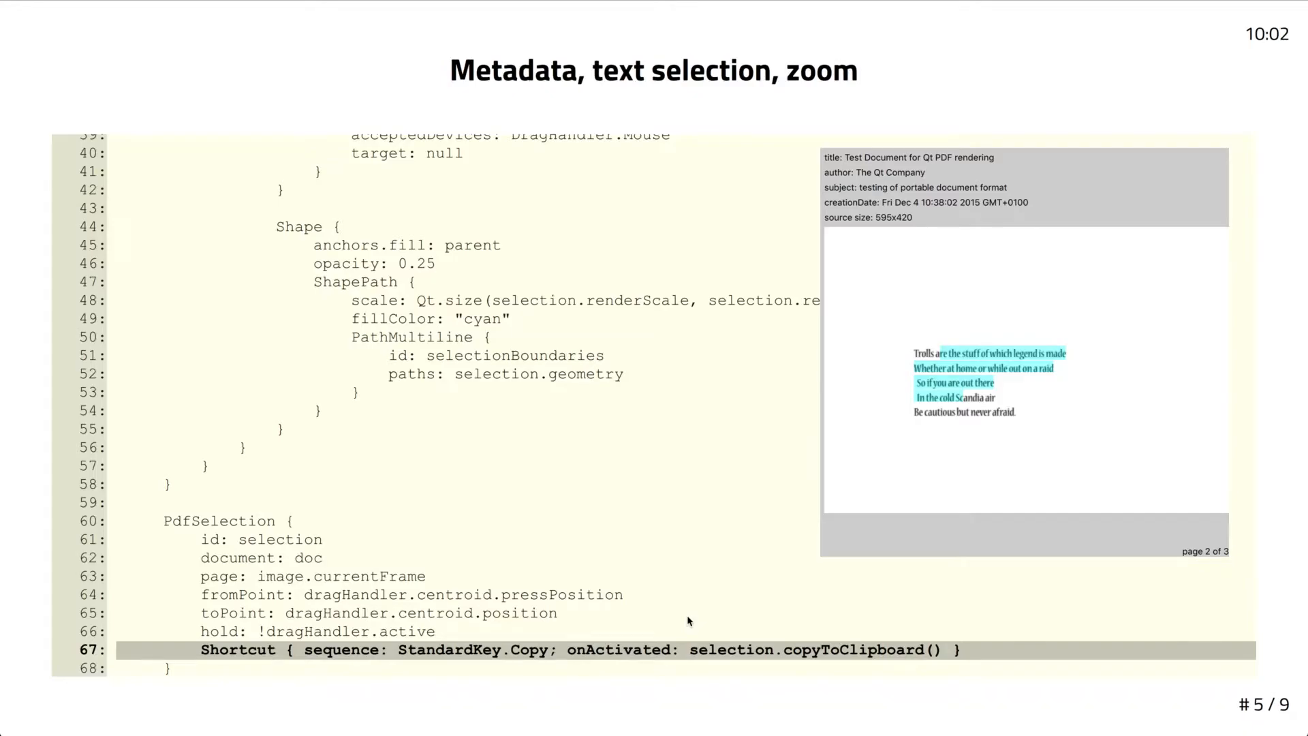
pyautogui.moveTo(447, 351)
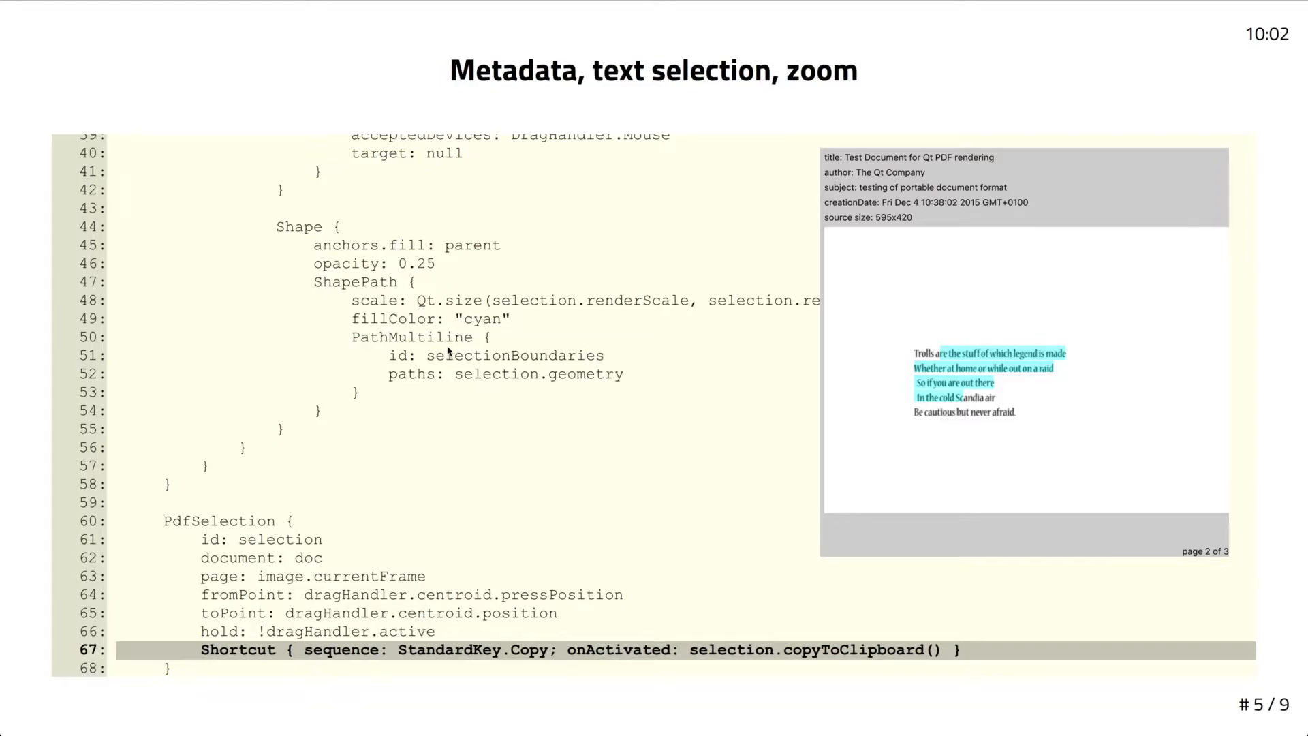
# Highlight line 67 with the StandardKey.Copy shortcut
pyautogui.click(501, 374)
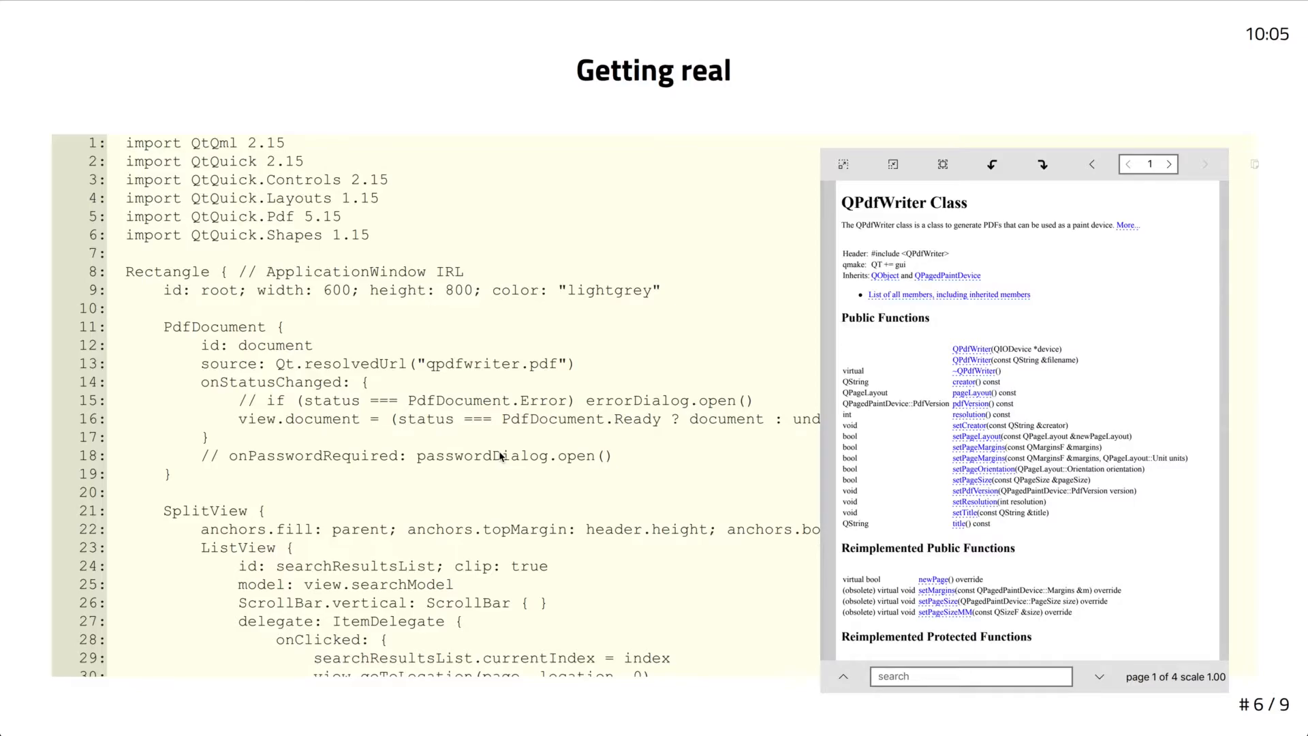
# Scroll slide 6's code listing down to line 41 with PdfMultiPageView highlighted
pyautogui.scroll(-3)
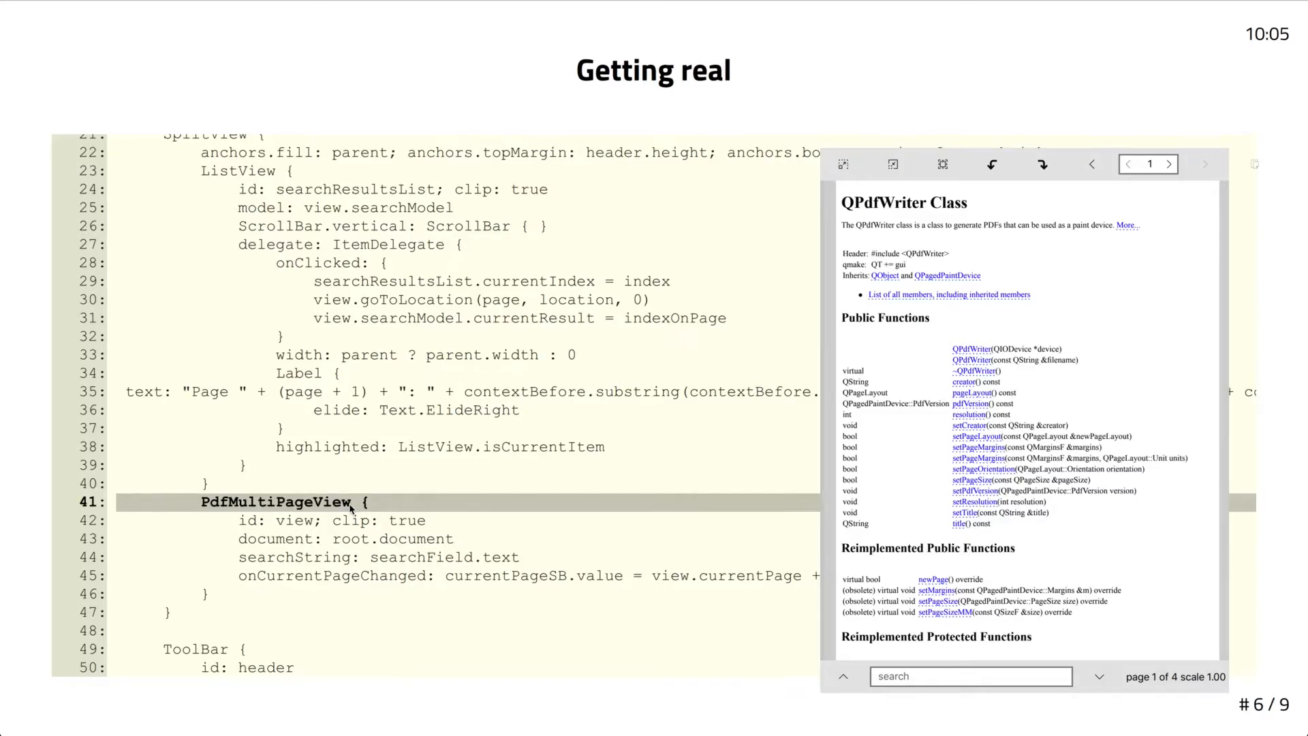
pyautogui.moveTo(385, 509)
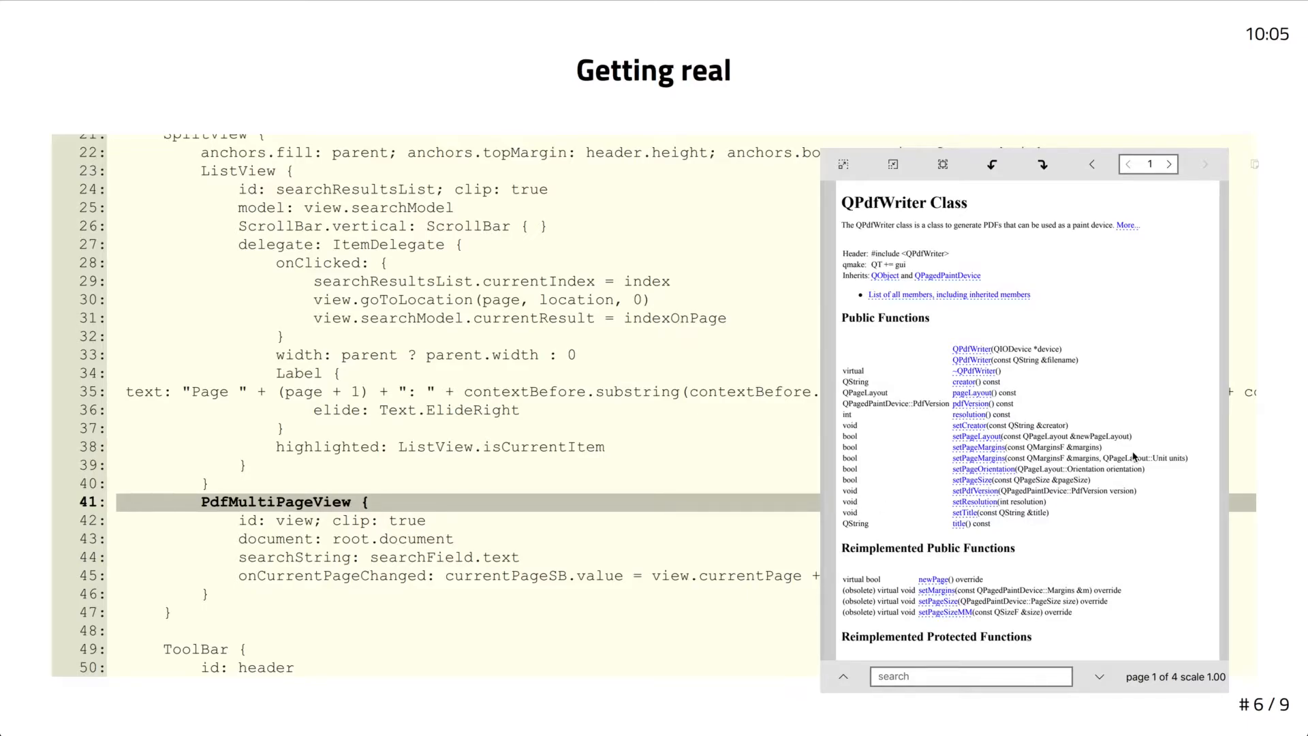
pyautogui.scroll(-3)
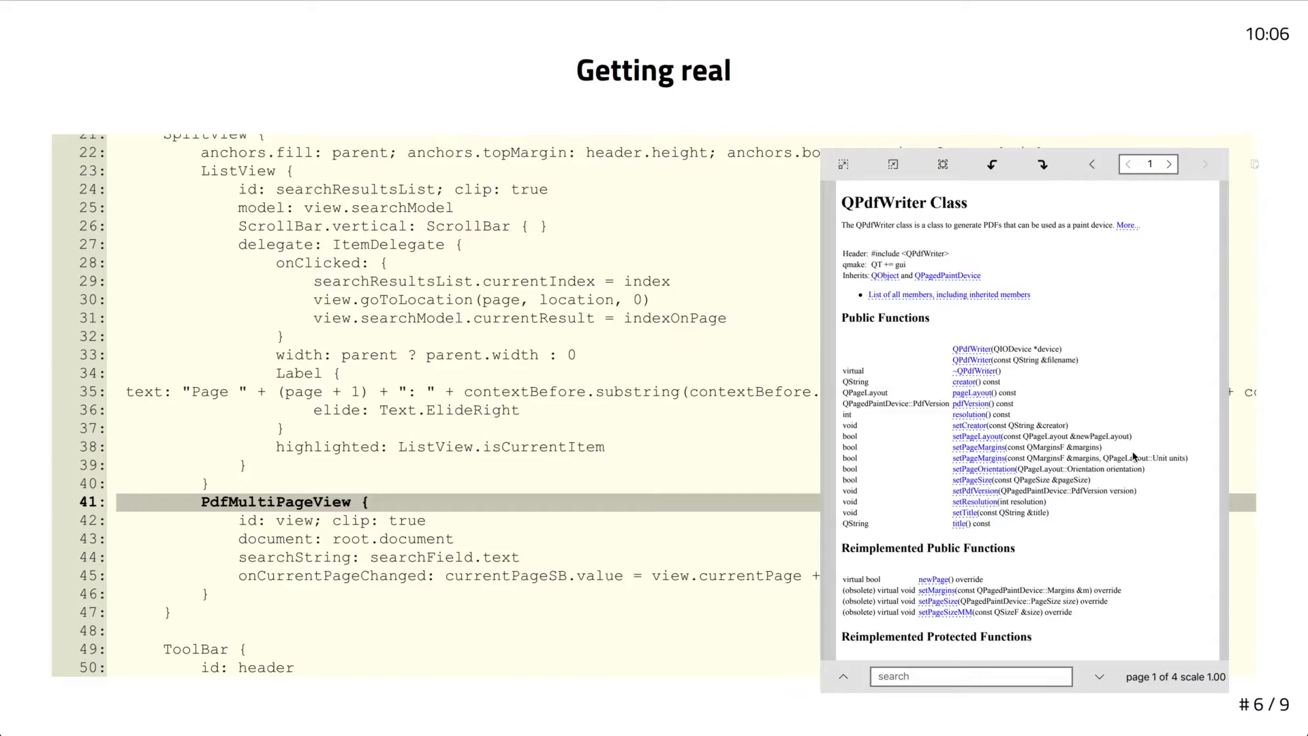
pyautogui.scroll(-3)
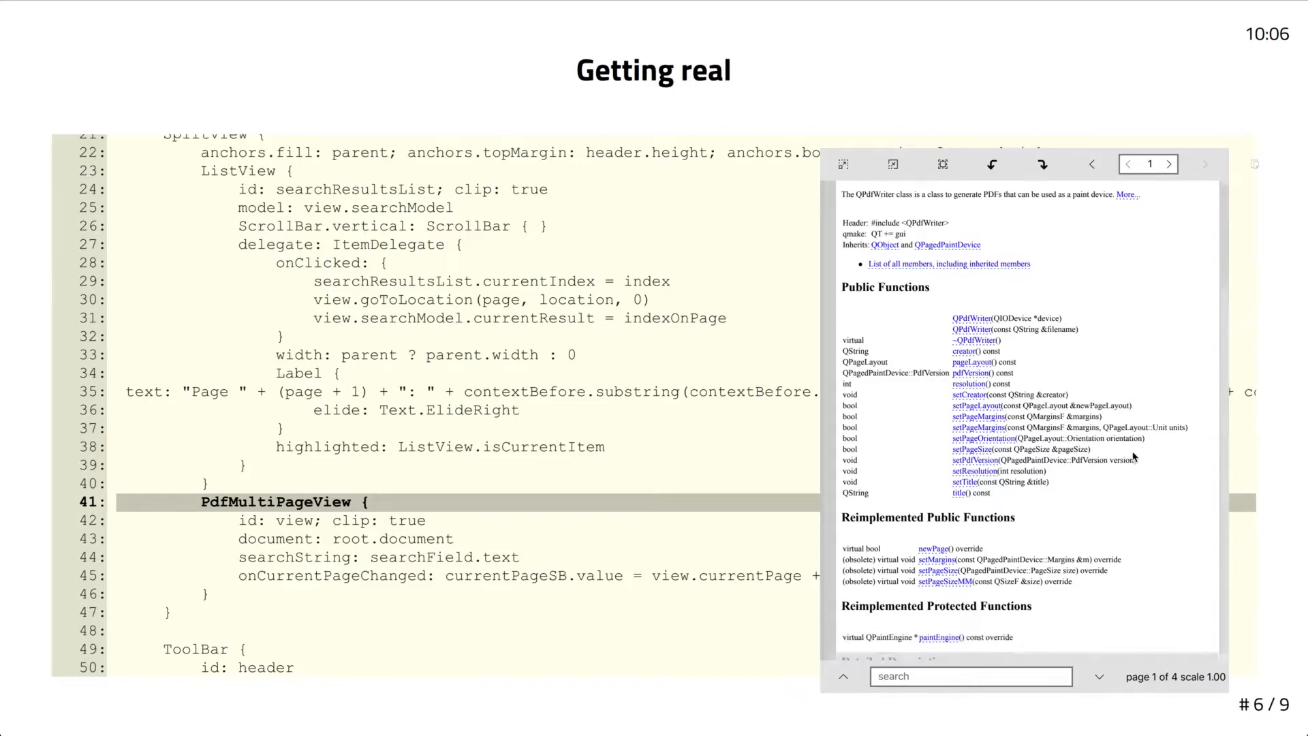
# Page through qpdfwriter.pdf to page 2 and the last page, then back to page 1
pyautogui.scroll(-3)
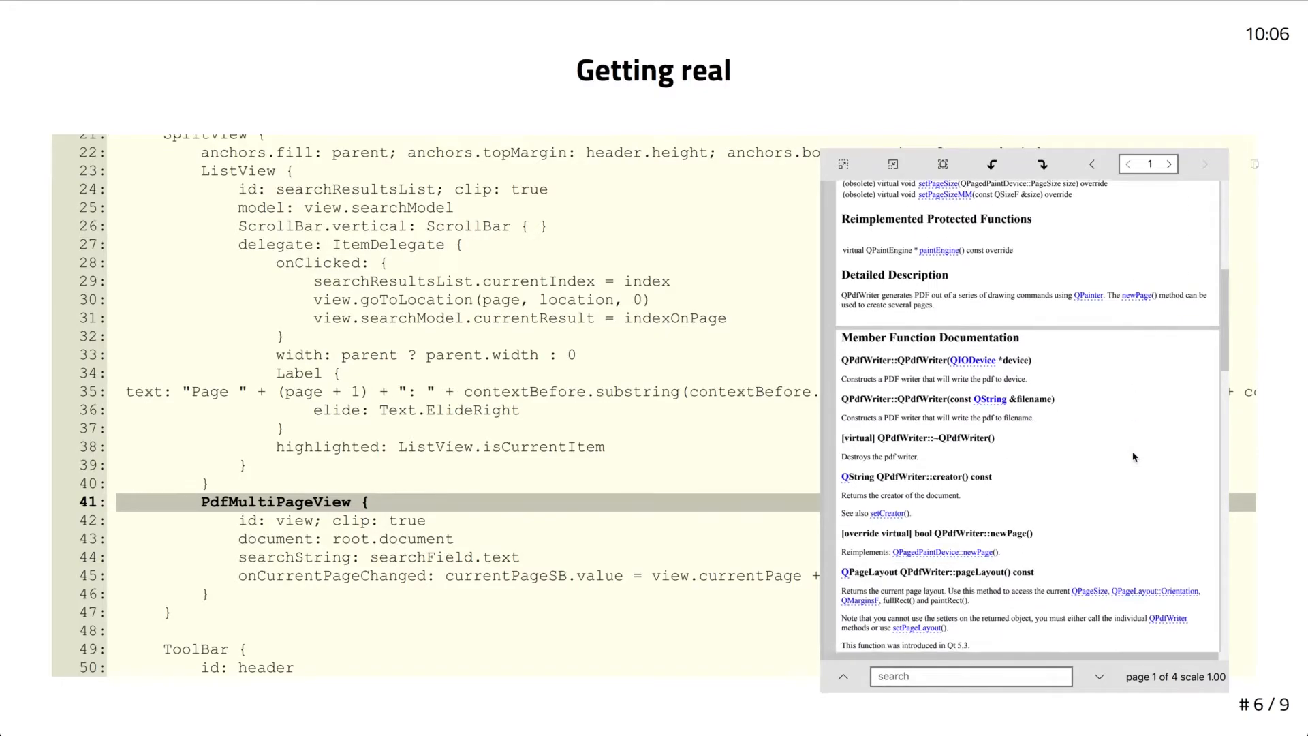
pyautogui.click(1171, 164)
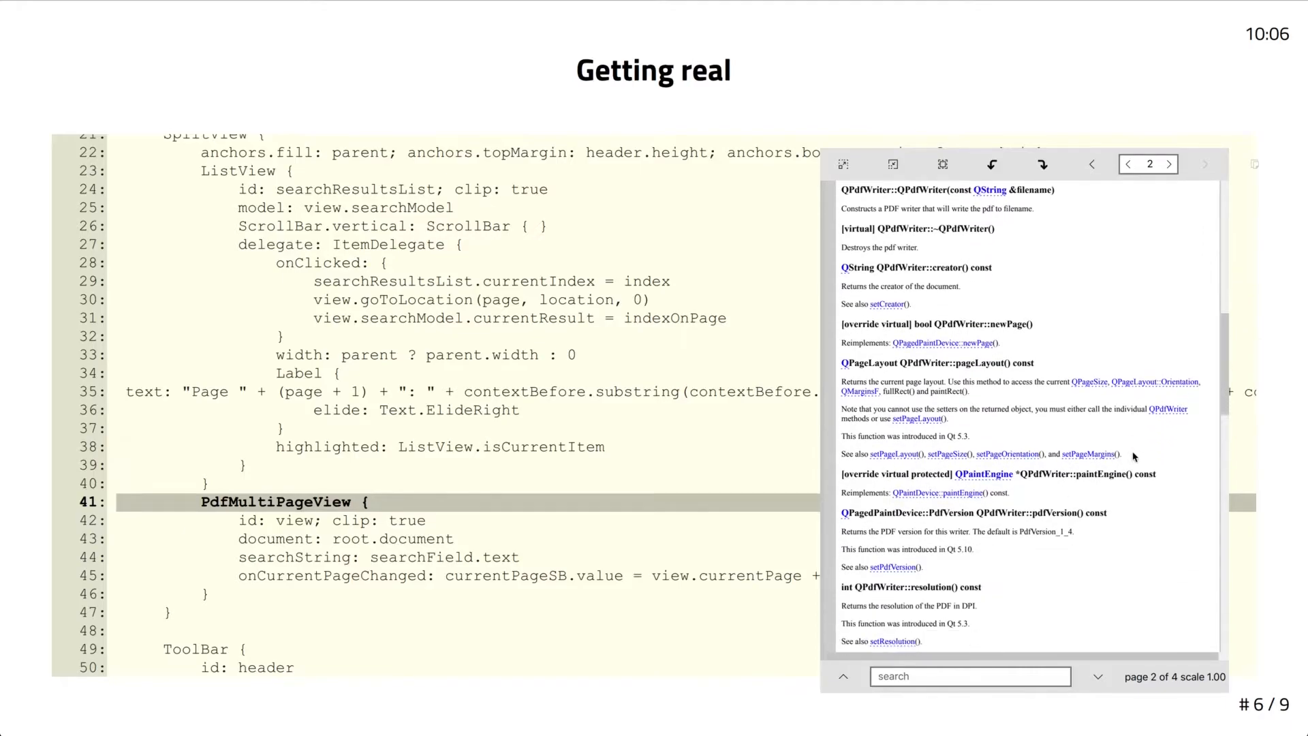
pyautogui.scroll(-3)
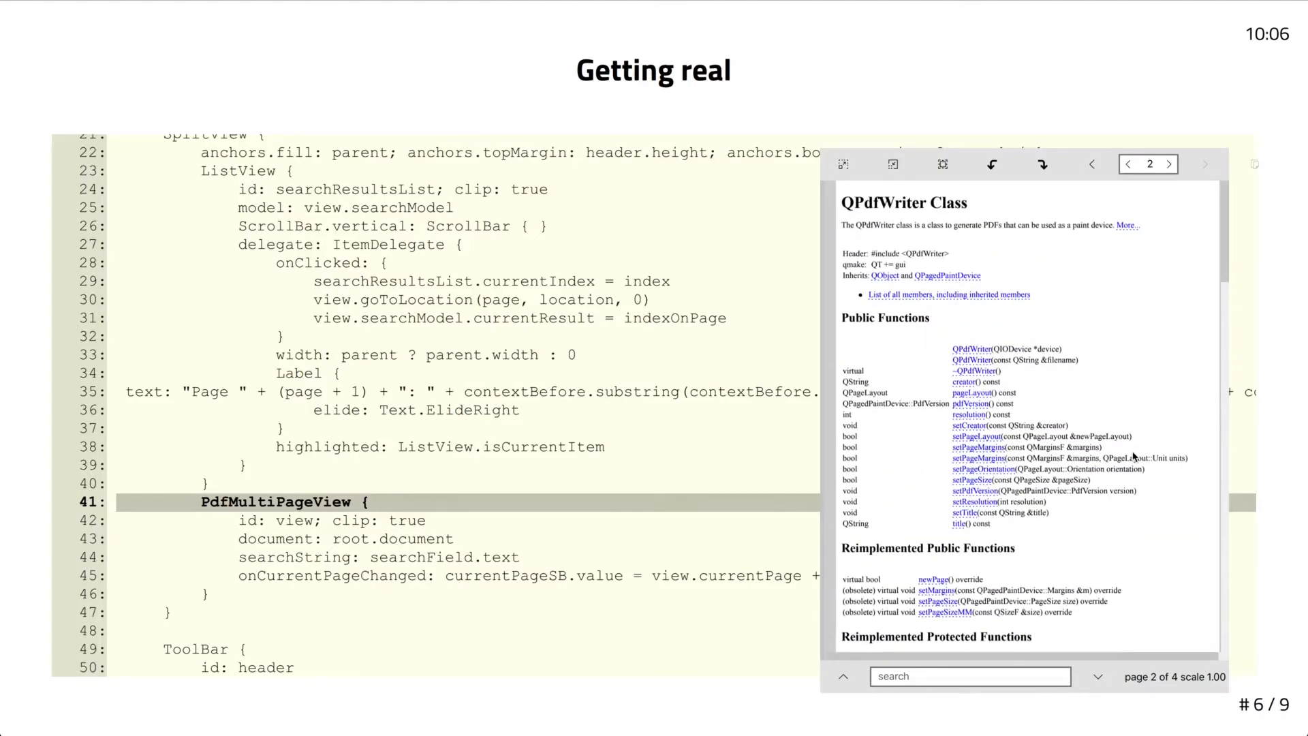
pyautogui.click(1094, 164)
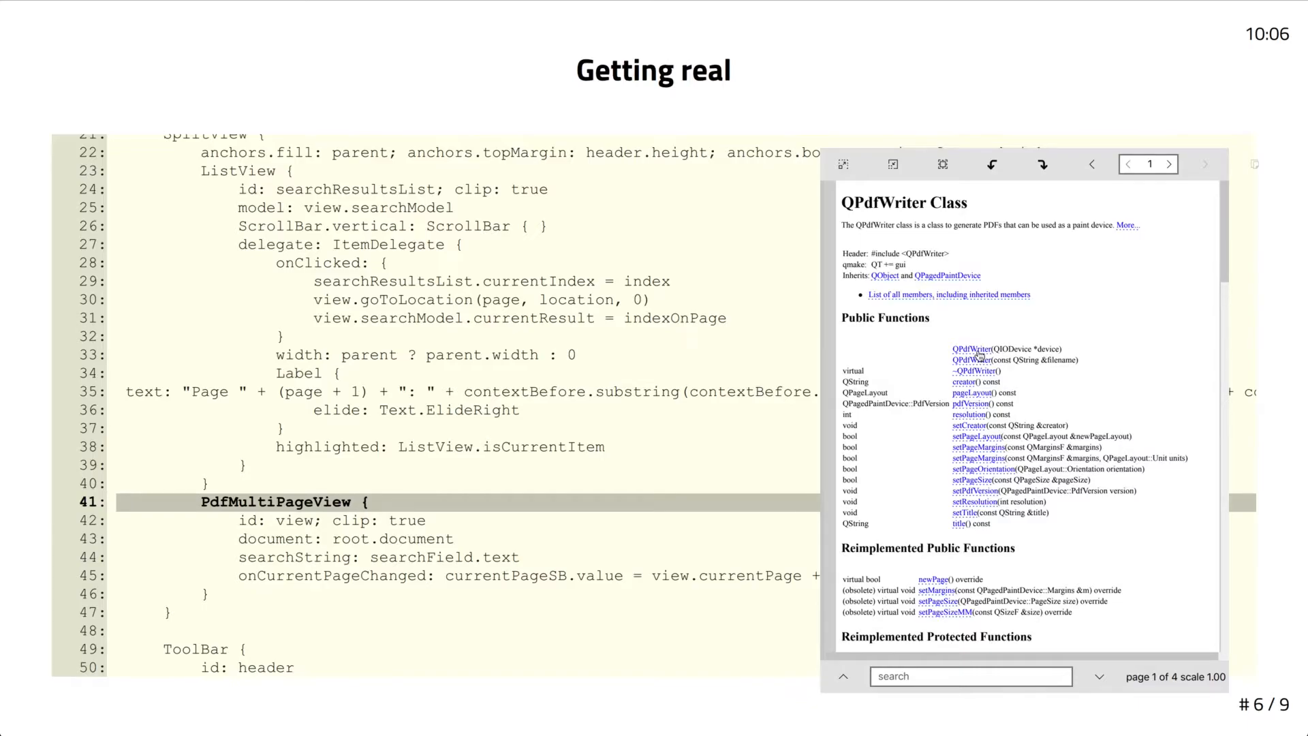
pyautogui.click(1171, 164)
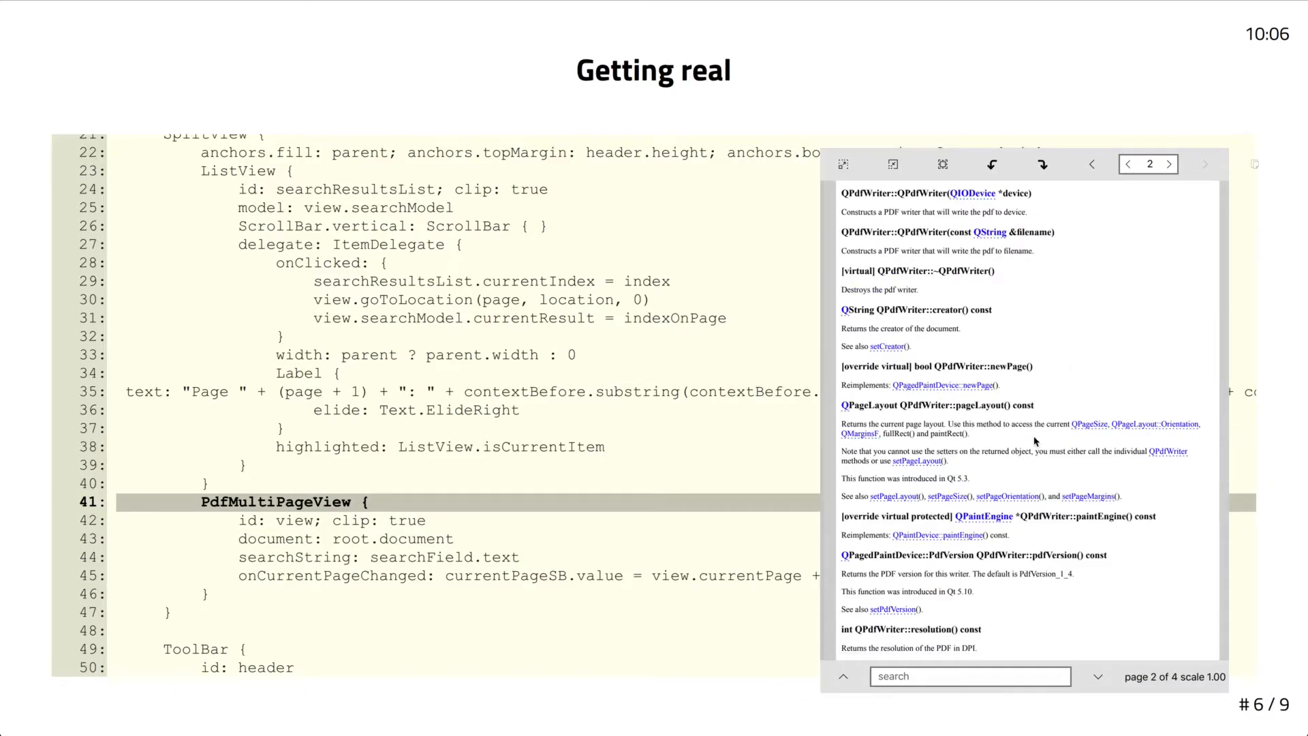
pyautogui.click(1092, 163)
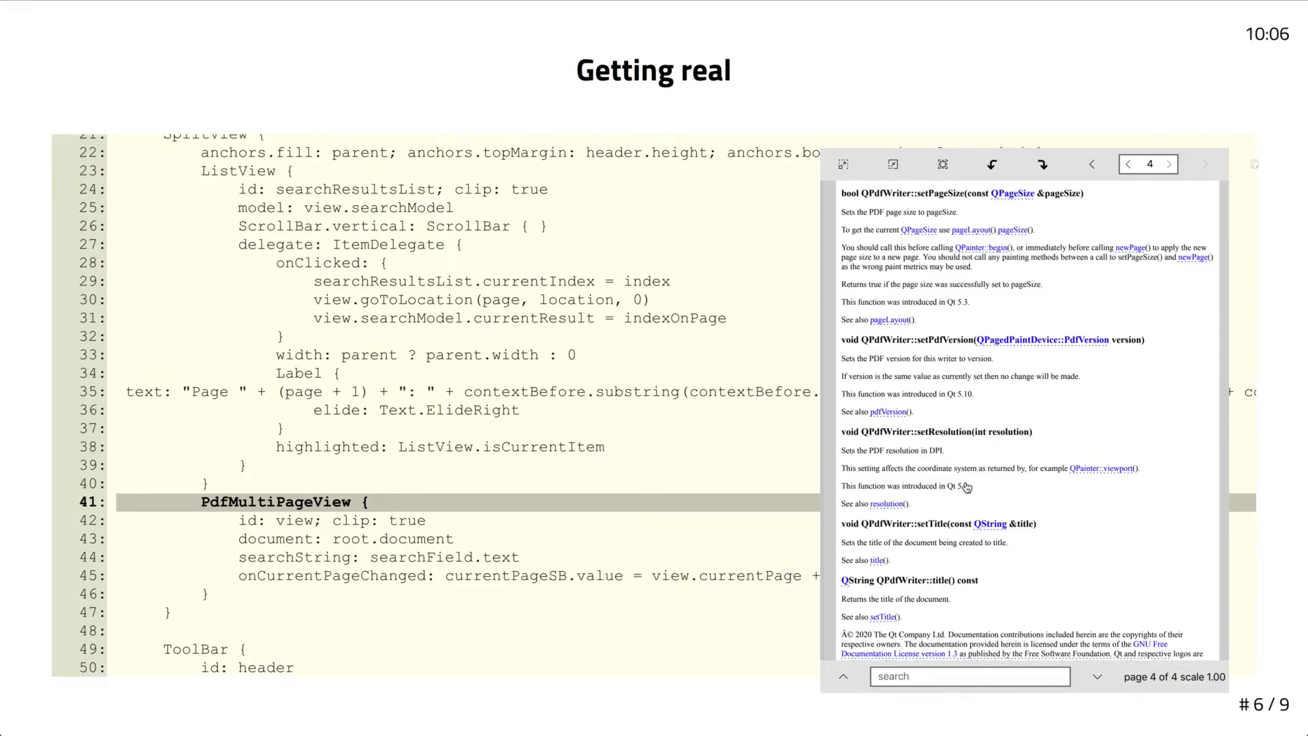
pyautogui.click(1129, 164)
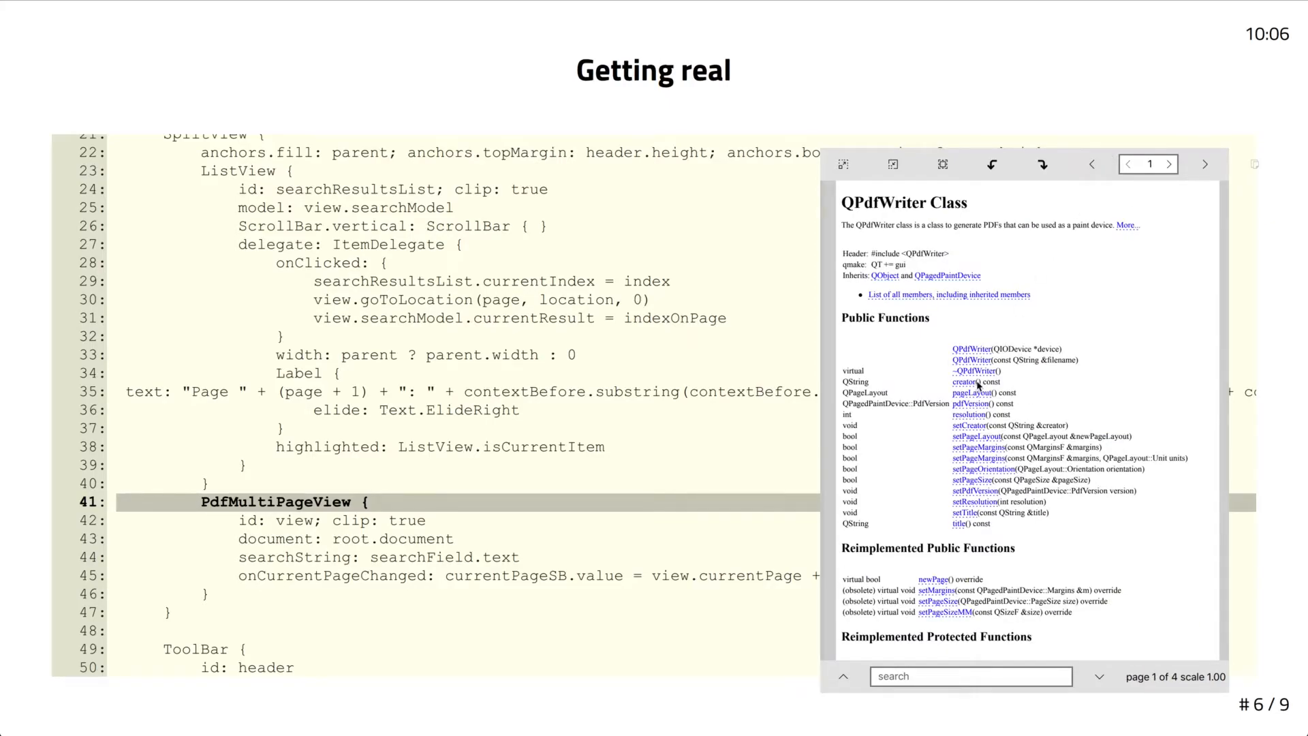
# Follow links to pages 3, 2 and 4, then return to page 1
pyautogui.click(1171, 163)
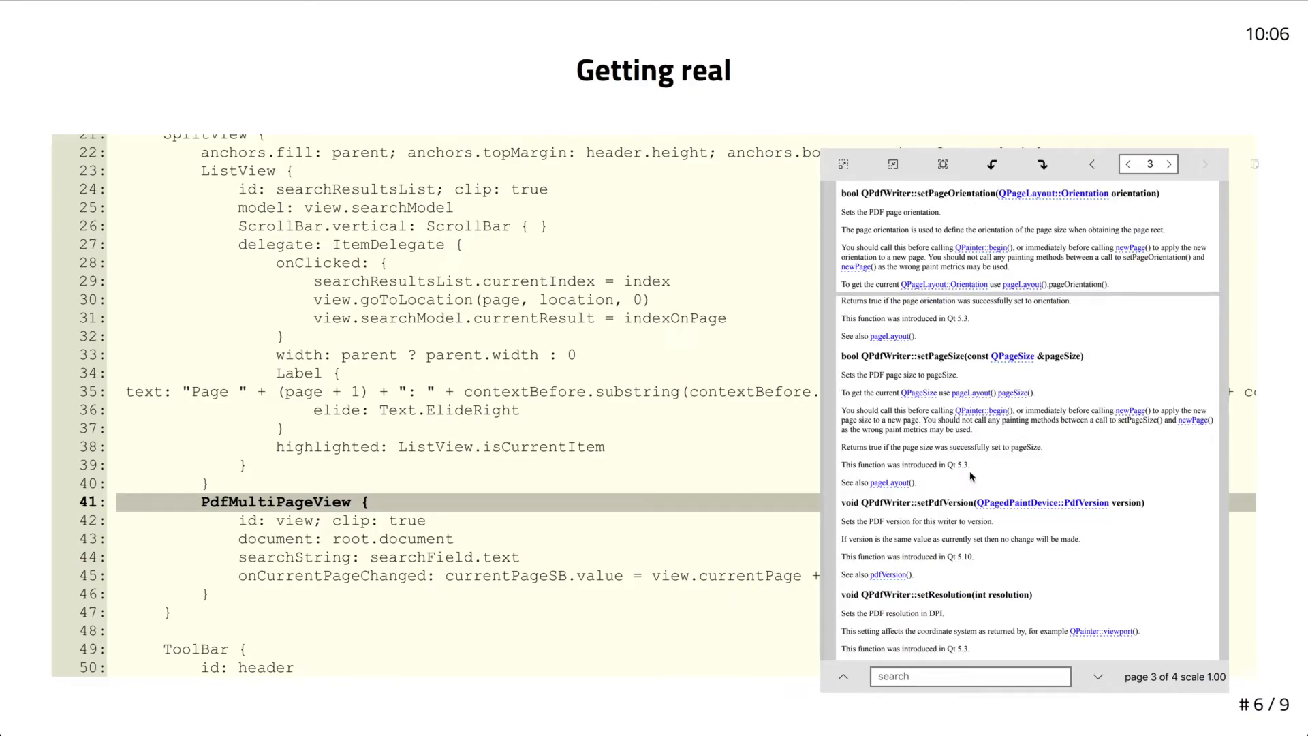
pyautogui.moveTo(962, 202)
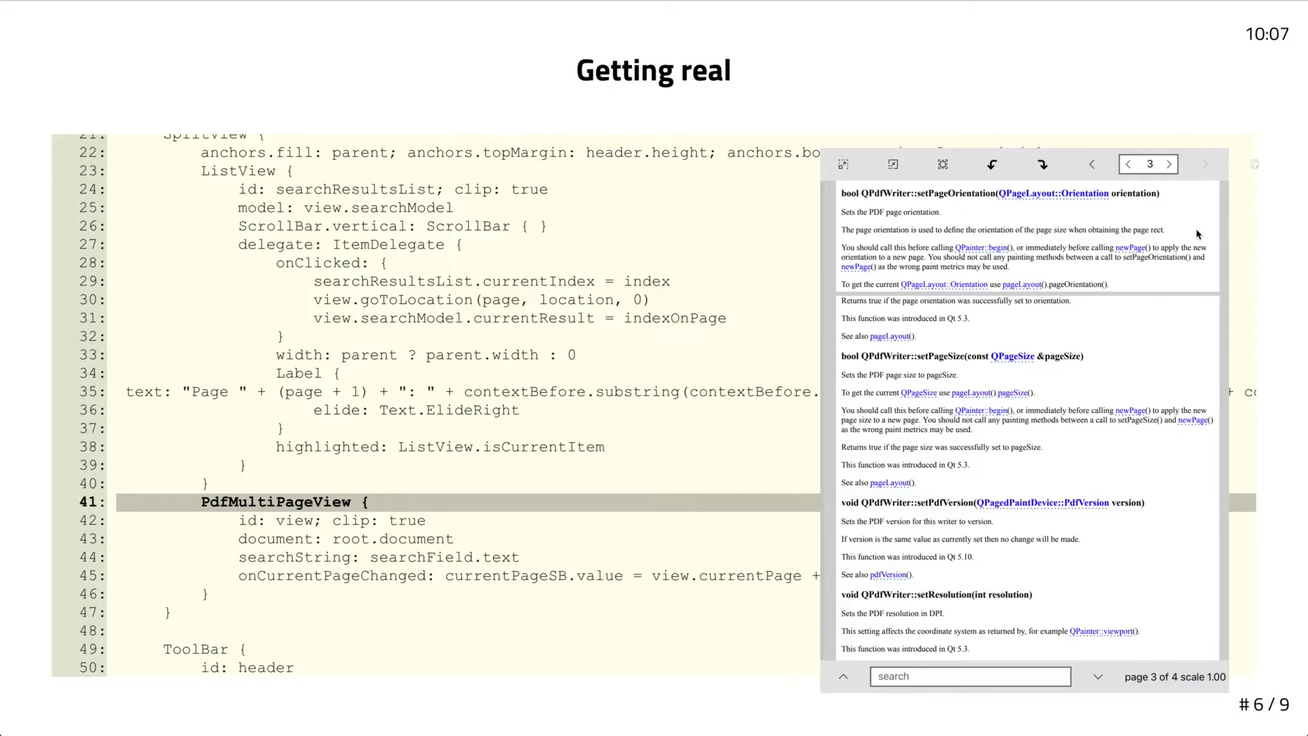
pyautogui.moveTo(1093, 164)
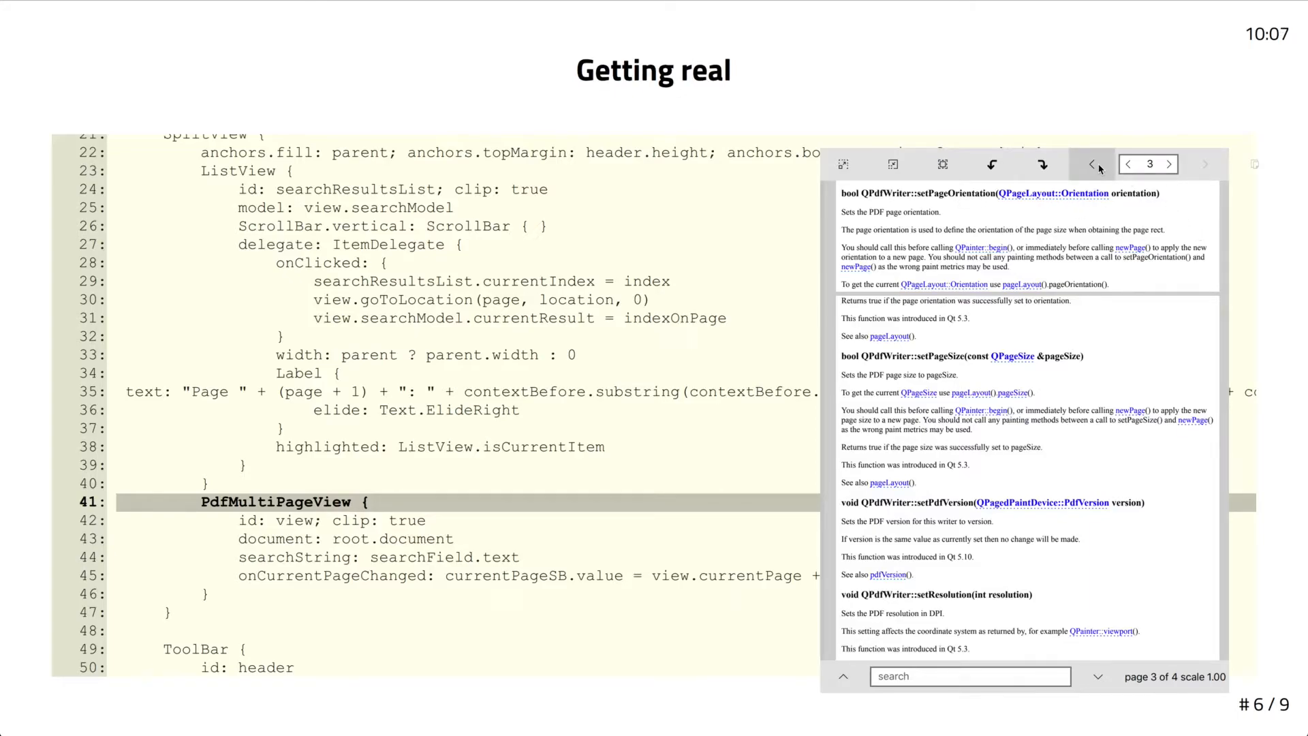
pyautogui.moveTo(1031, 361)
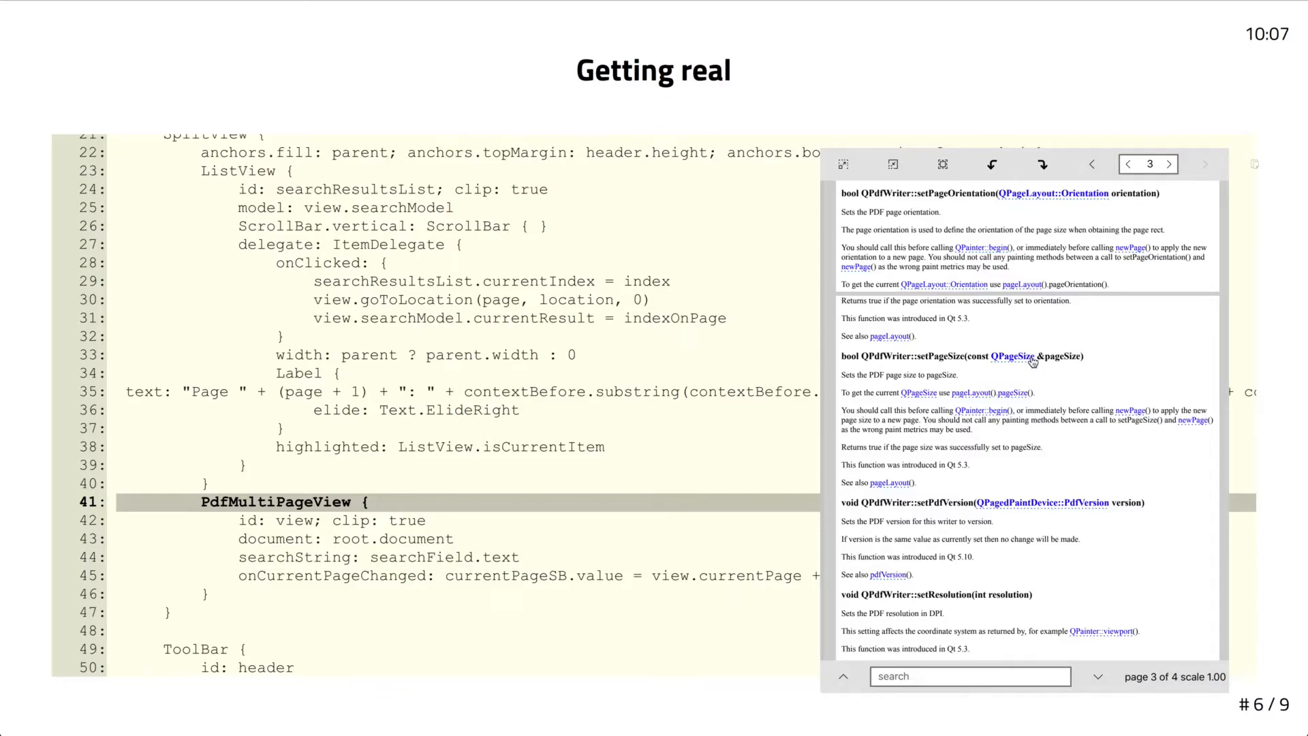
pyautogui.click(1127, 164)
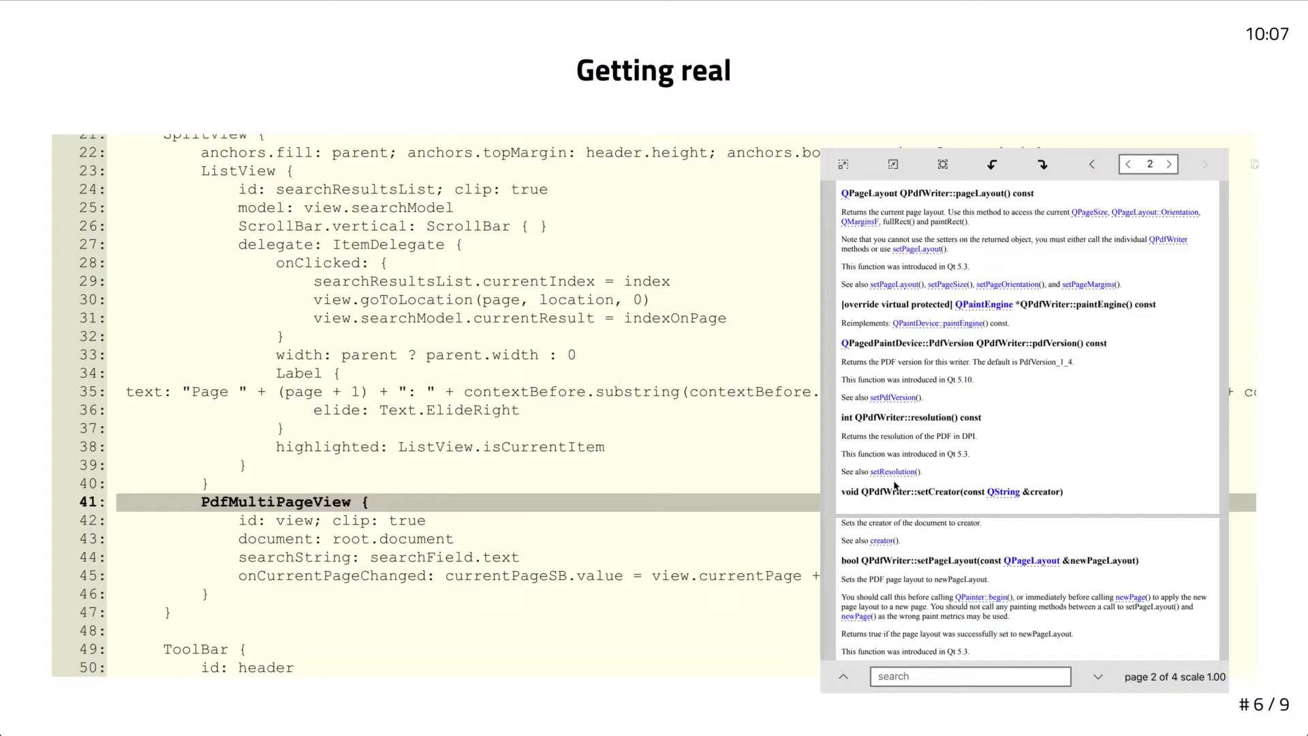
pyautogui.click(1170, 163)
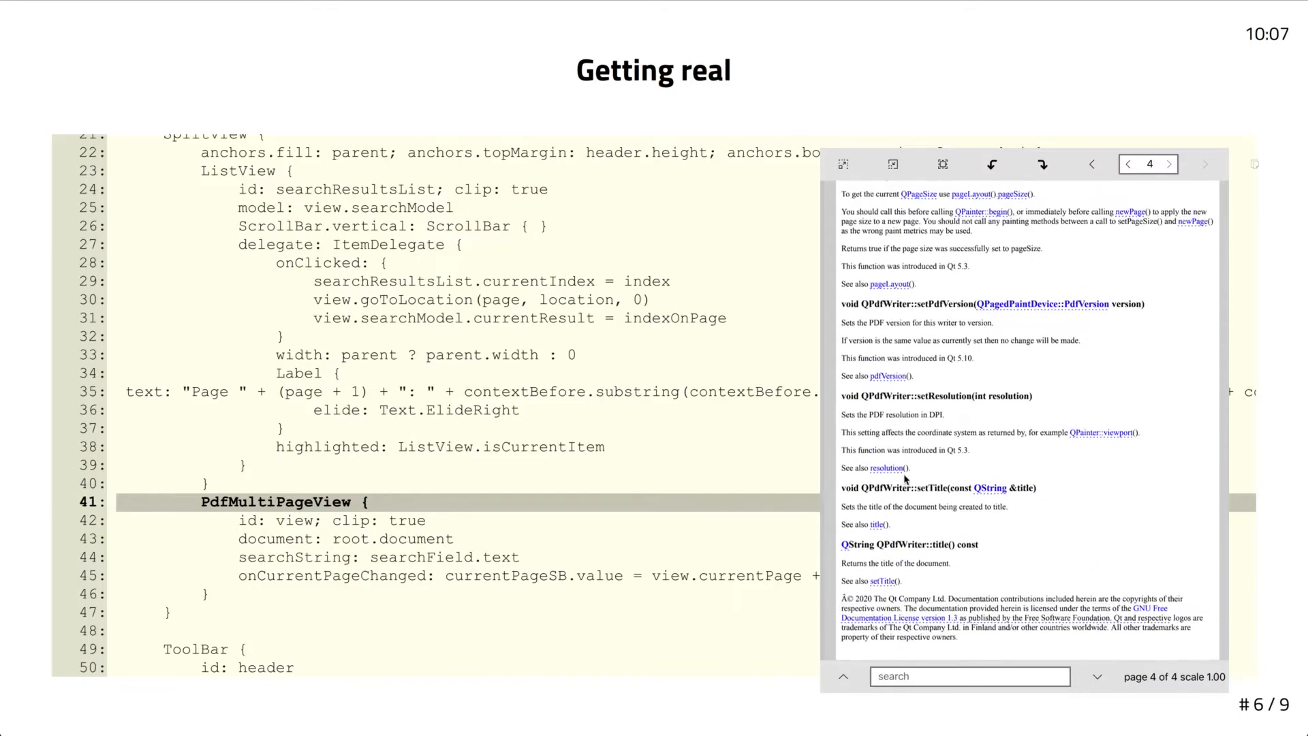
pyautogui.click(1092, 164)
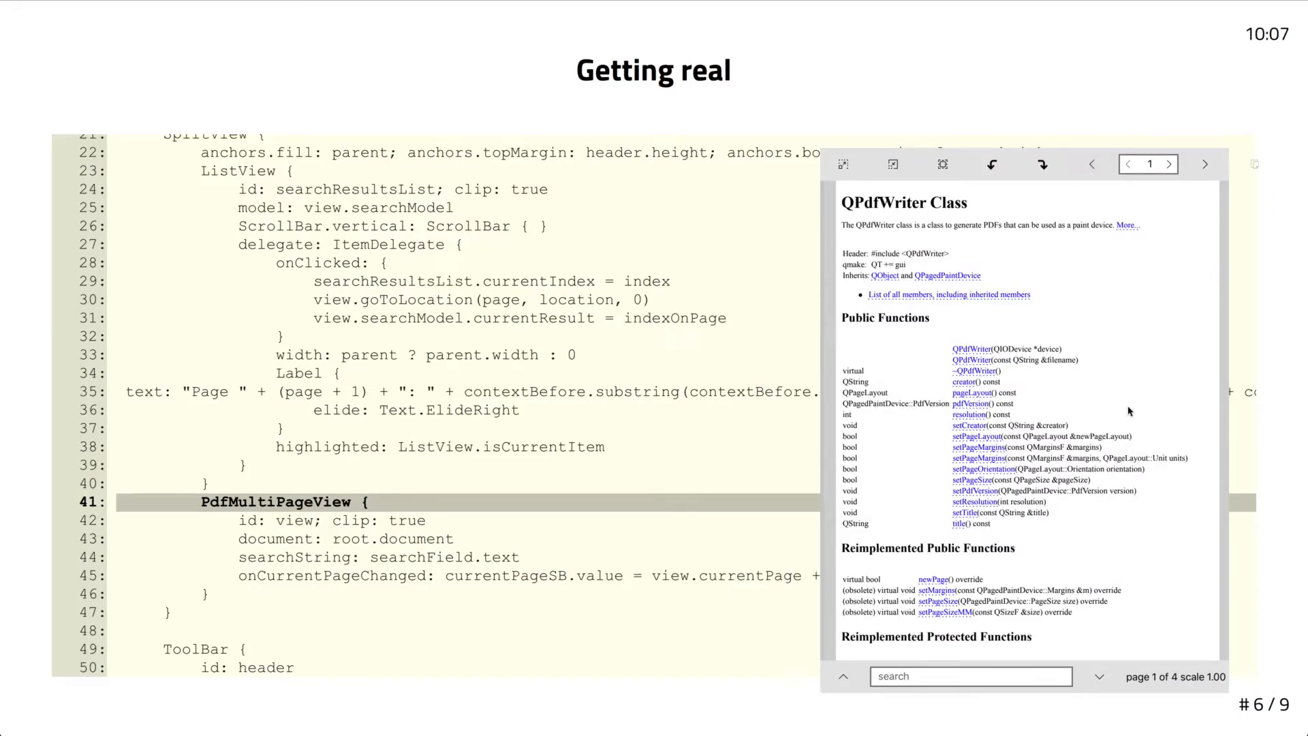
pyautogui.moveTo(1135, 439)
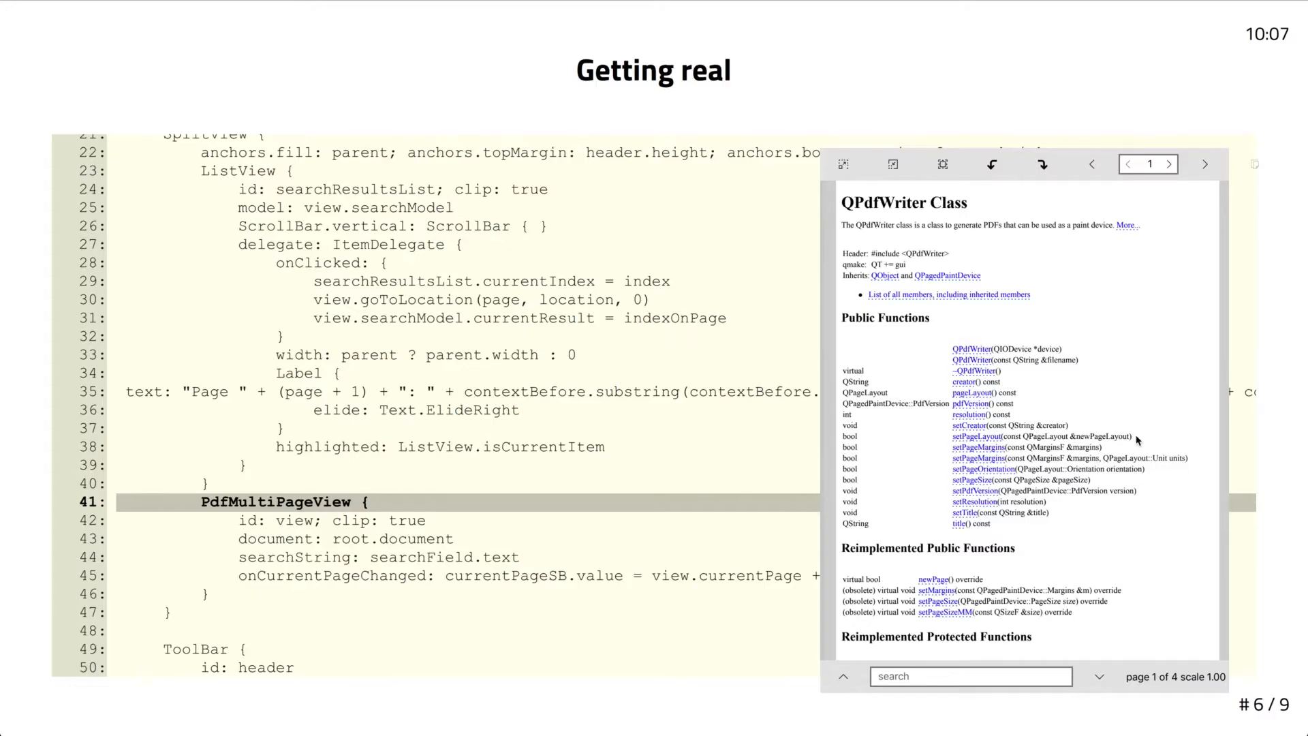
pyautogui.moveTo(621, 464)
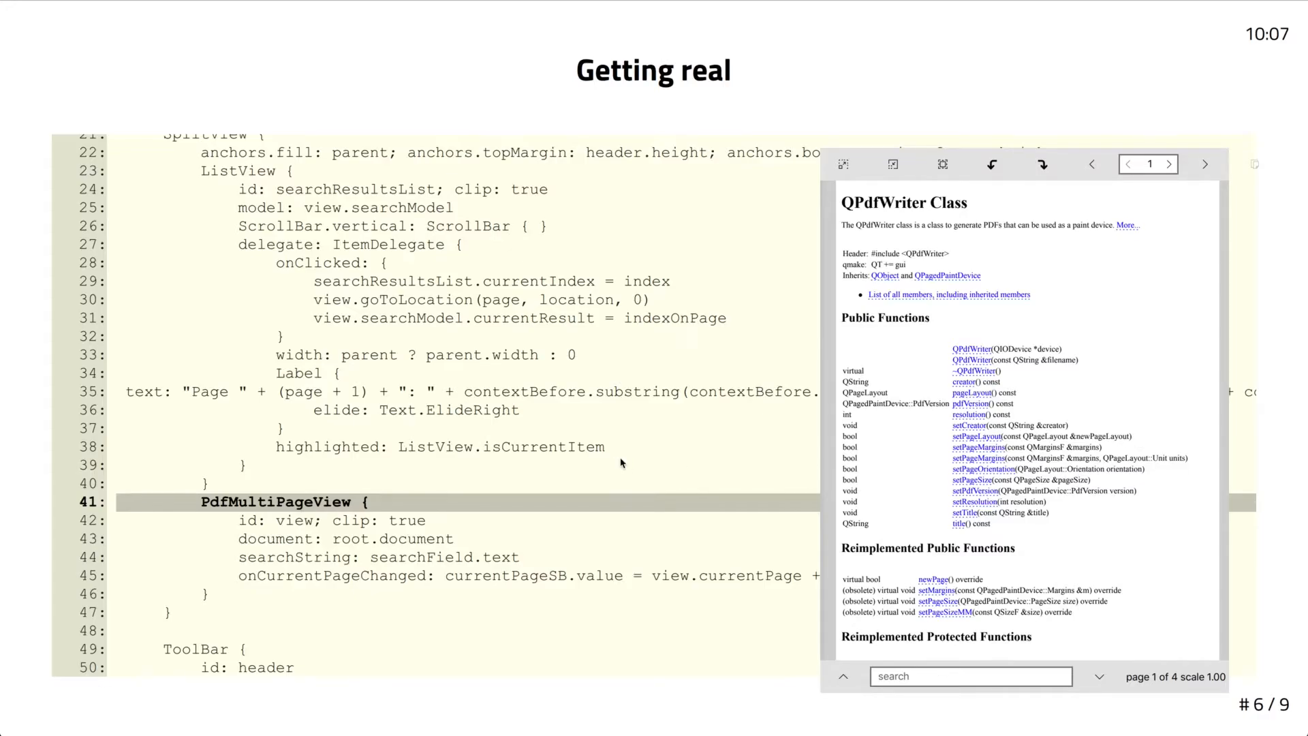
pyautogui.moveTo(539, 556)
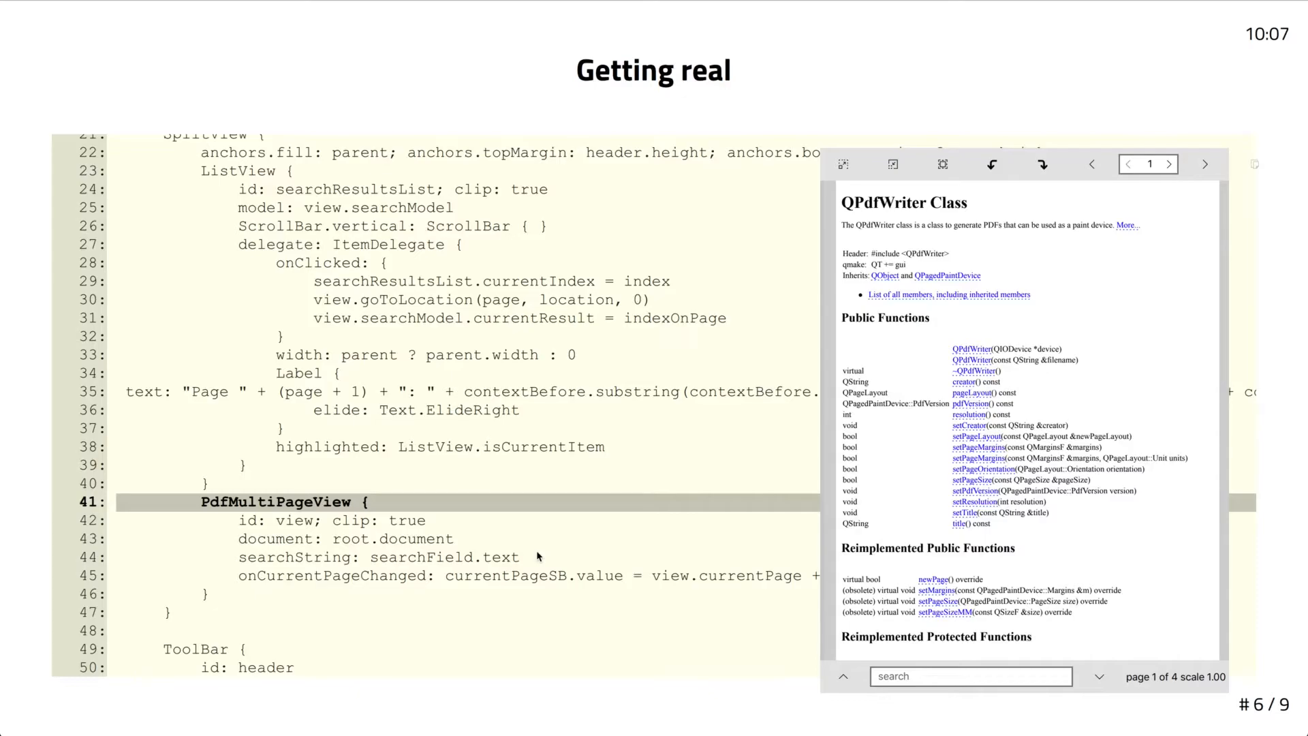
# Scroll the code through the ToolButton definitions, including view.back(), and back to line 1
pyautogui.scroll(-3)
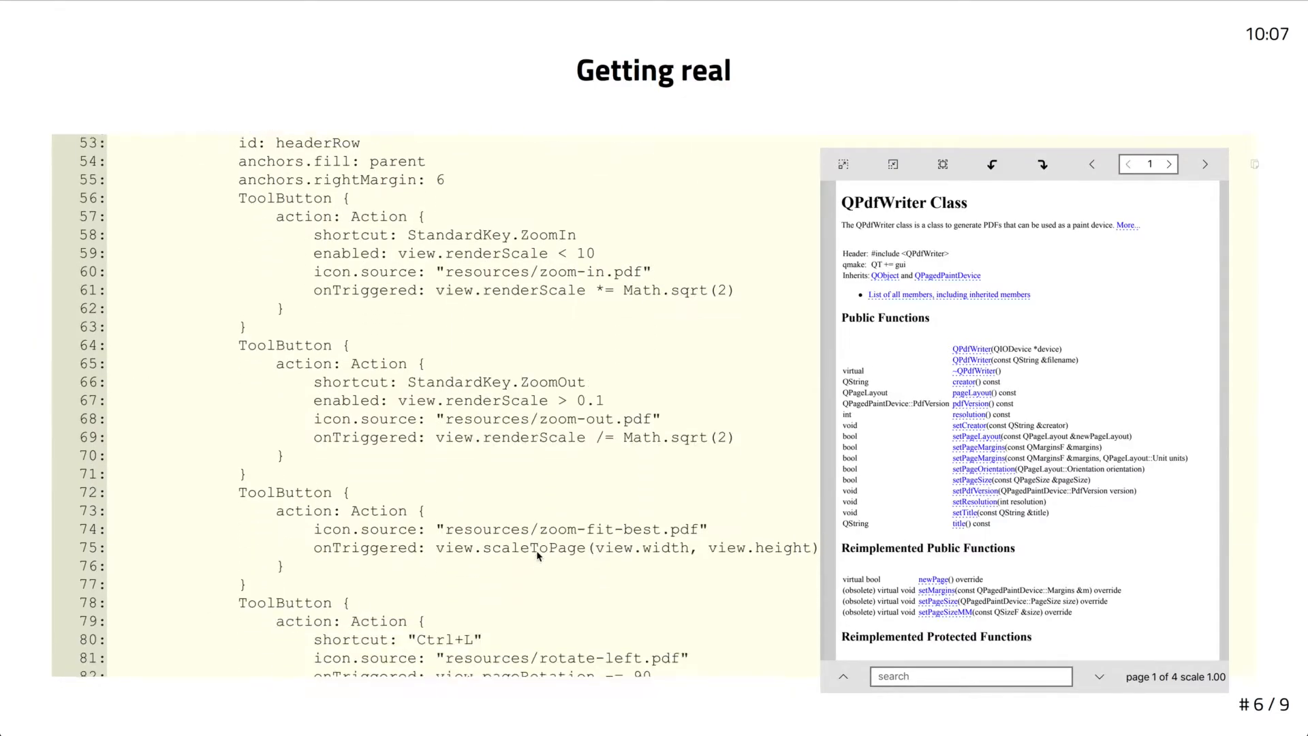
pyautogui.scroll(-3)
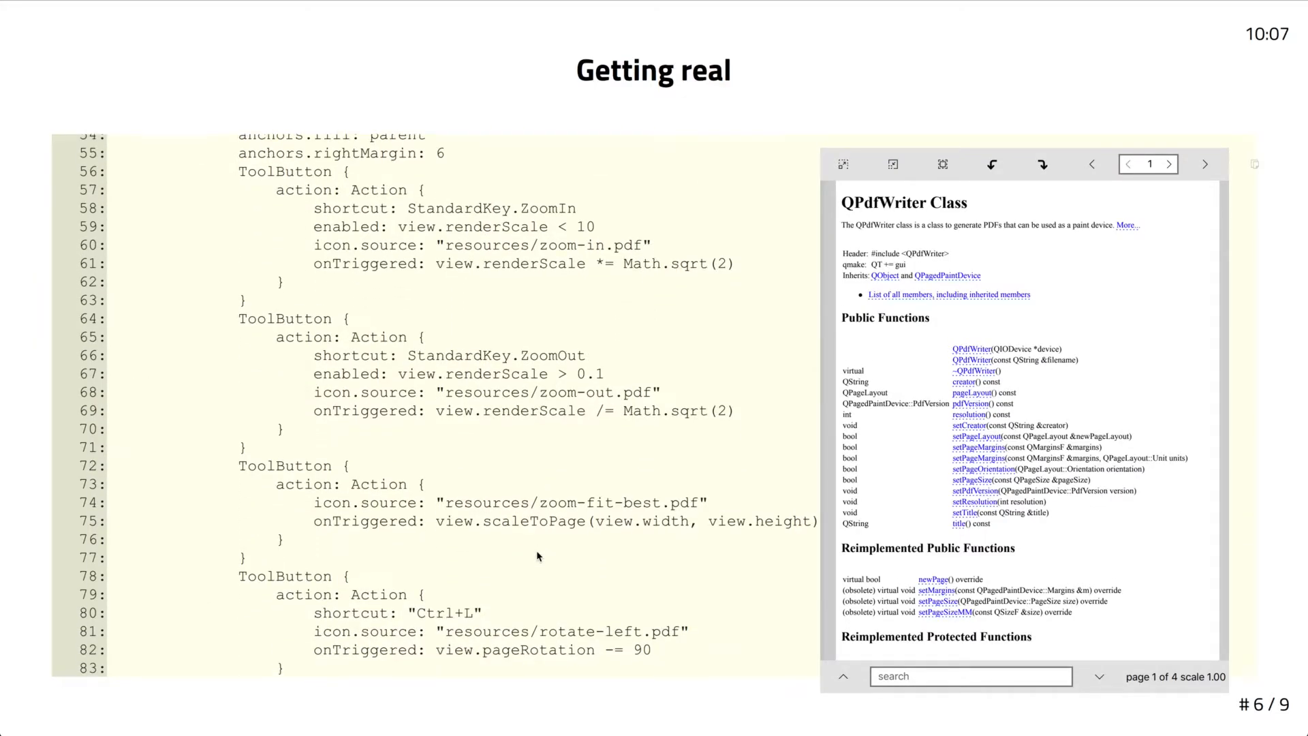
pyautogui.scroll(-3)
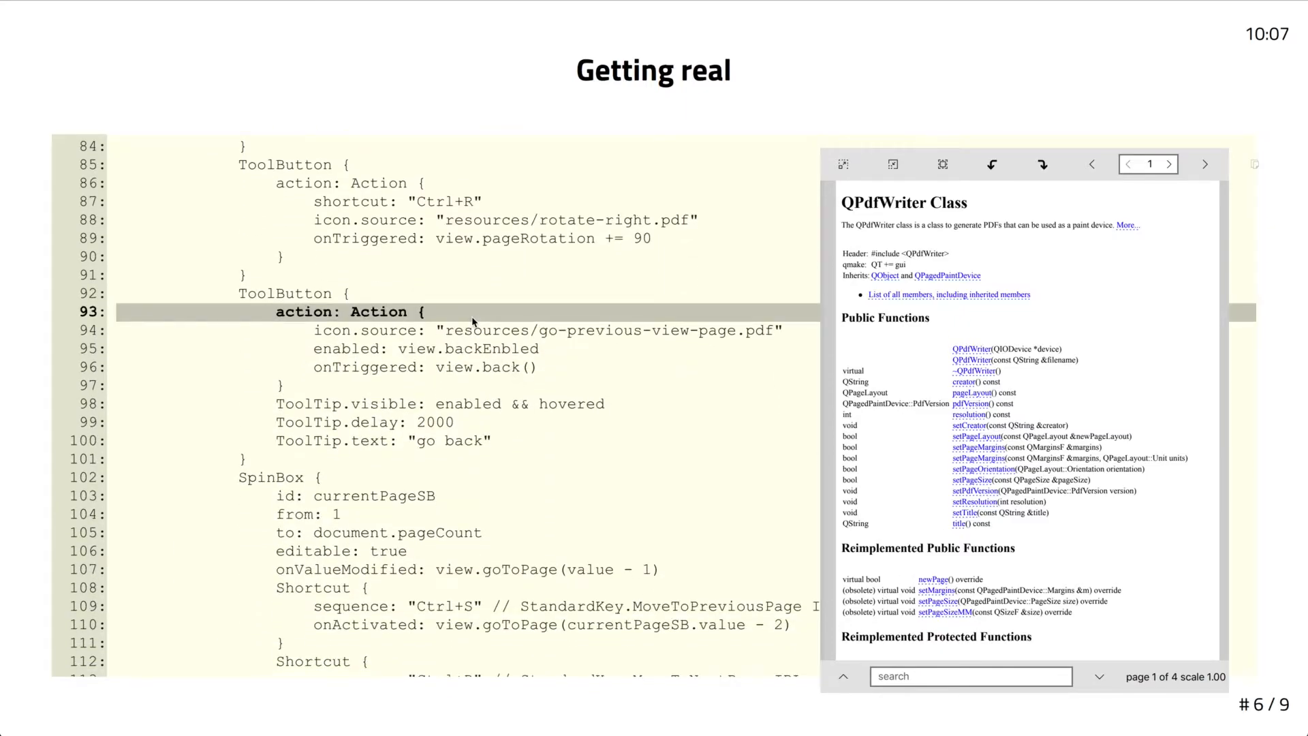
pyautogui.moveTo(528, 364)
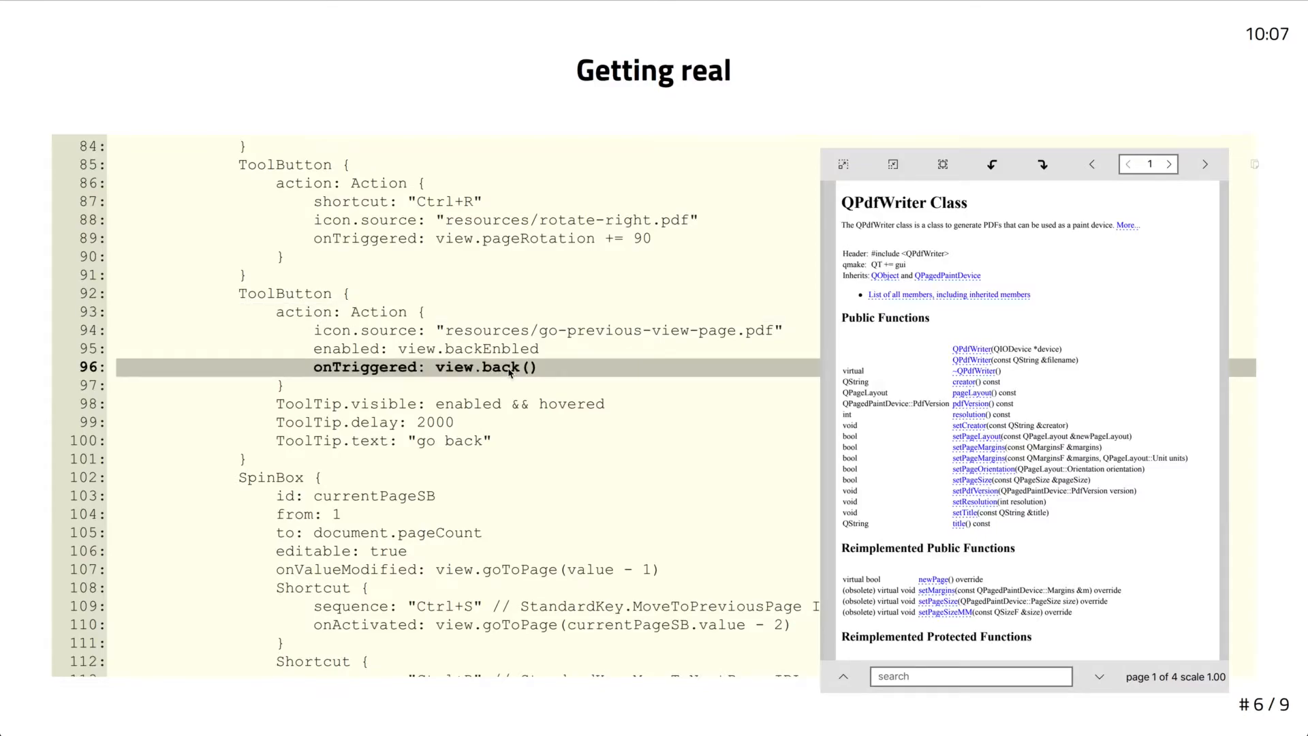
pyautogui.moveTo(538, 515)
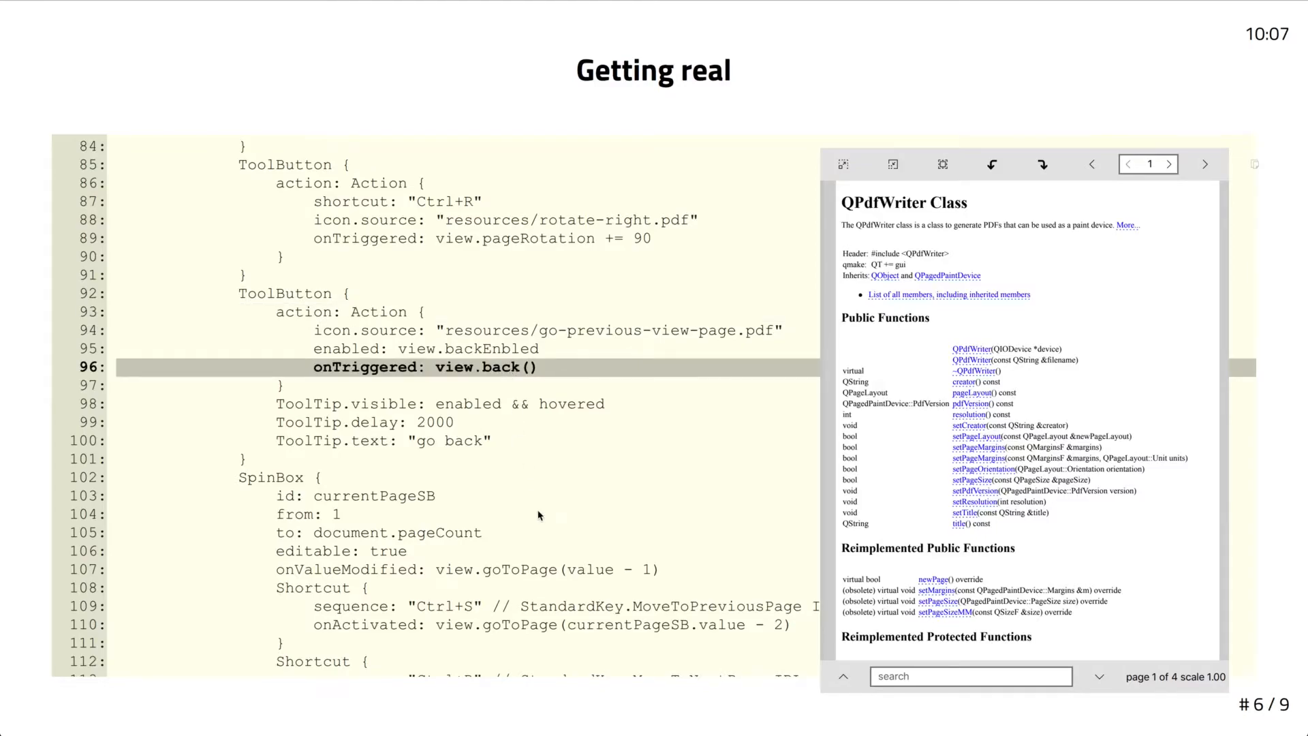
pyautogui.scroll(-3)
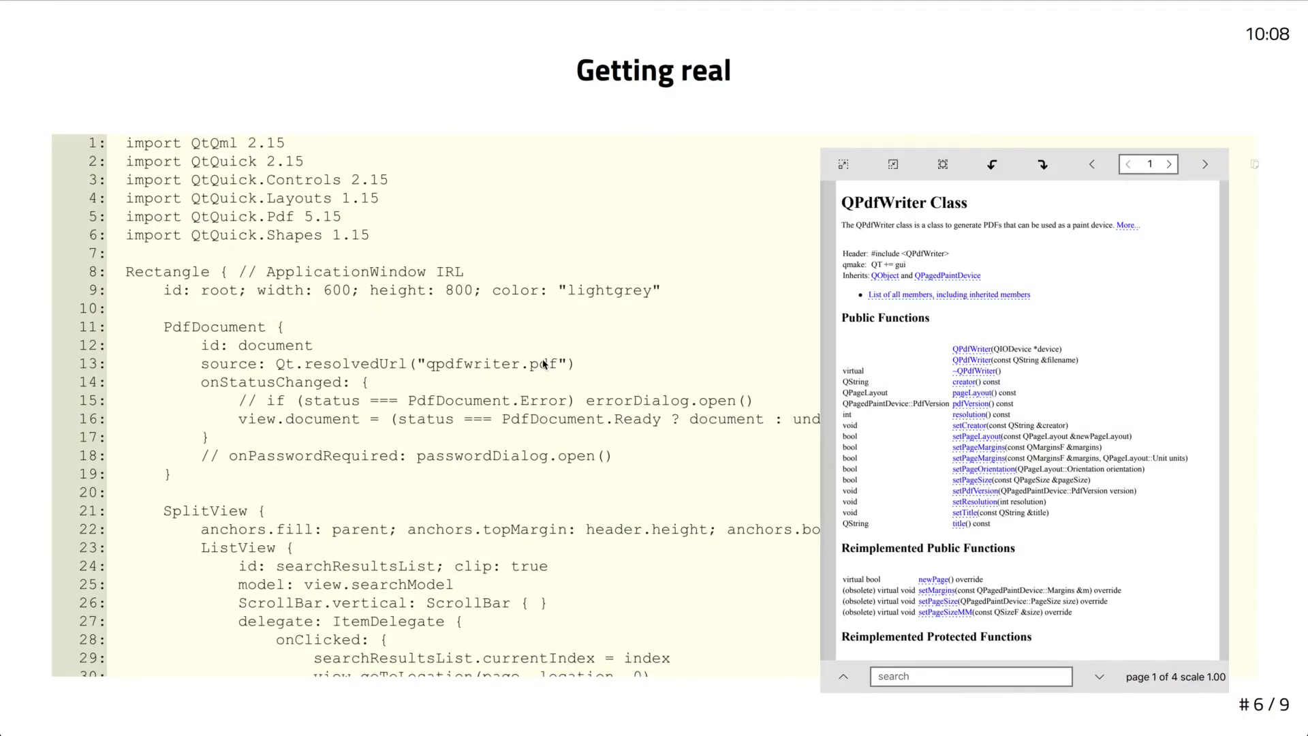
# Search the document for 'pdf', open the page-margins result, then go to the previous match
pyautogui.write('p')
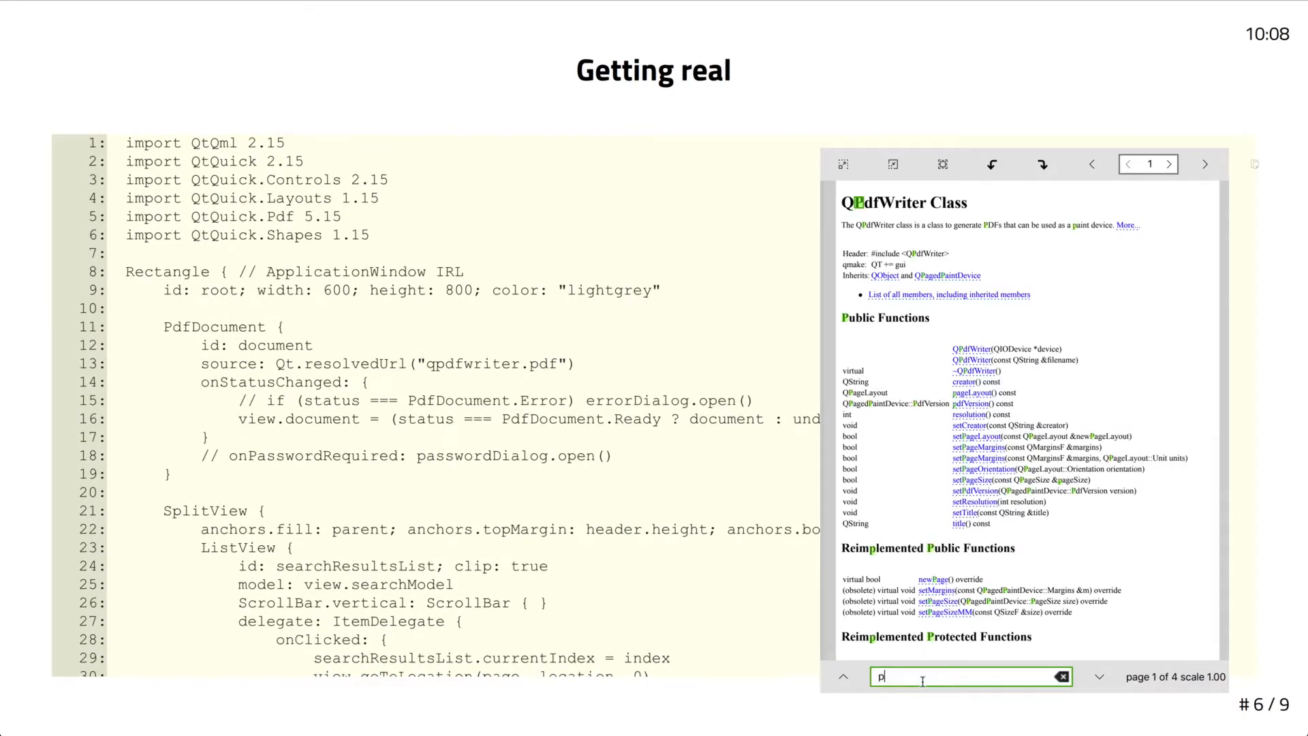
pyautogui.write('df')
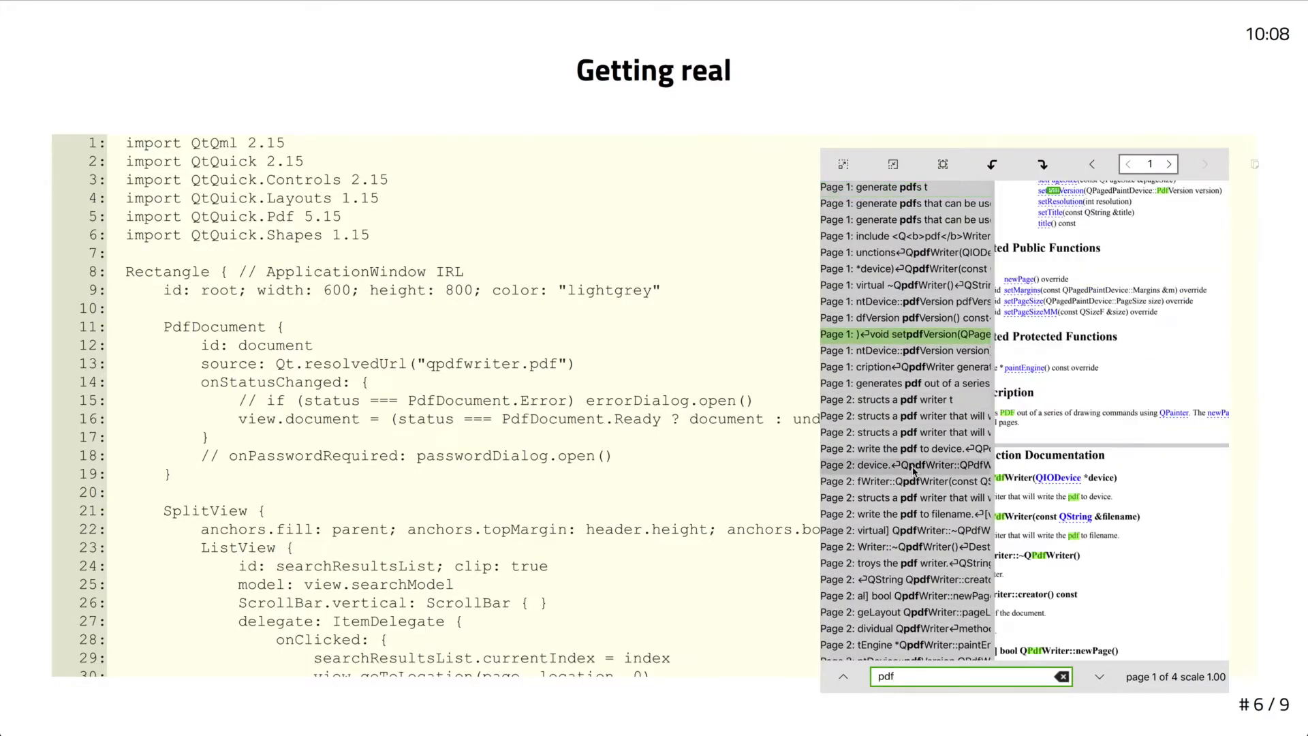
pyautogui.scroll(-3)
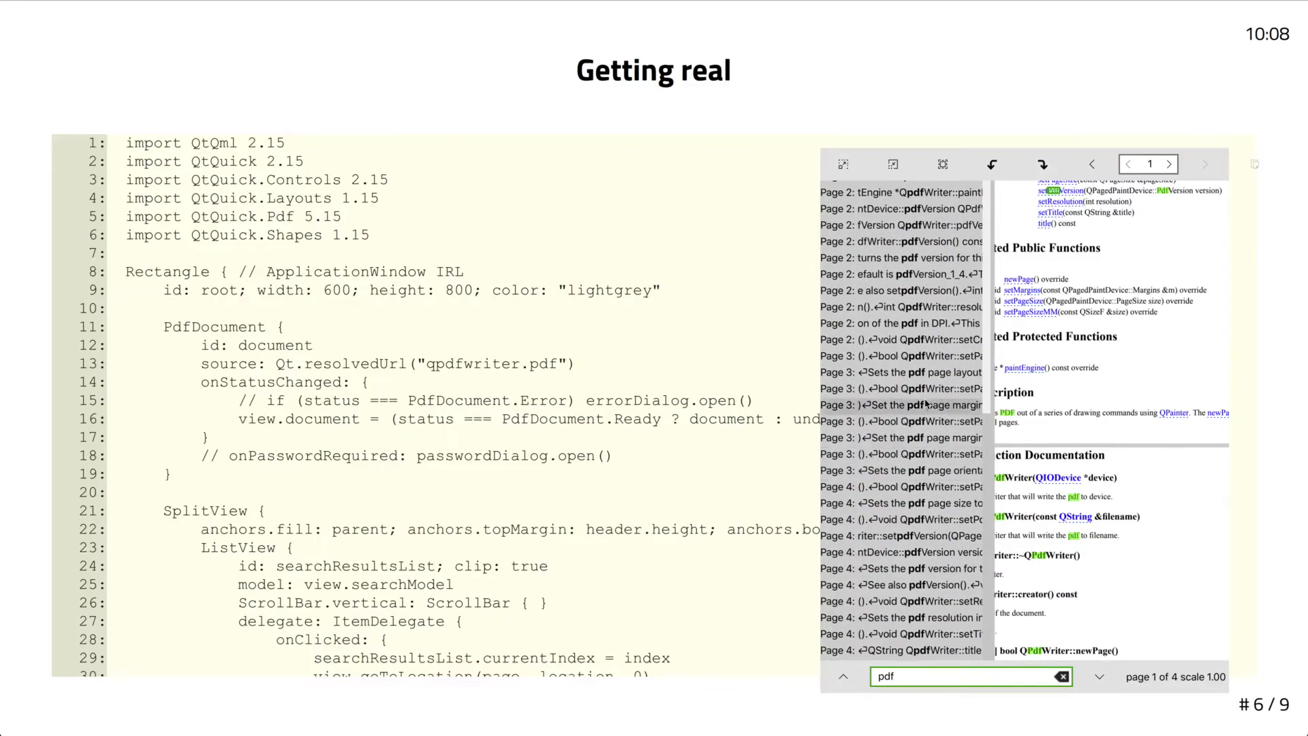
pyautogui.click(1168, 163)
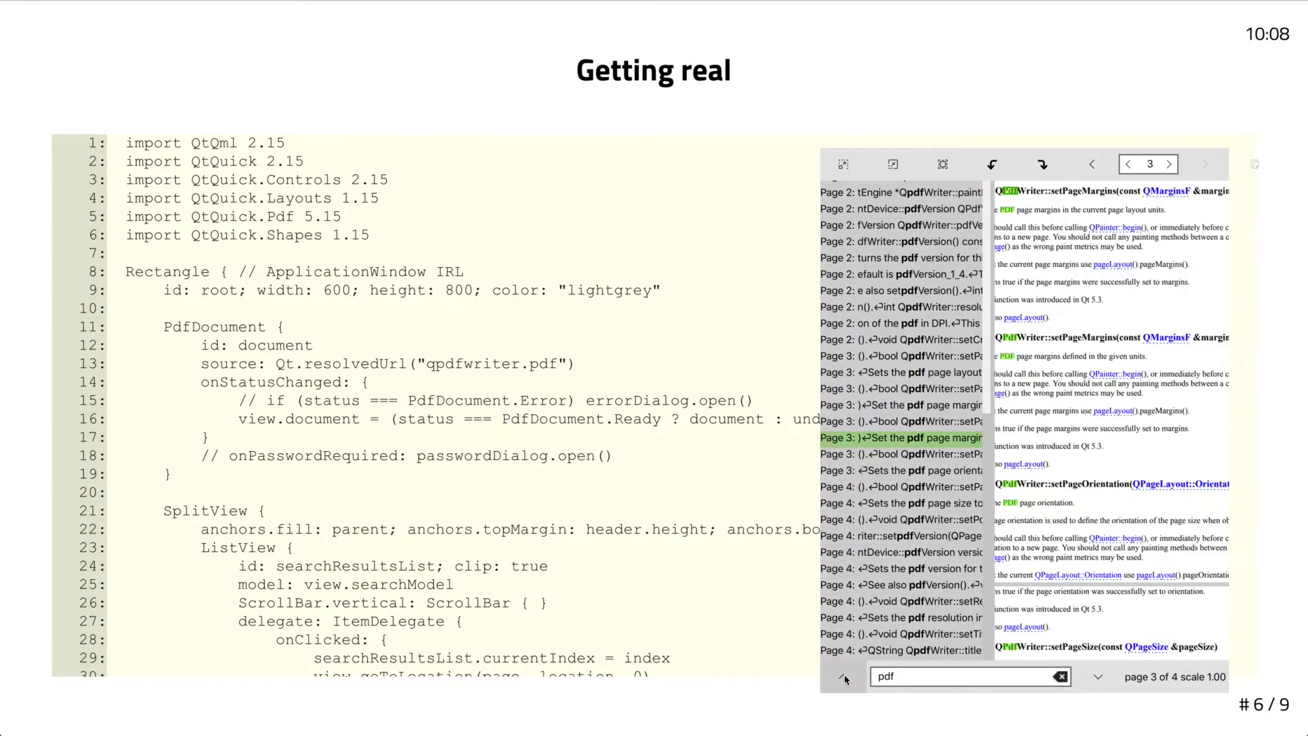
pyautogui.click(1129, 163)
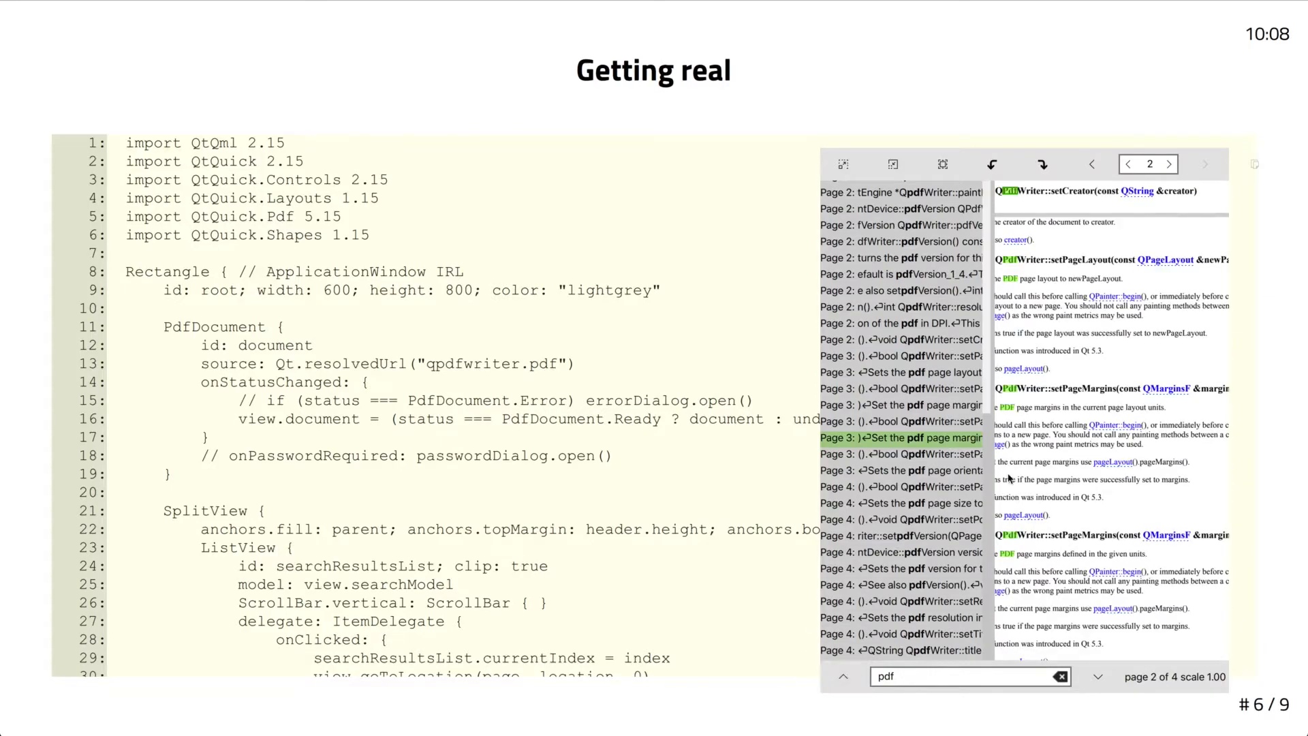
pyautogui.moveTo(1010, 478)
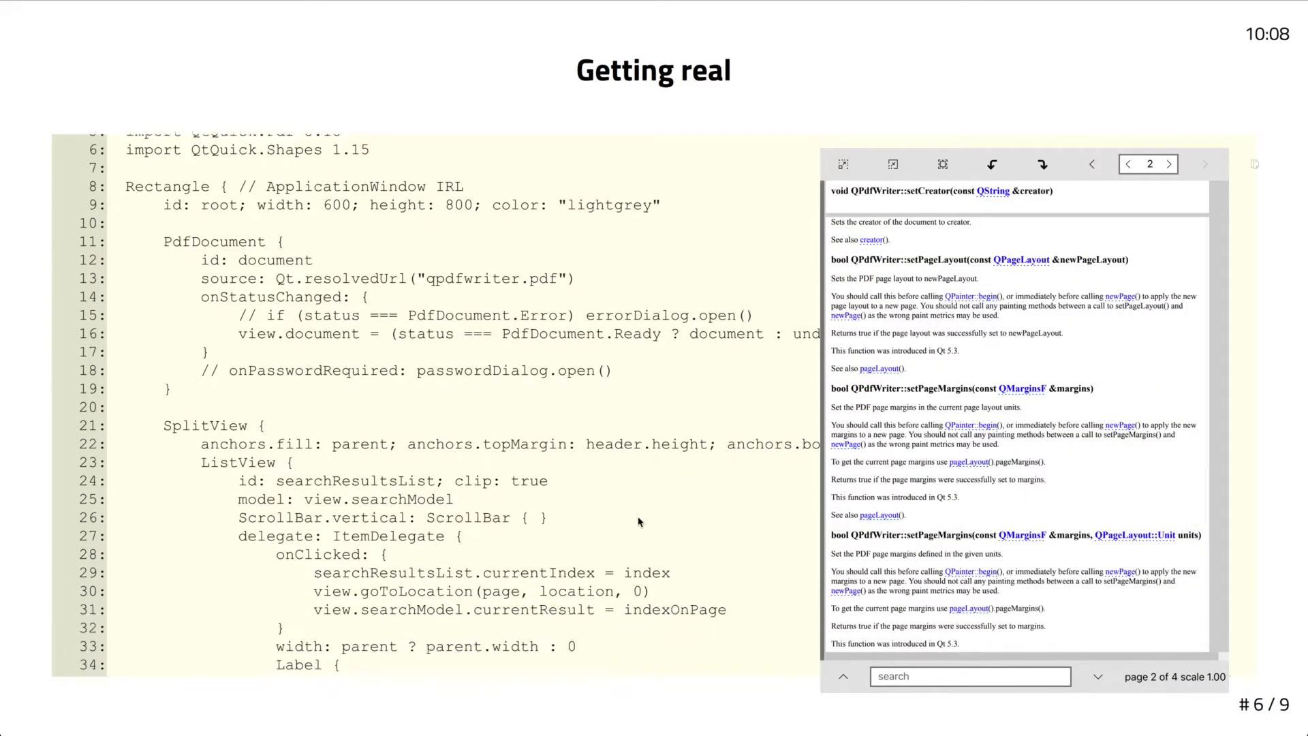
# Use the viewer's 'pdf' search, then advance from page 2 to page 3 of 4
pyautogui.scroll(-3)
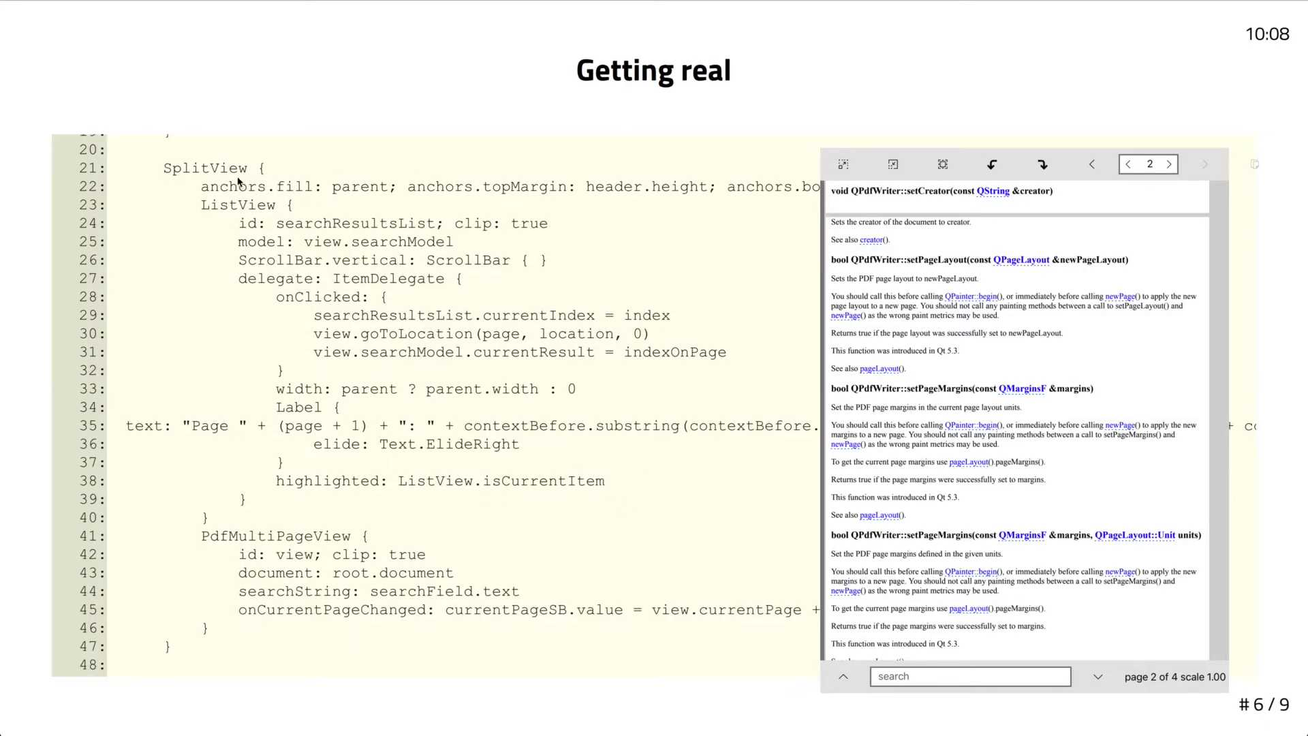
pyautogui.click(267, 205)
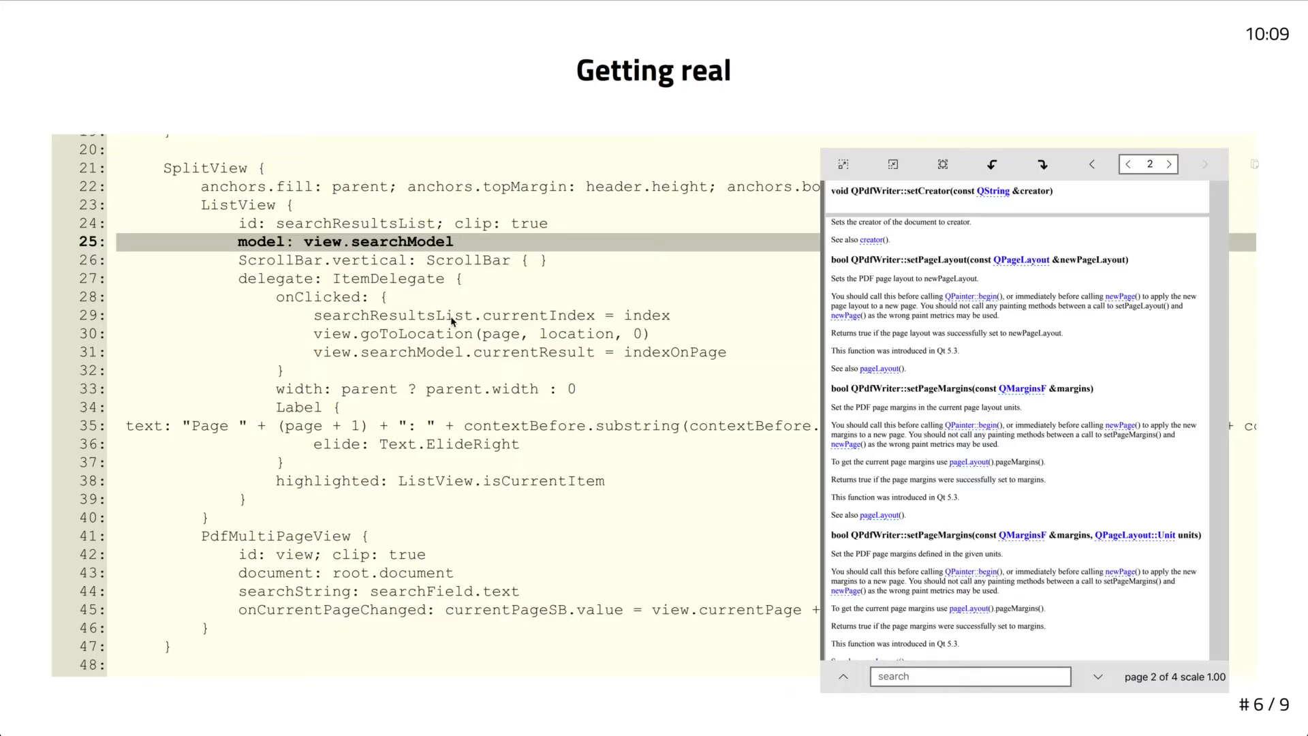
pyautogui.moveTo(456, 346)
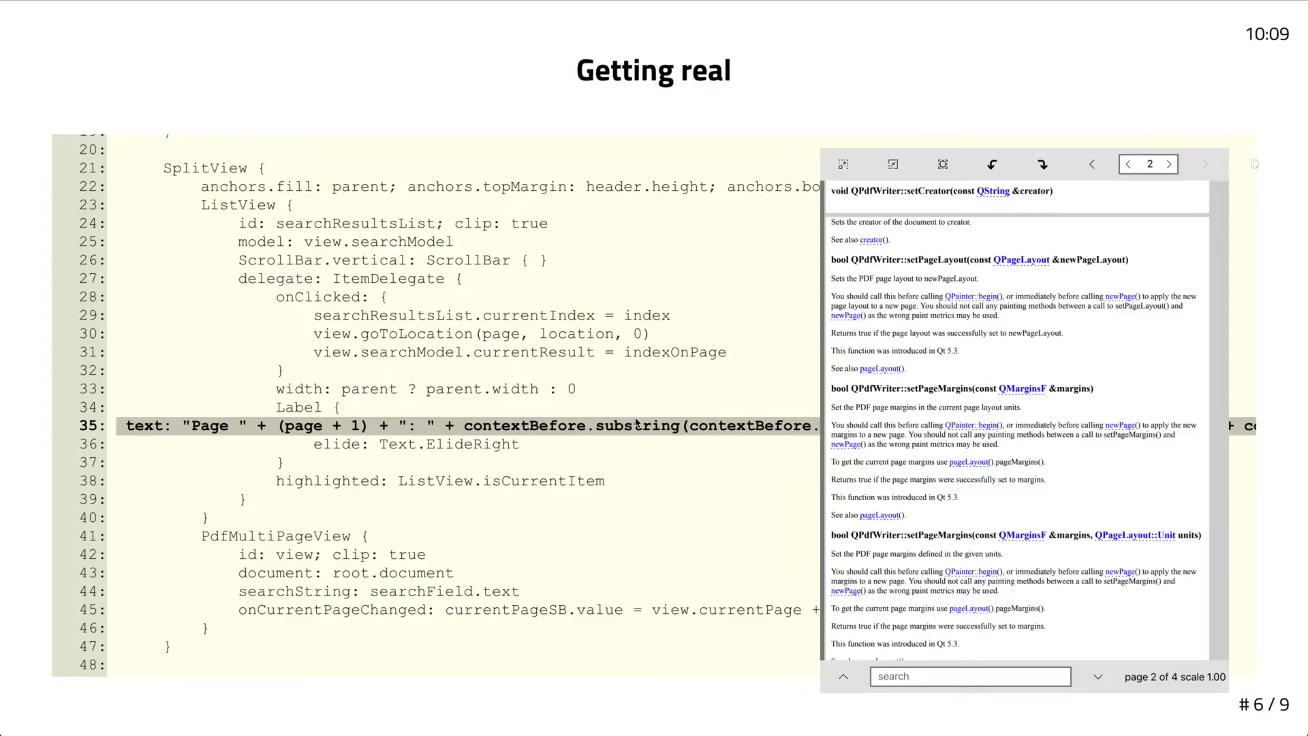
pyautogui.moveTo(826, 515)
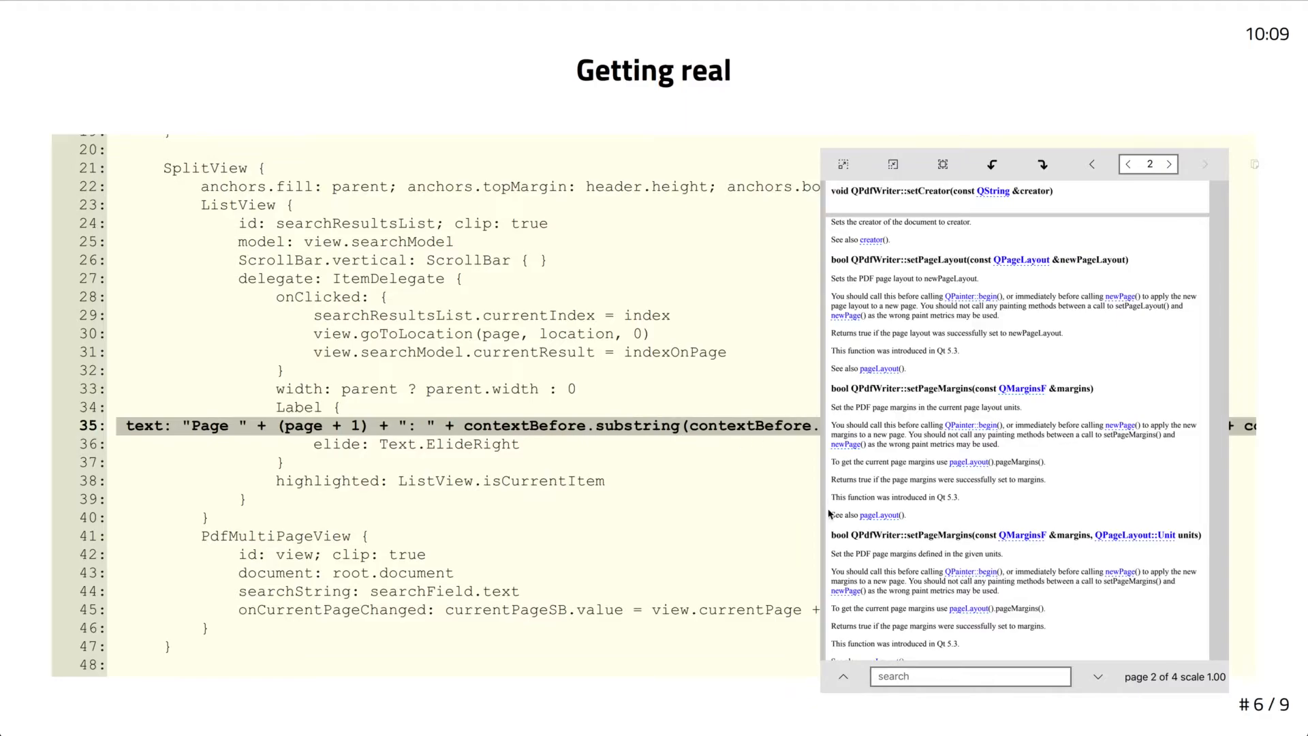
pyautogui.write('pdf')
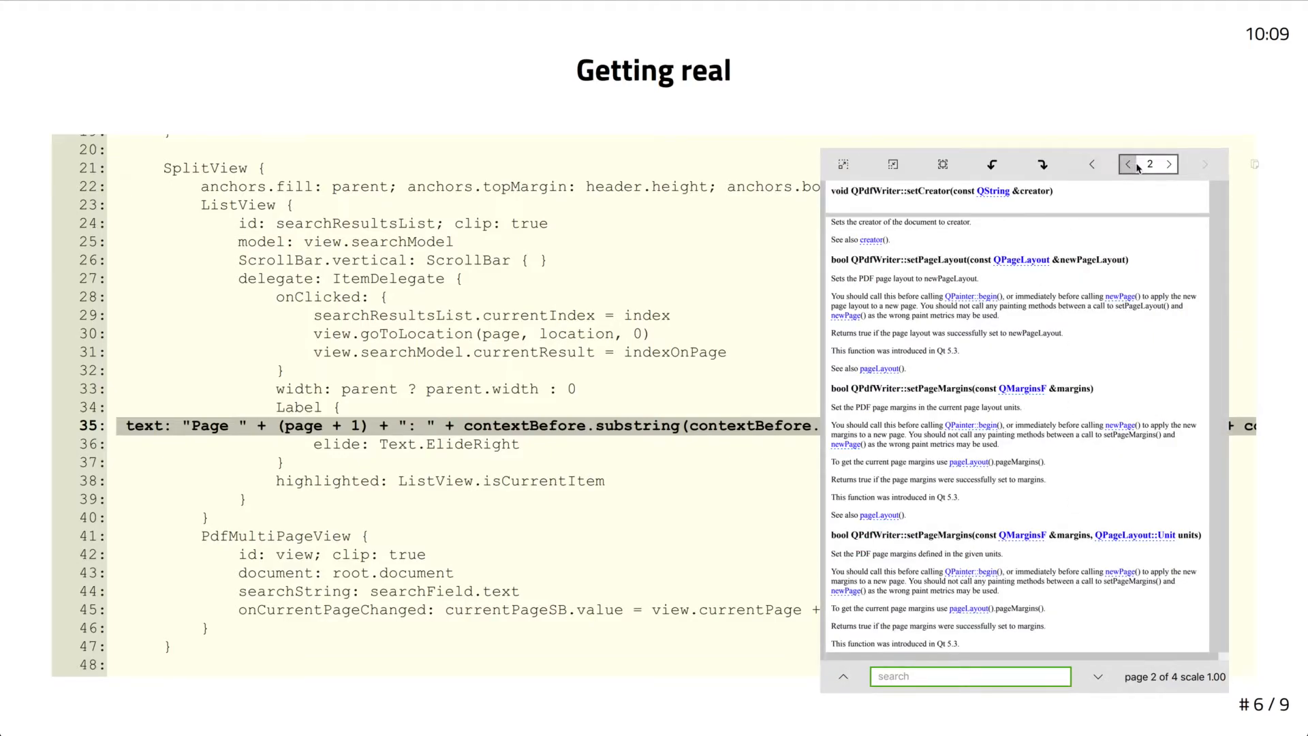
pyautogui.click(1170, 164)
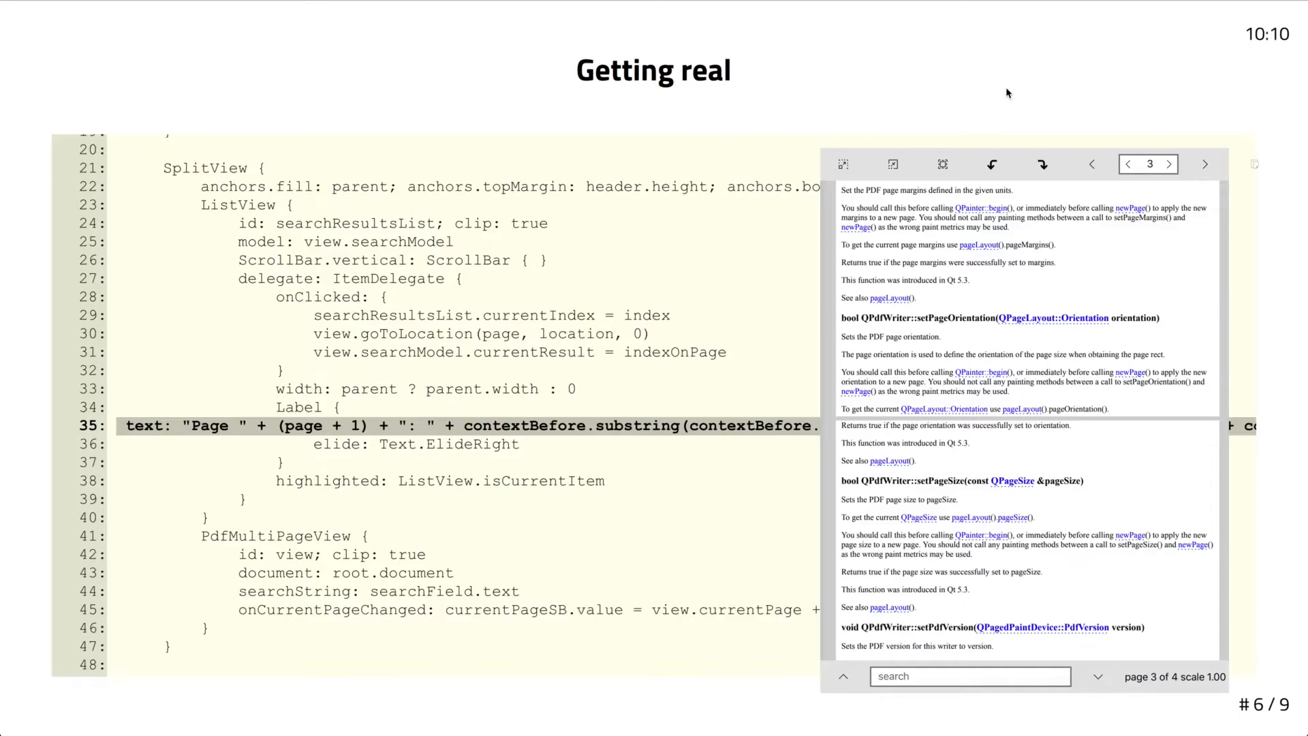
pyautogui.moveTo(616, 441)
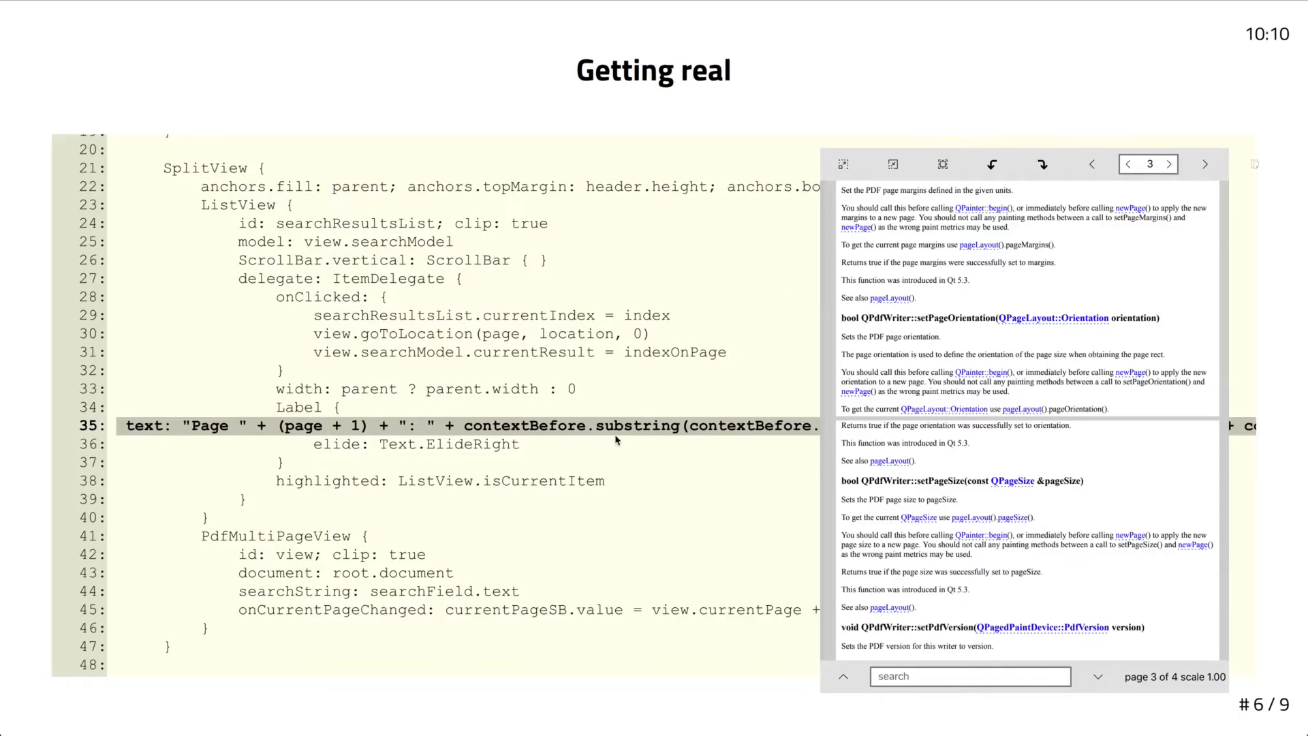
# Scroll the code past the header ToolBar to the footer ToolBar and TextField block
pyautogui.scroll(-3)
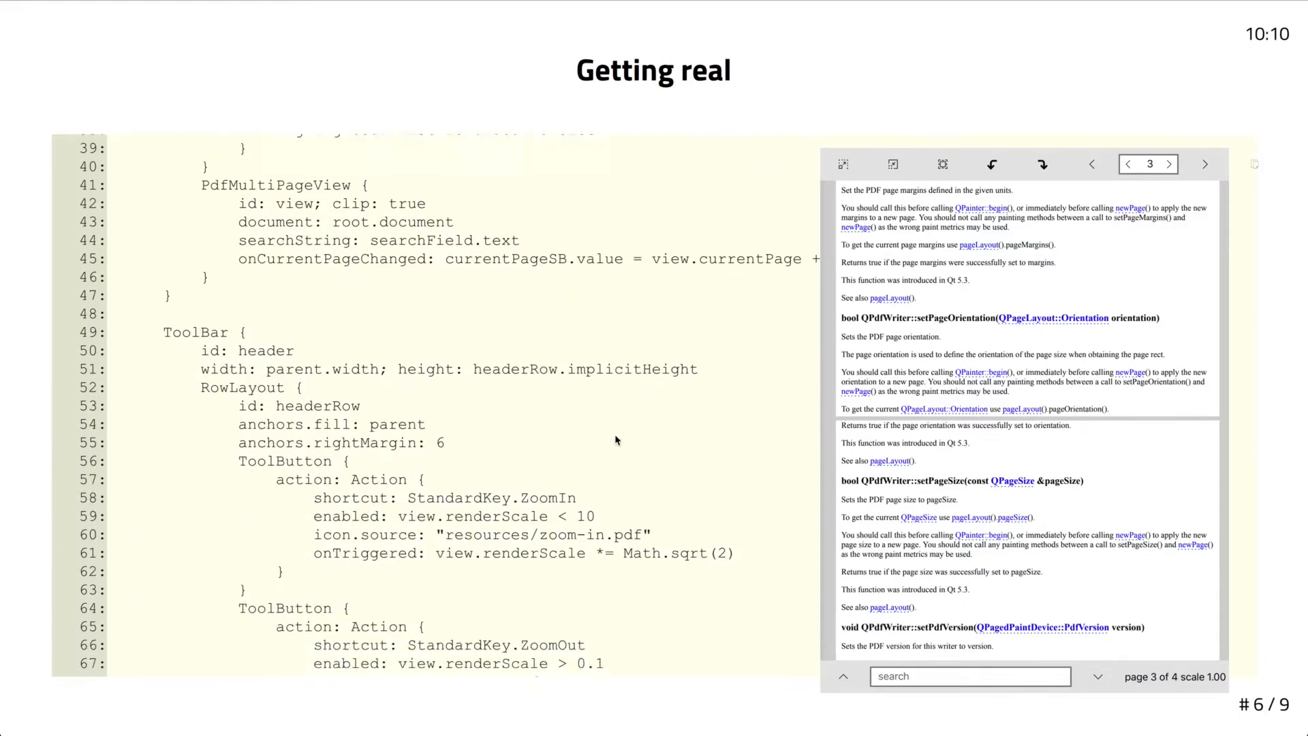
pyautogui.scroll(-3)
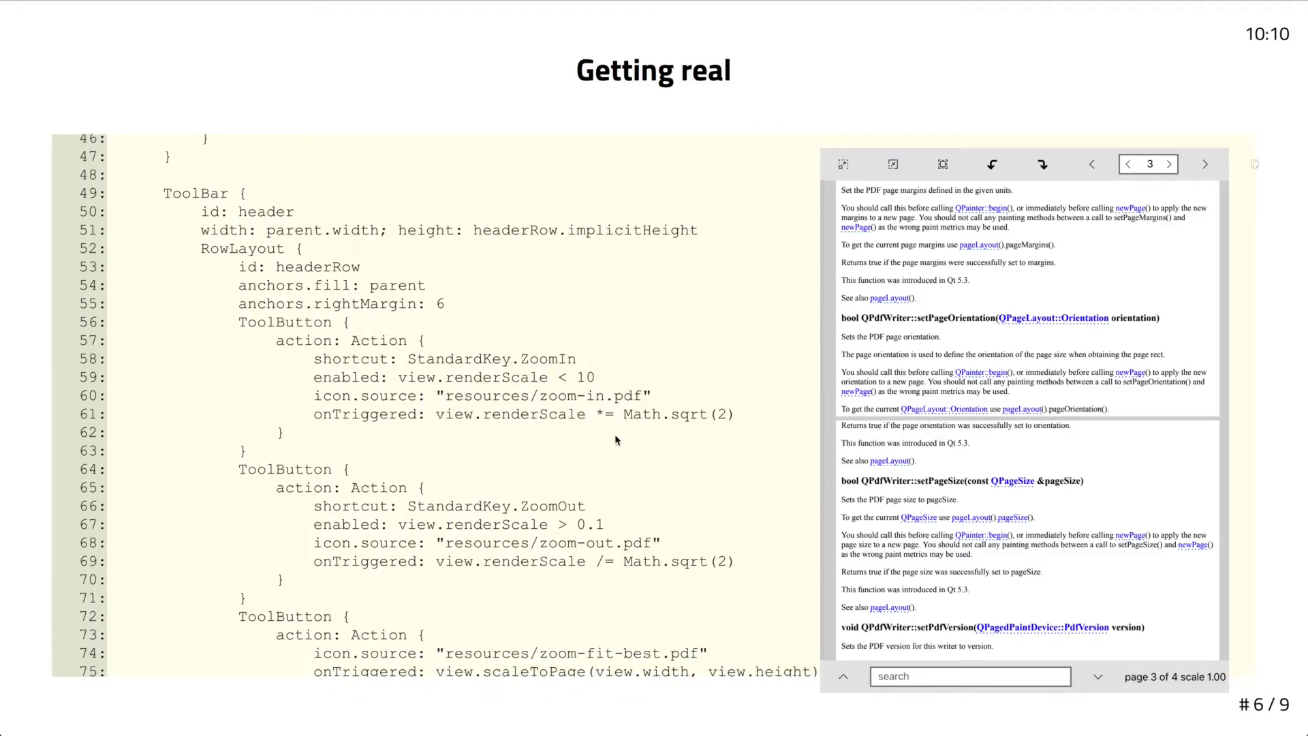
pyautogui.scroll(-3)
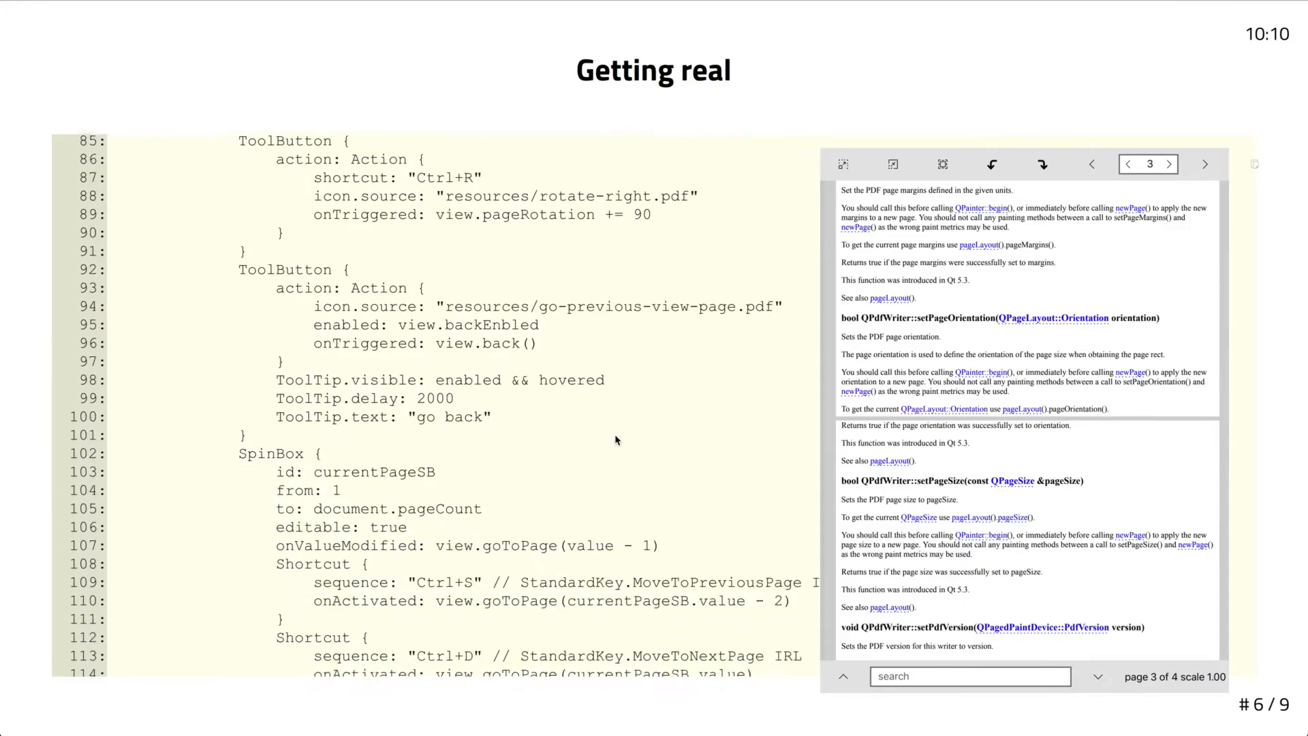
pyautogui.scroll(-3)
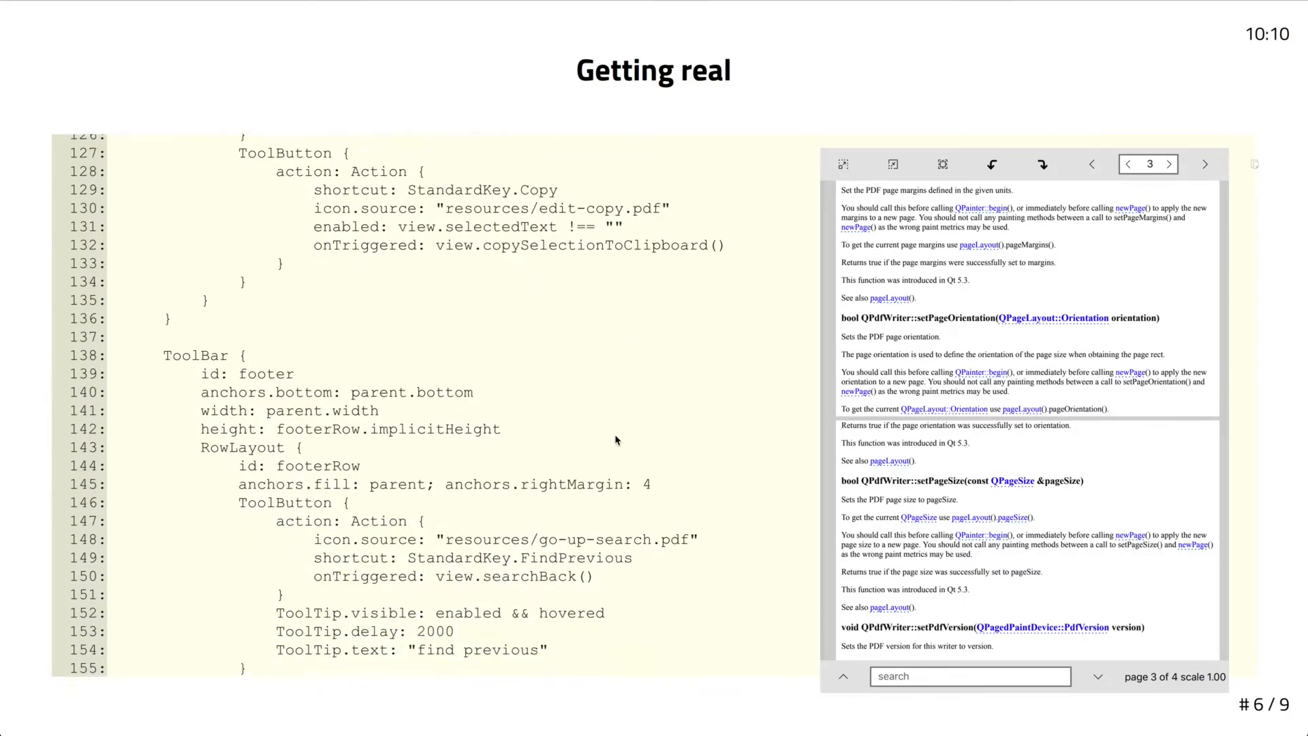
pyautogui.scroll(-3)
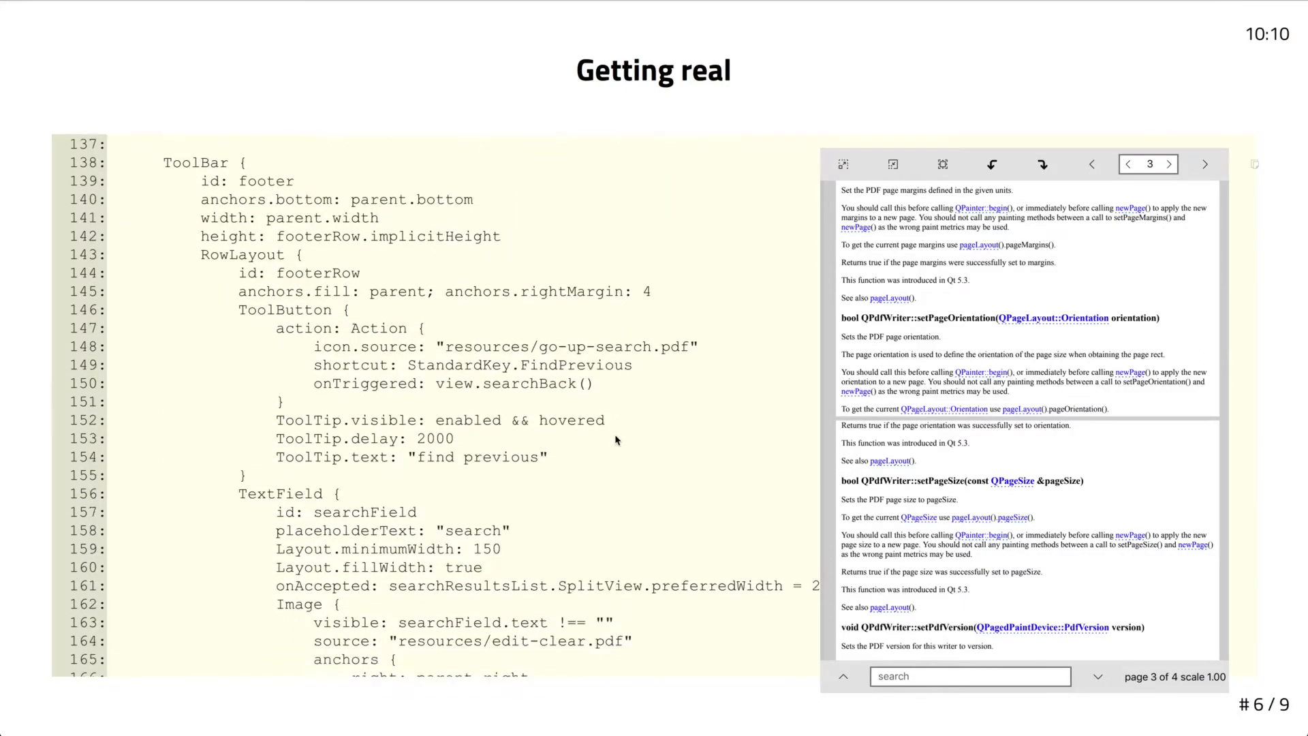
pyautogui.scroll(-3)
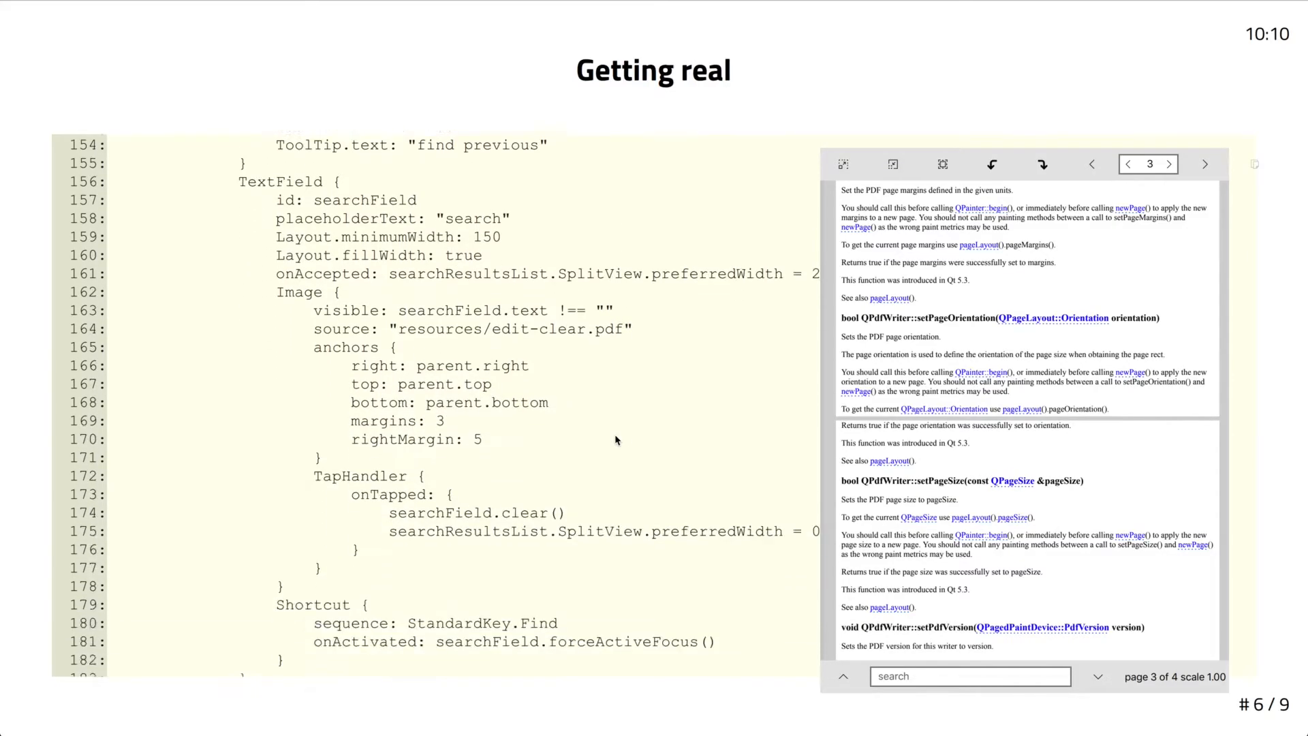
pyautogui.scroll(-3)
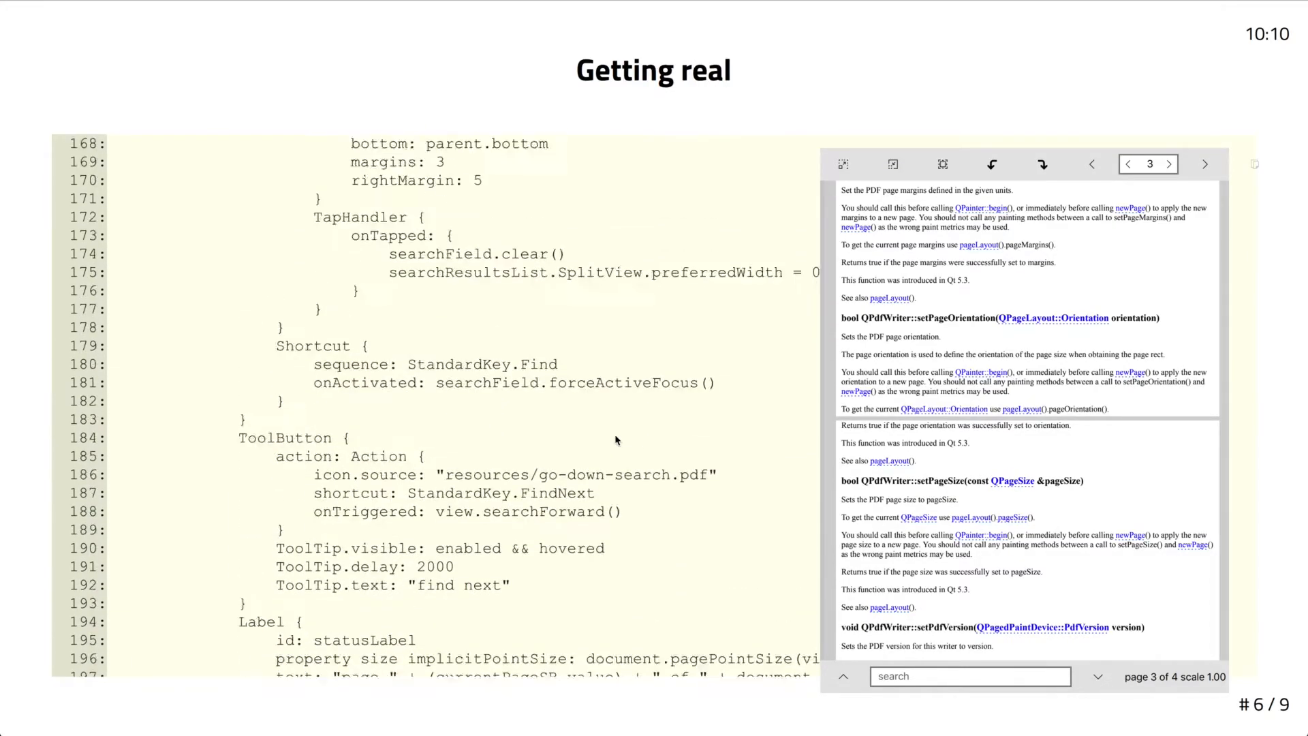
pyautogui.scroll(3)
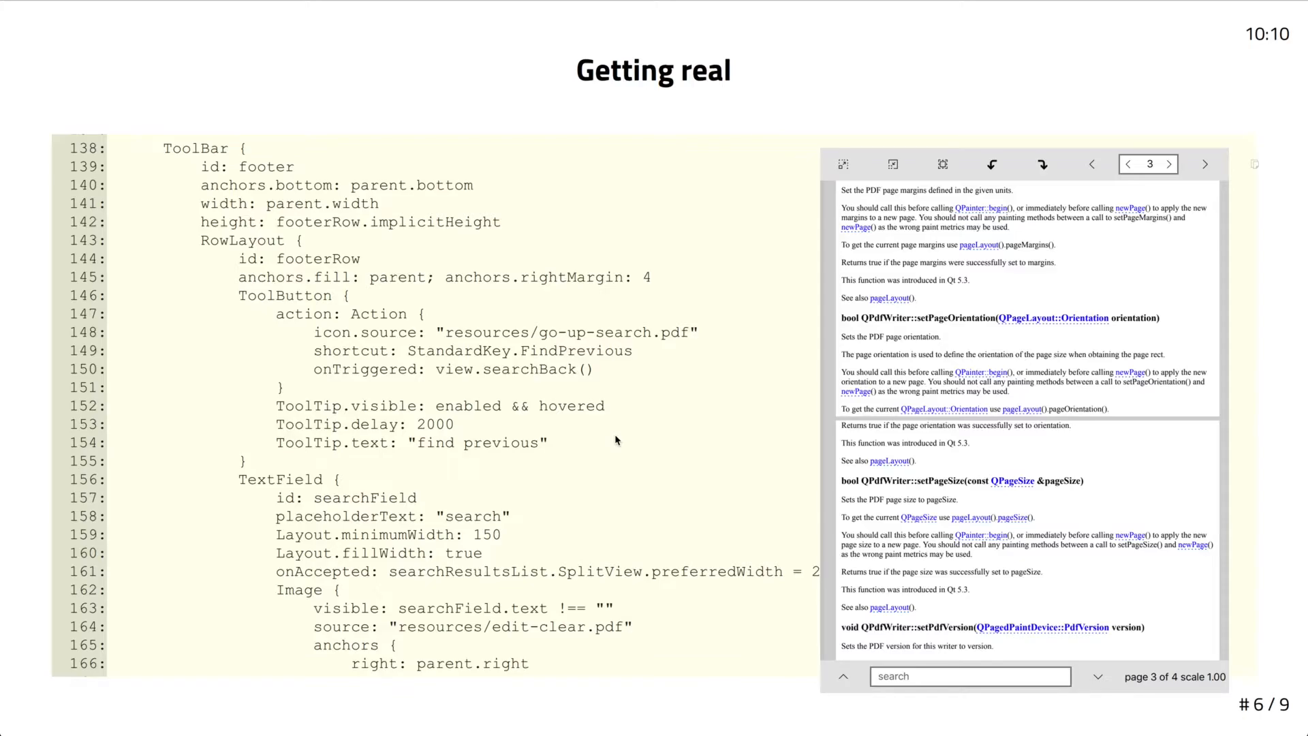
pyautogui.moveTo(739, 297)
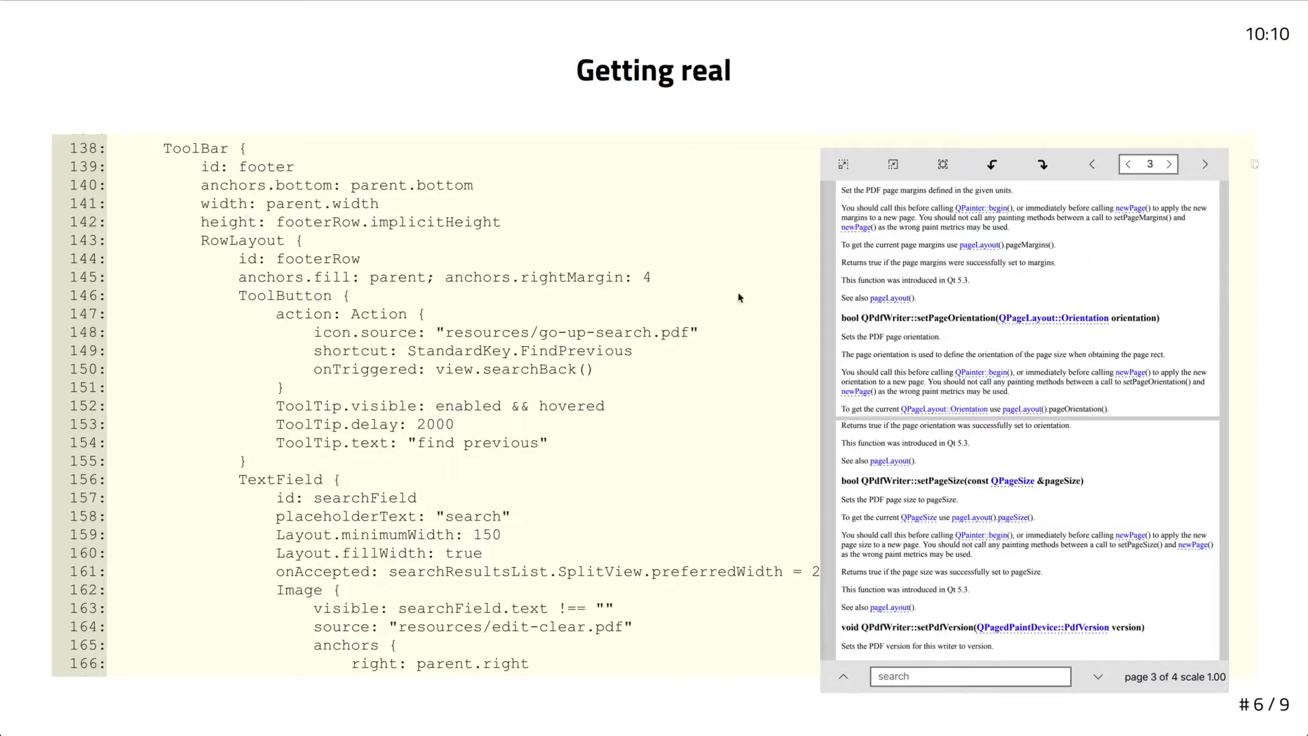
# Advance to slide 7, 'Getting silly', with its BorderImage animation code
pyautogui.press('Right')
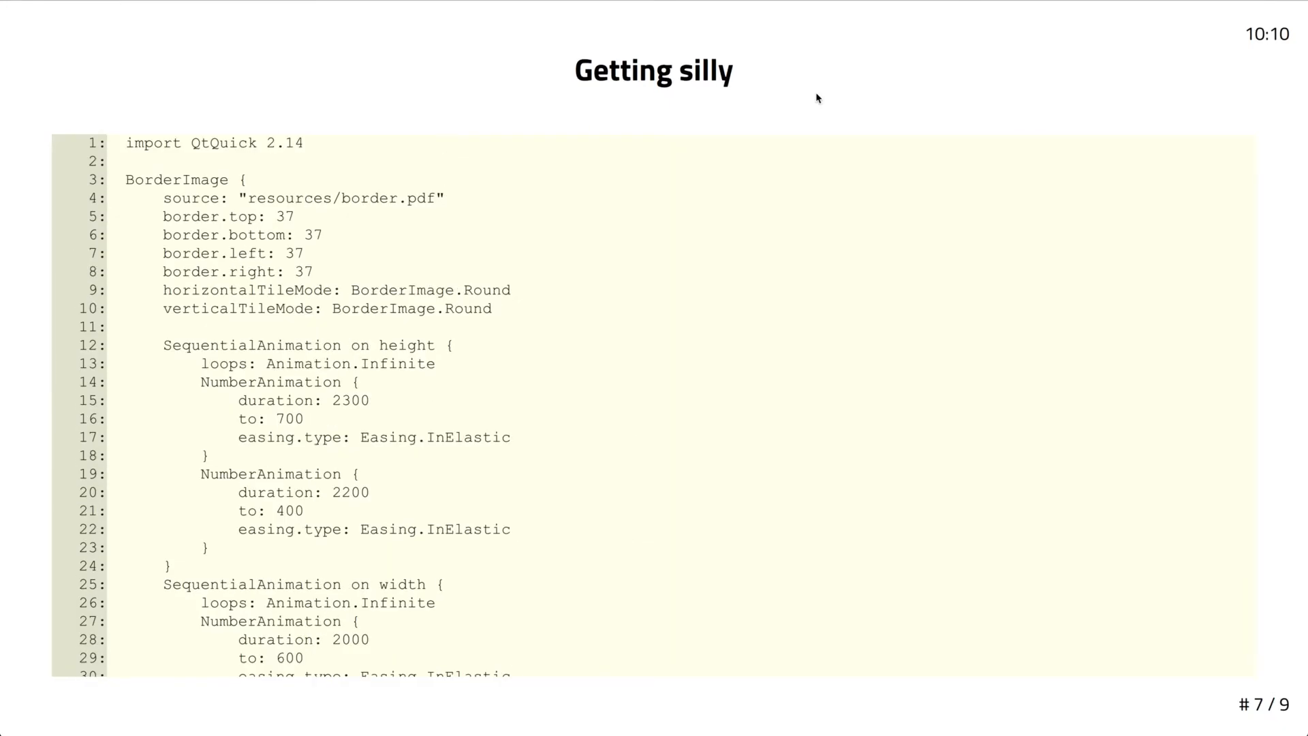
pyautogui.moveTo(384, 224)
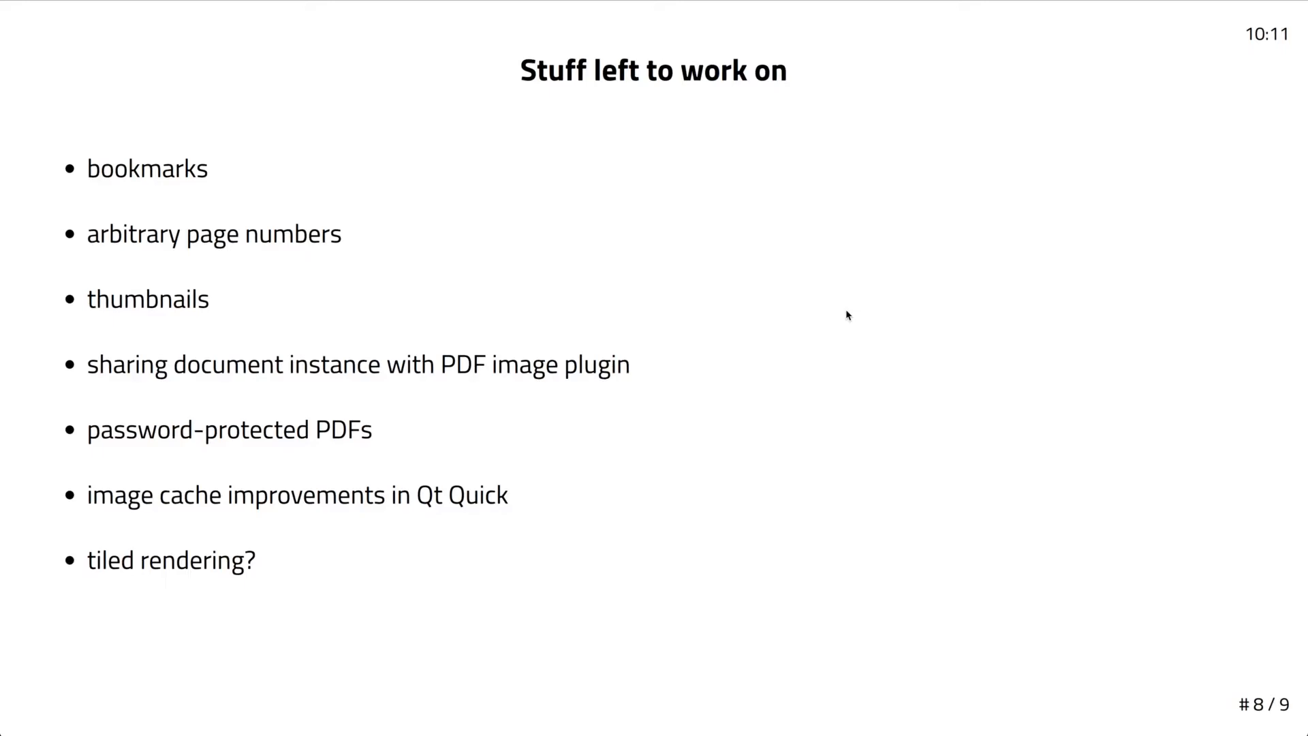
pyautogui.moveTo(329, 157)
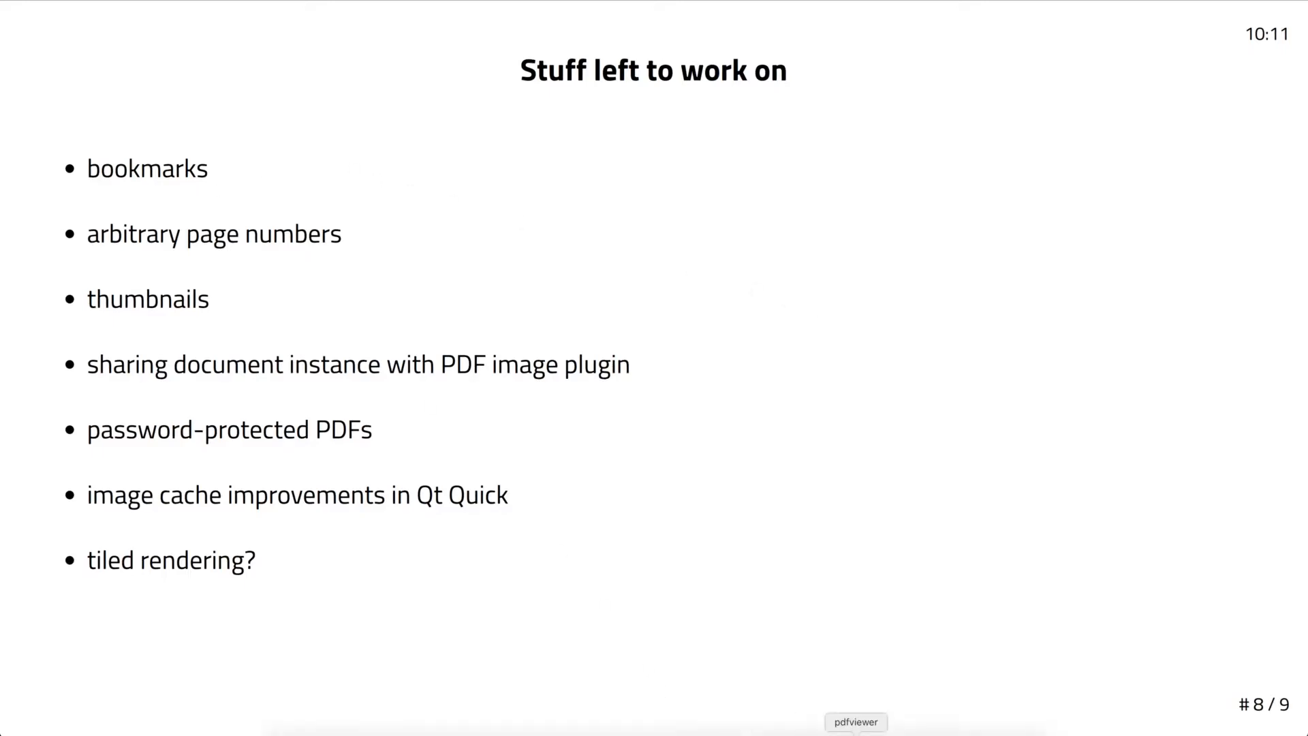
# Launch pdfviewer and jump via bookmarks through 3.3 to section 8.2 Exponential Functions
pyautogui.click(856, 722)
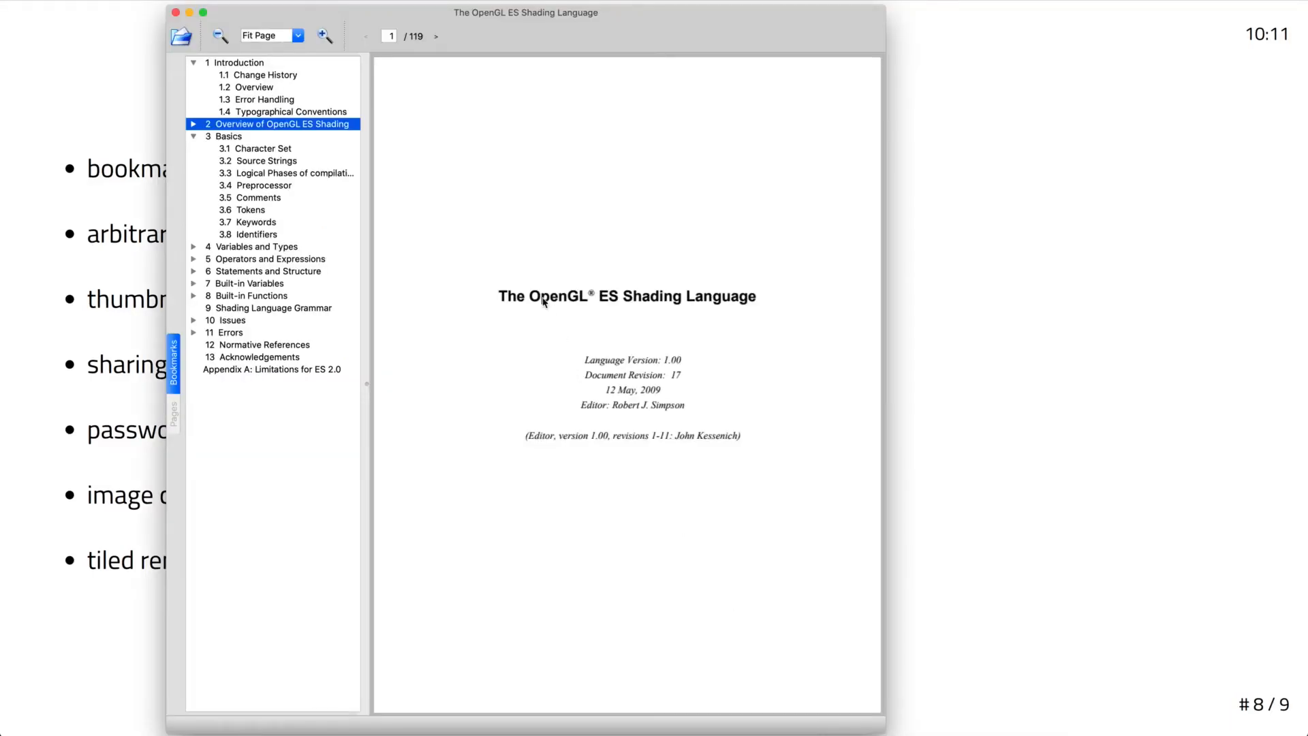
pyautogui.moveTo(278, 160)
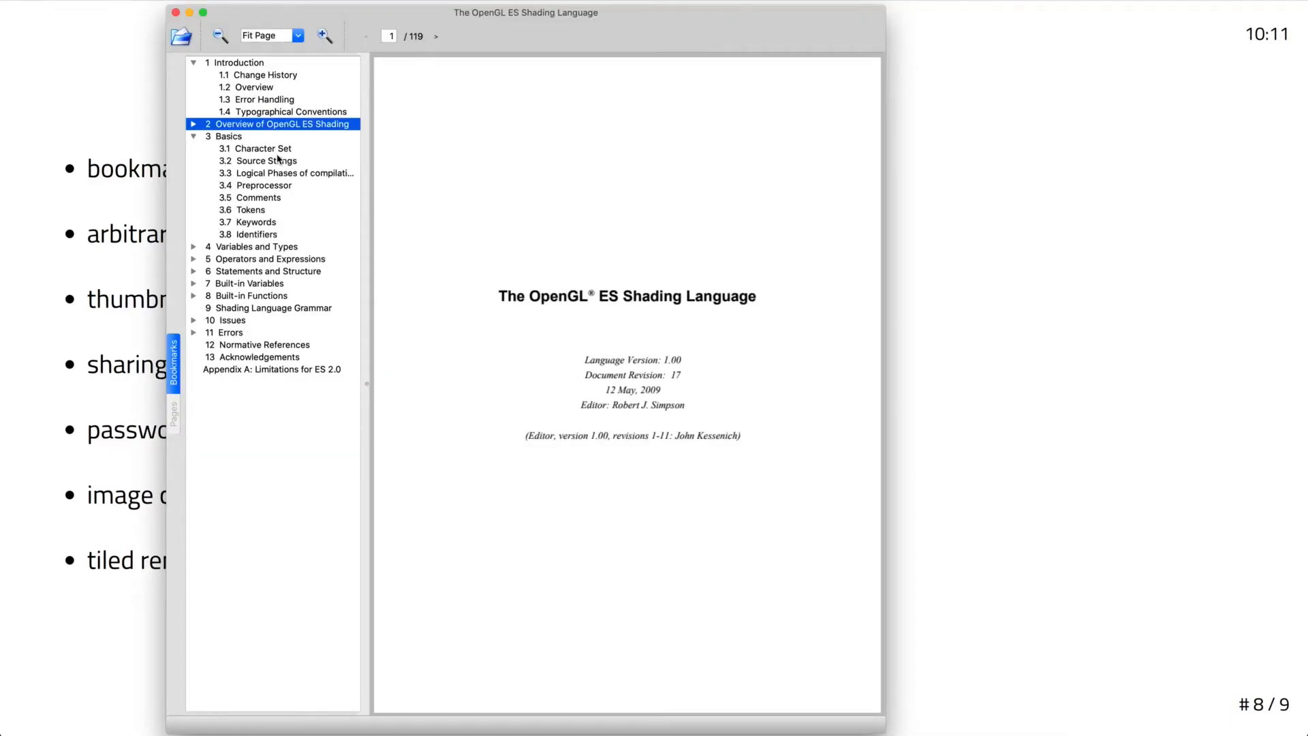
pyautogui.click(294, 172)
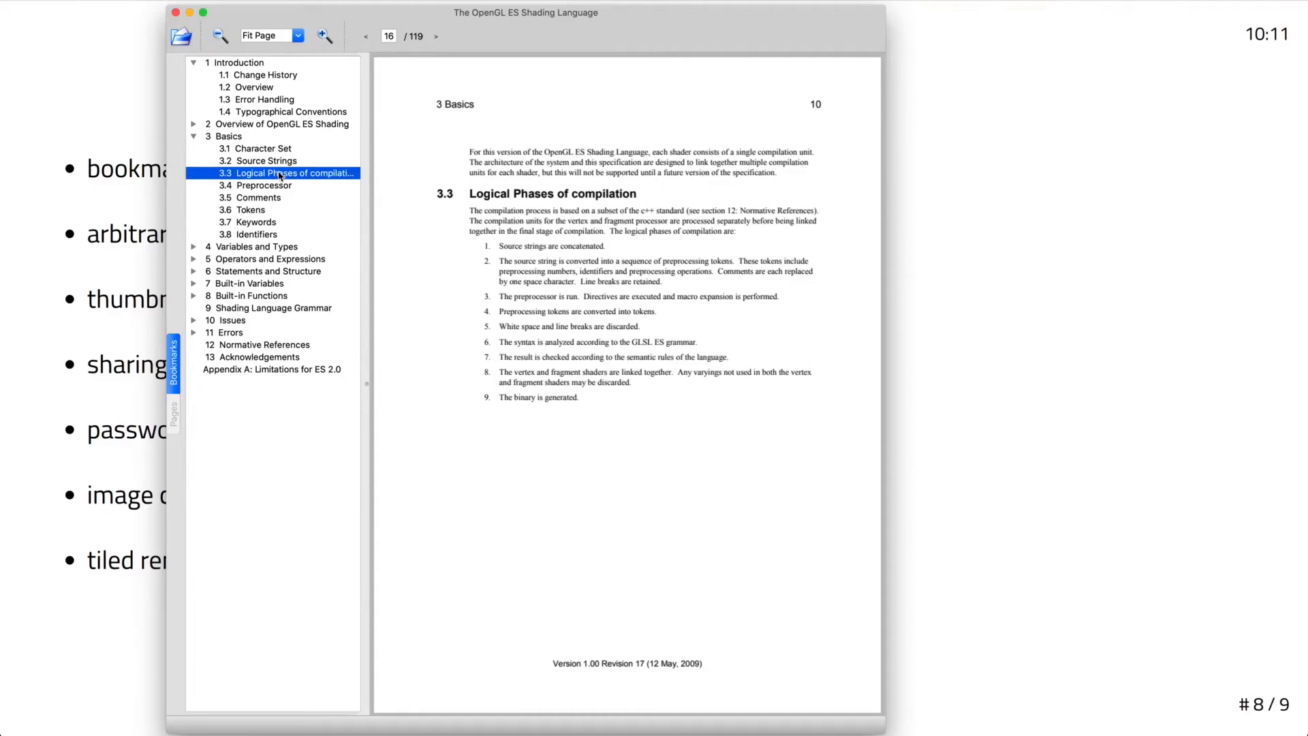
pyautogui.click(250, 295)
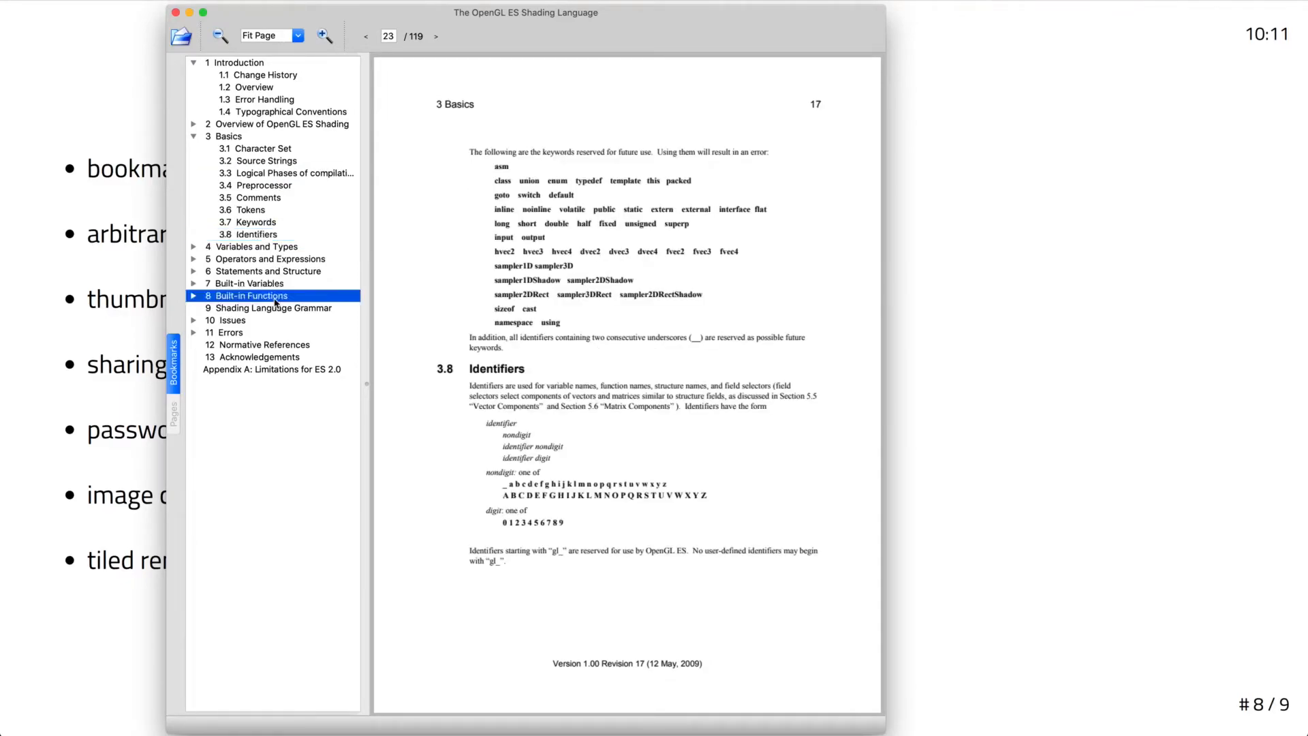
pyautogui.click(276, 319)
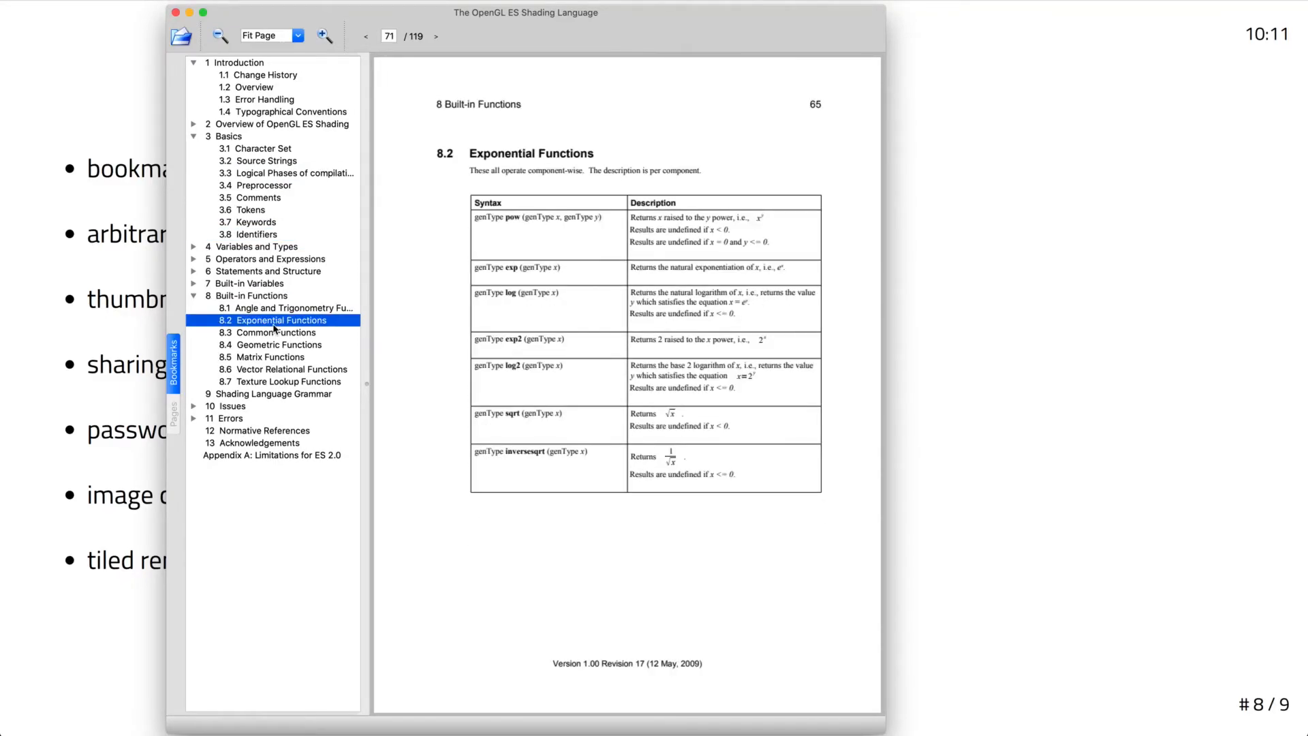
pyautogui.moveTo(142, 121)
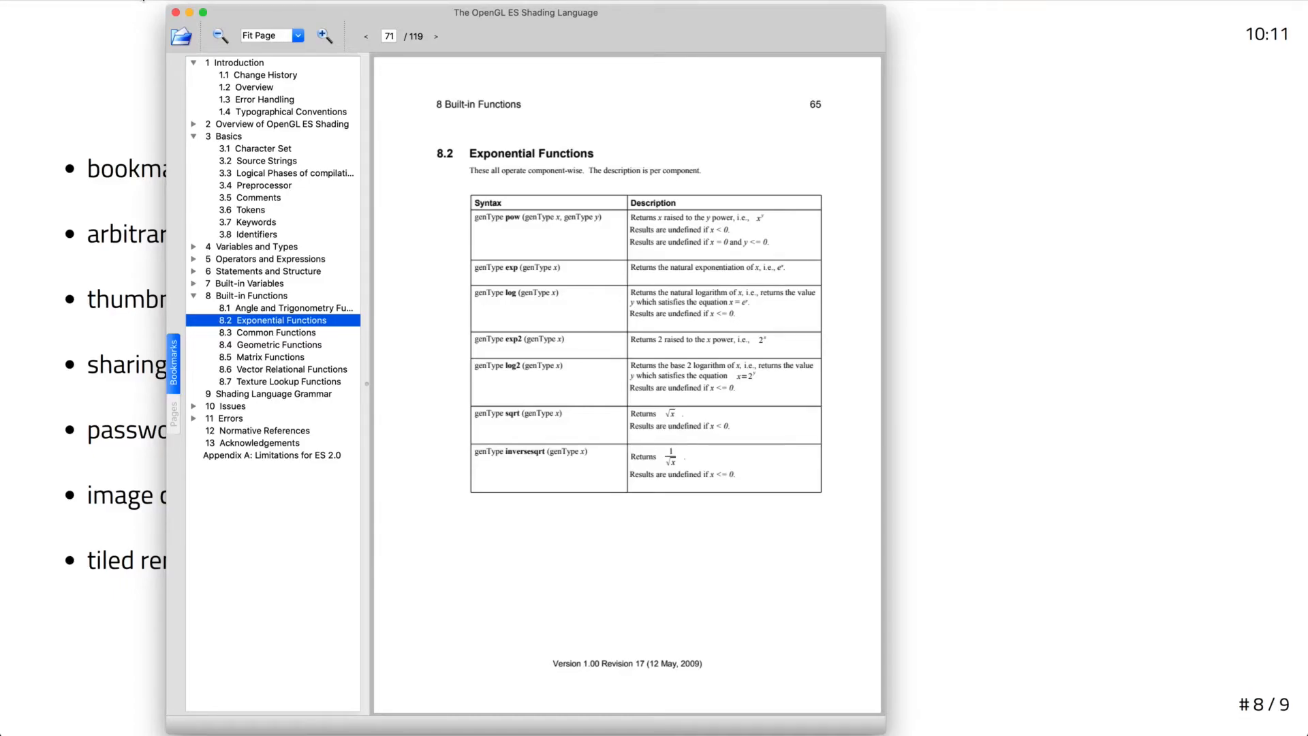
pyautogui.moveTo(309, 213)
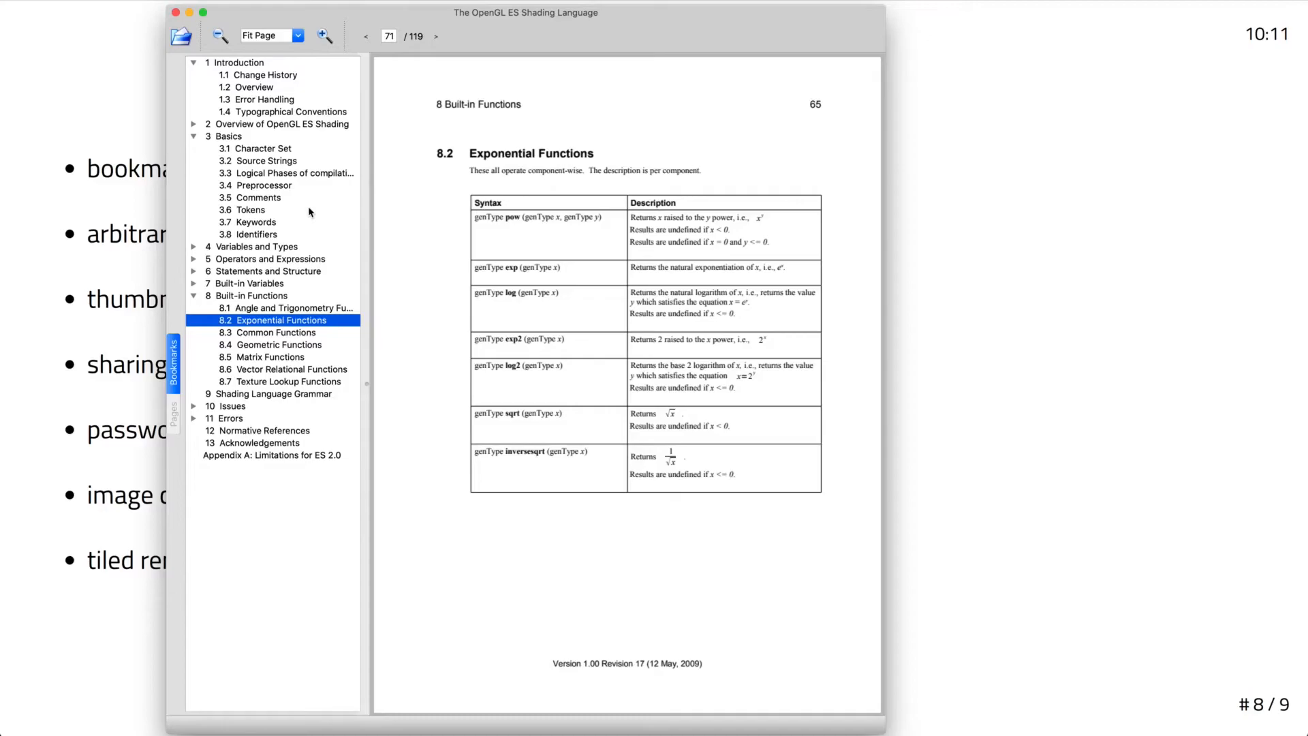
pyautogui.moveTo(246, 66)
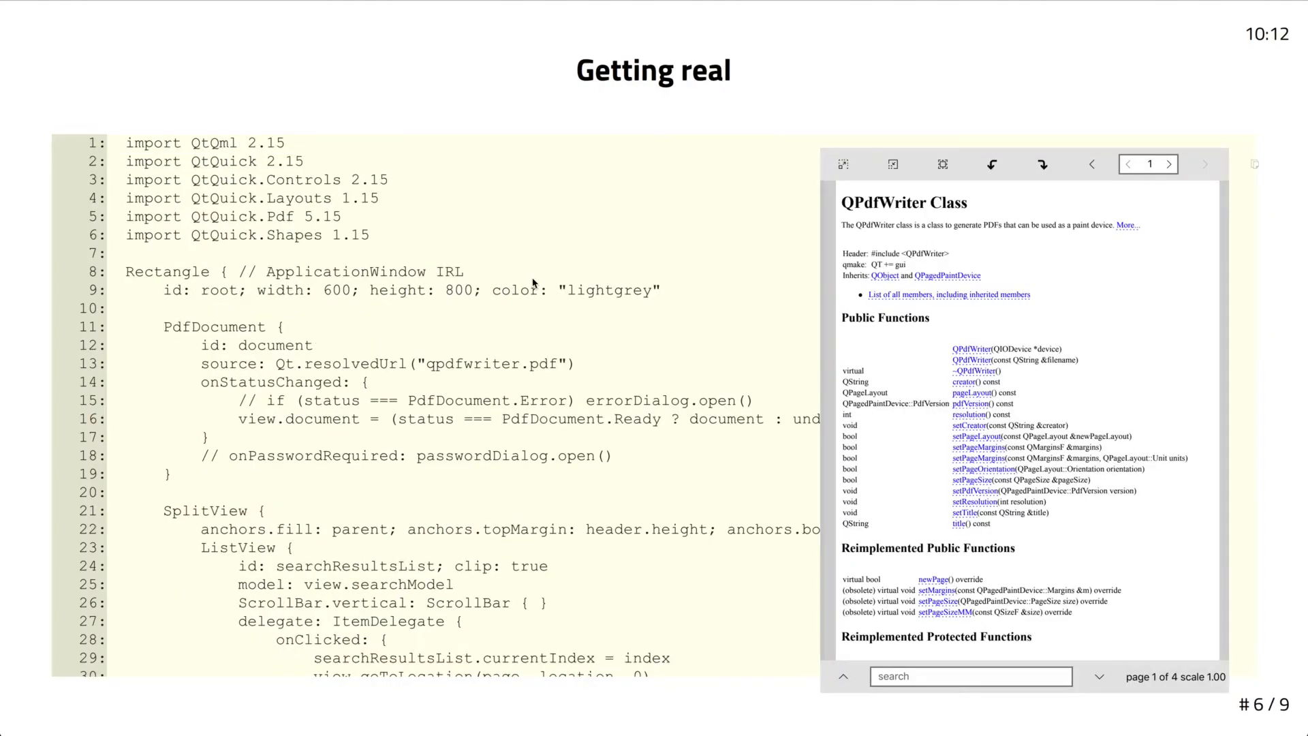
# Scroll the Getting real code down to the SpinBox and Shortcut blocks (lines 95–124)
pyautogui.scroll(-3)
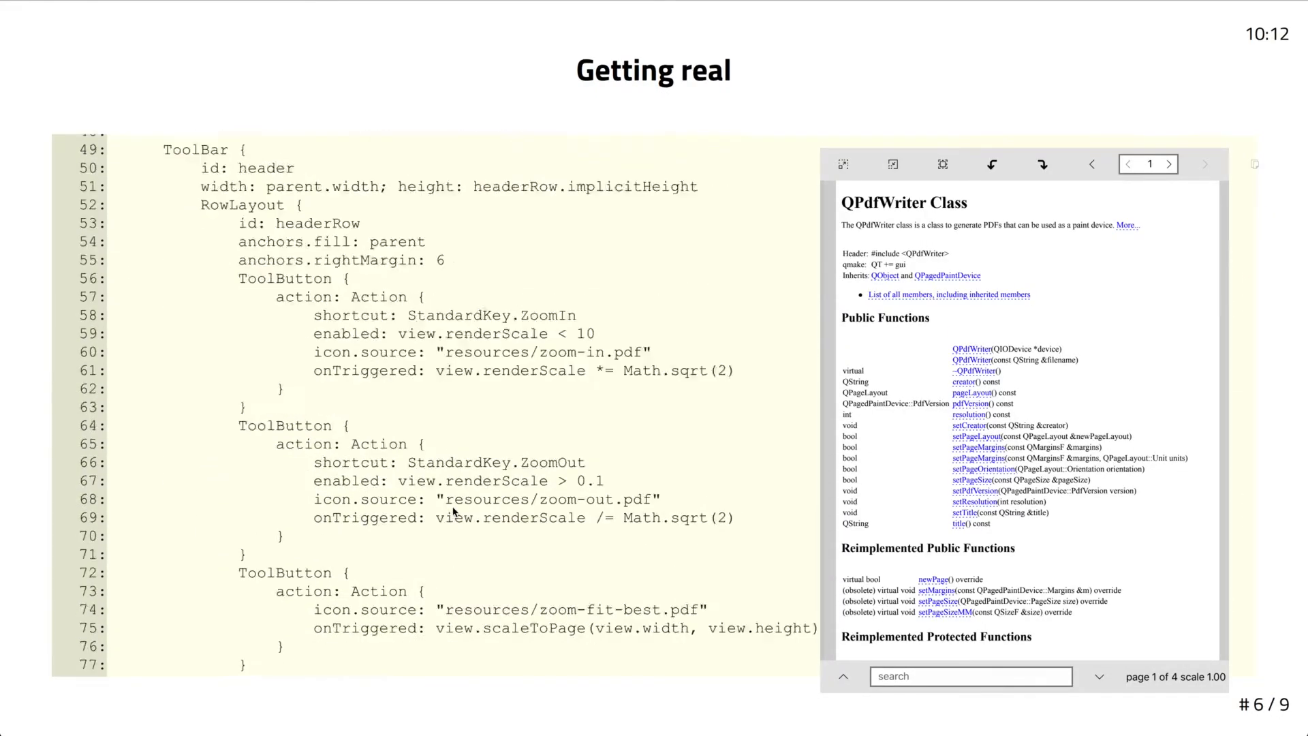
pyautogui.scroll(-3)
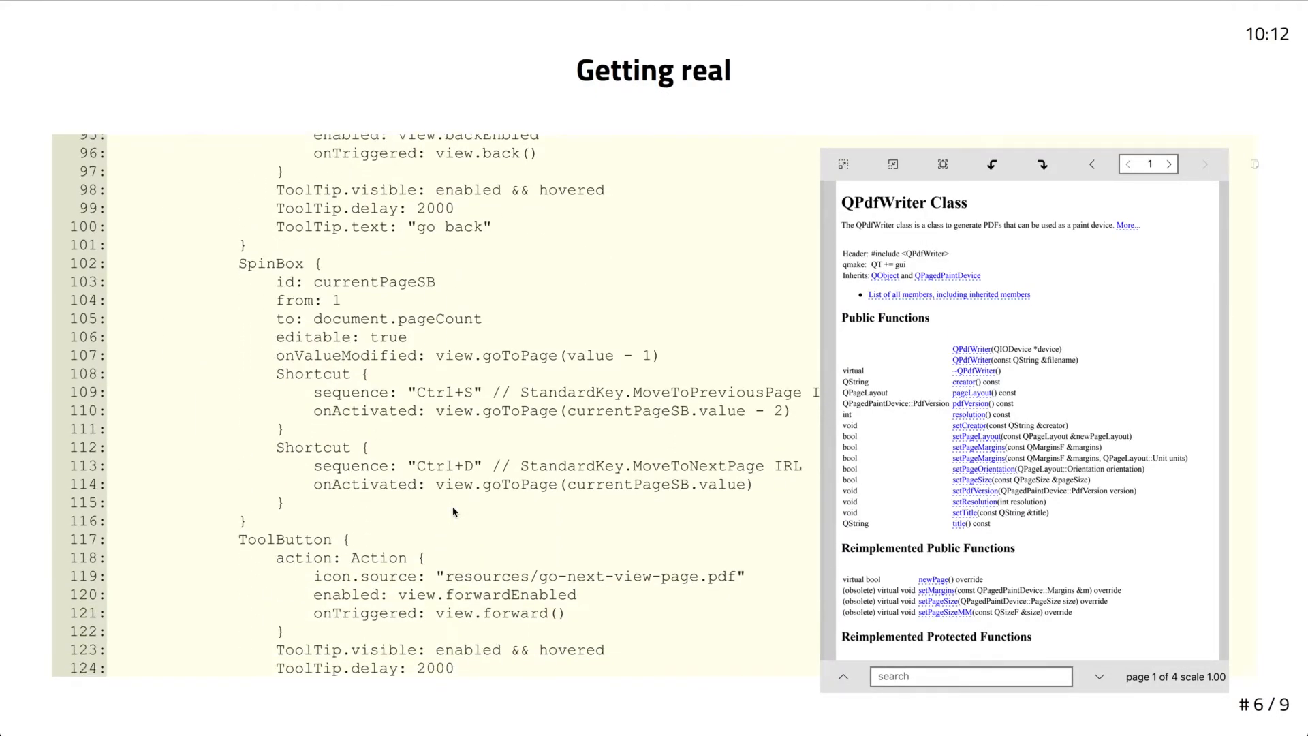
pyautogui.moveTo(573, 419)
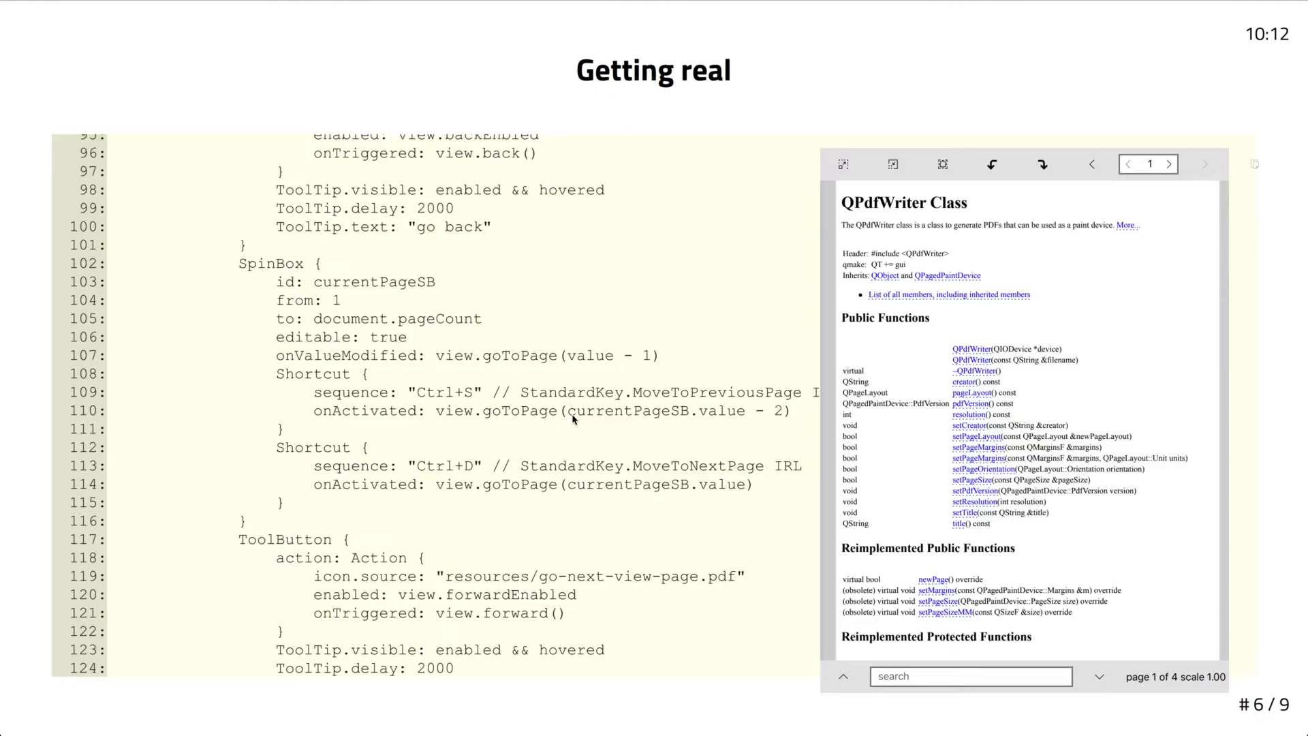
pyautogui.moveTo(549, 429)
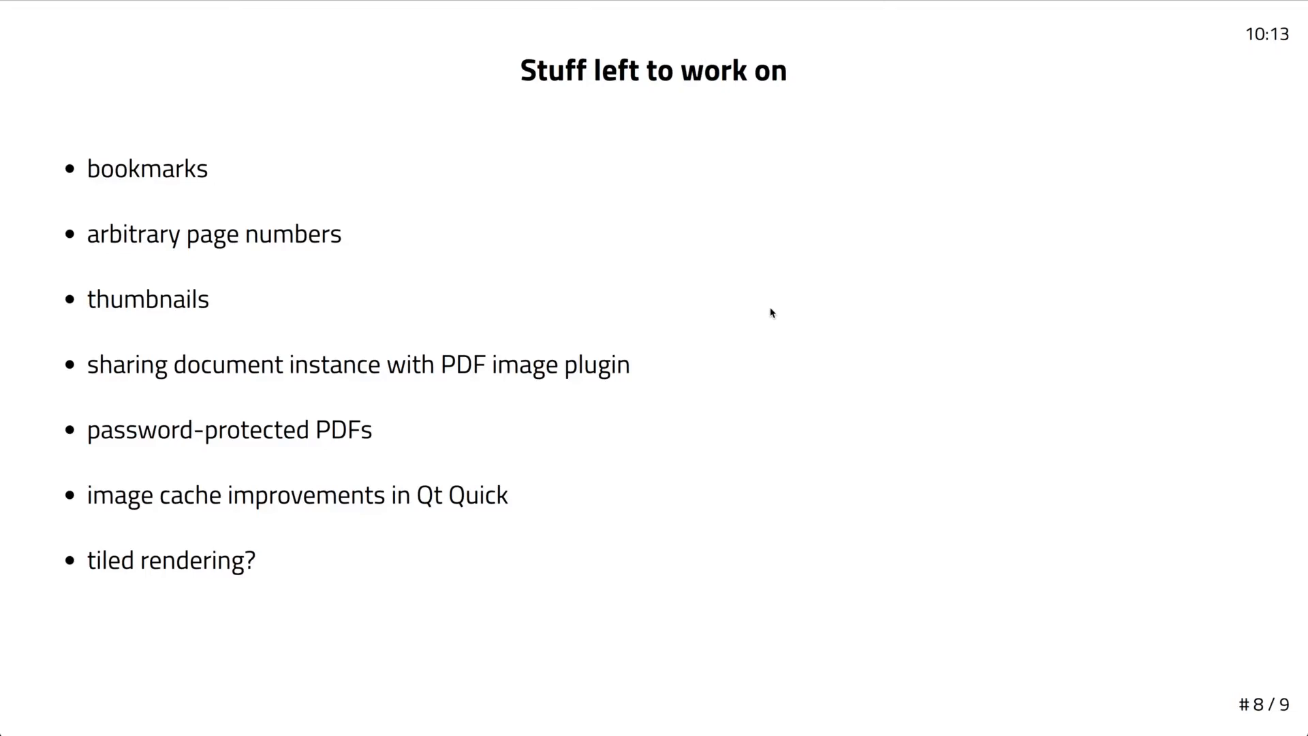
pyautogui.moveTo(405, 285)
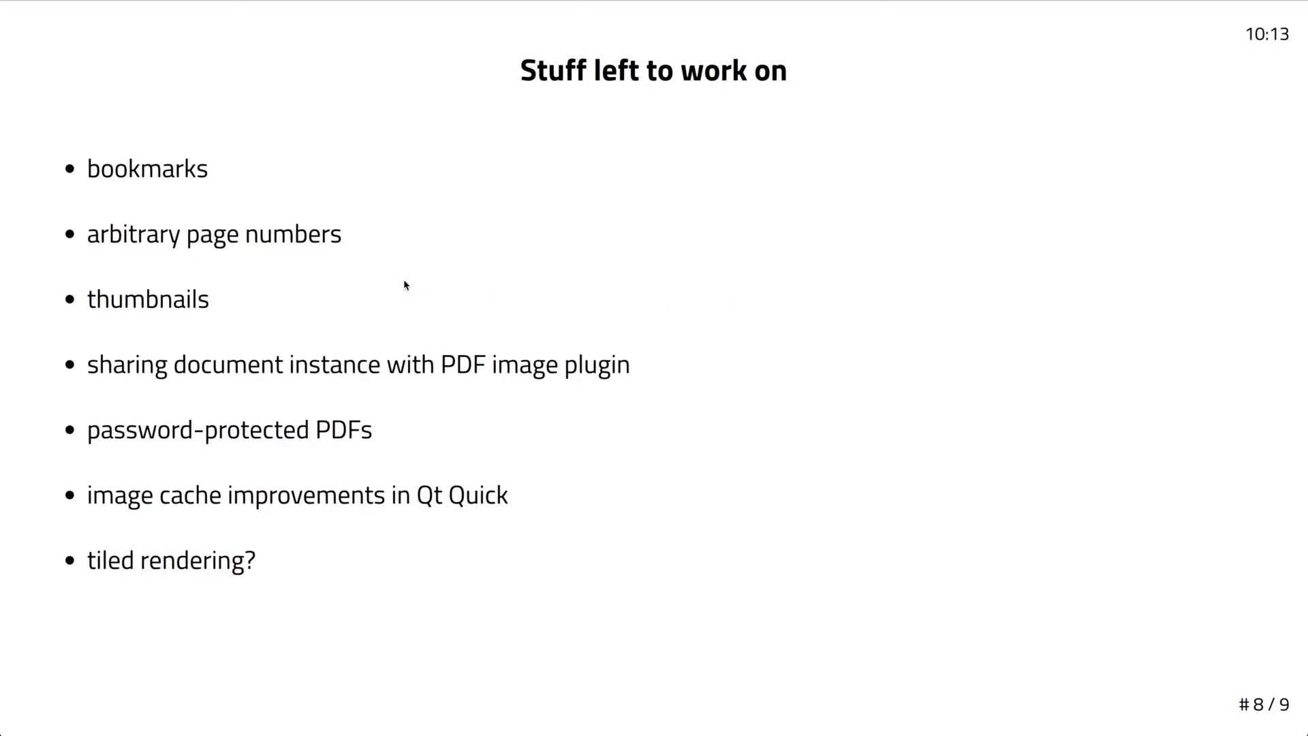
pyautogui.moveTo(294, 305)
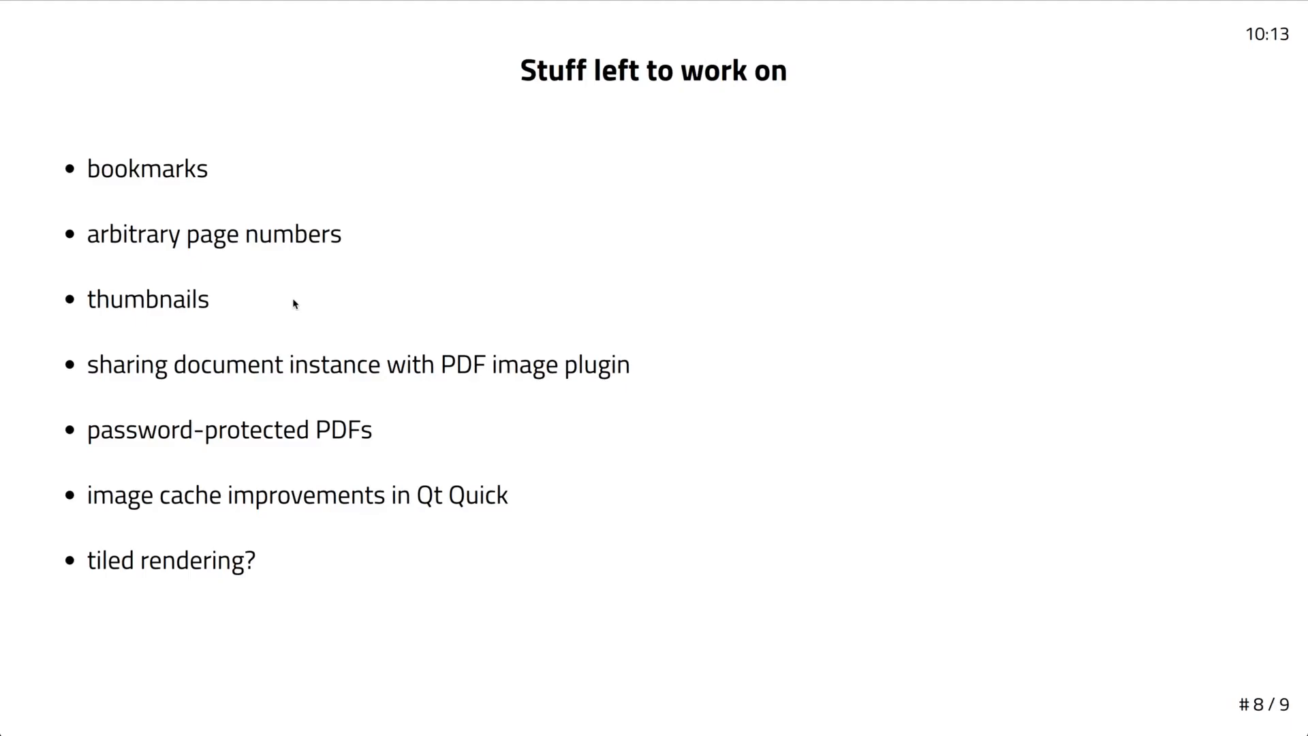
pyautogui.moveTo(680, 325)
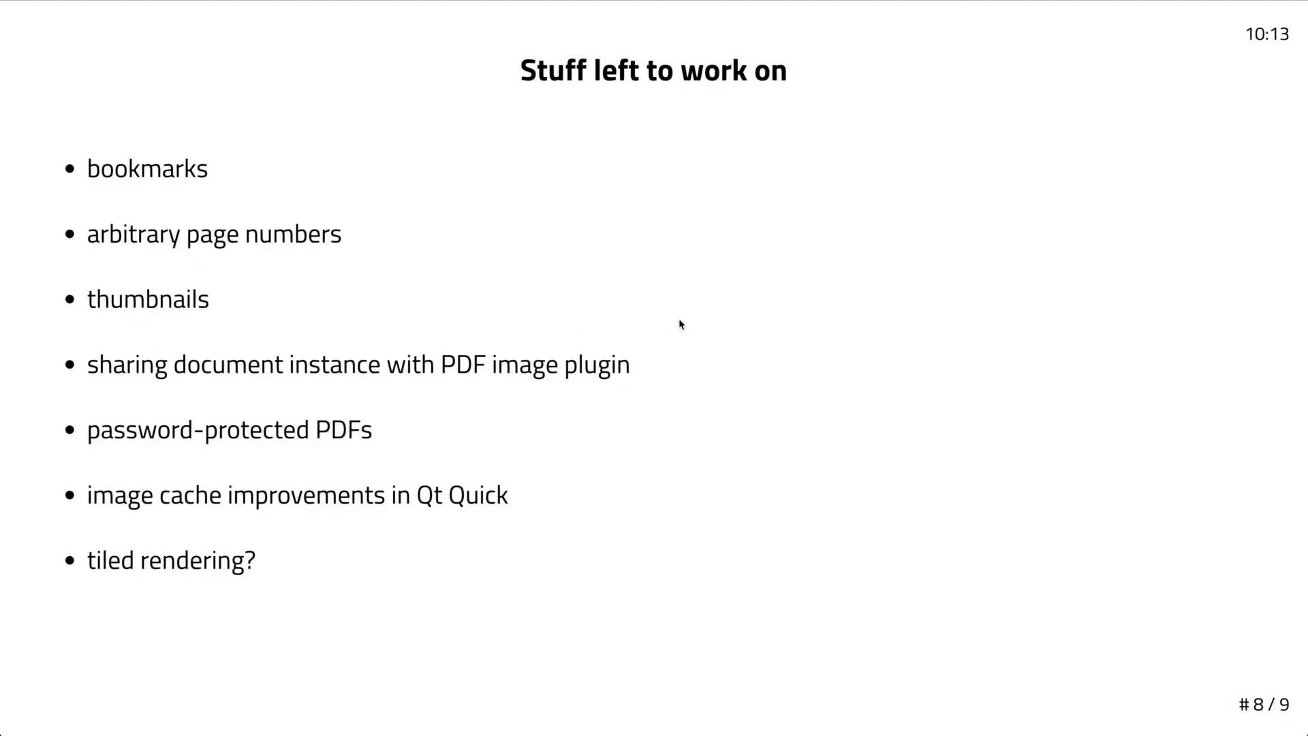
pyautogui.moveTo(668, 365)
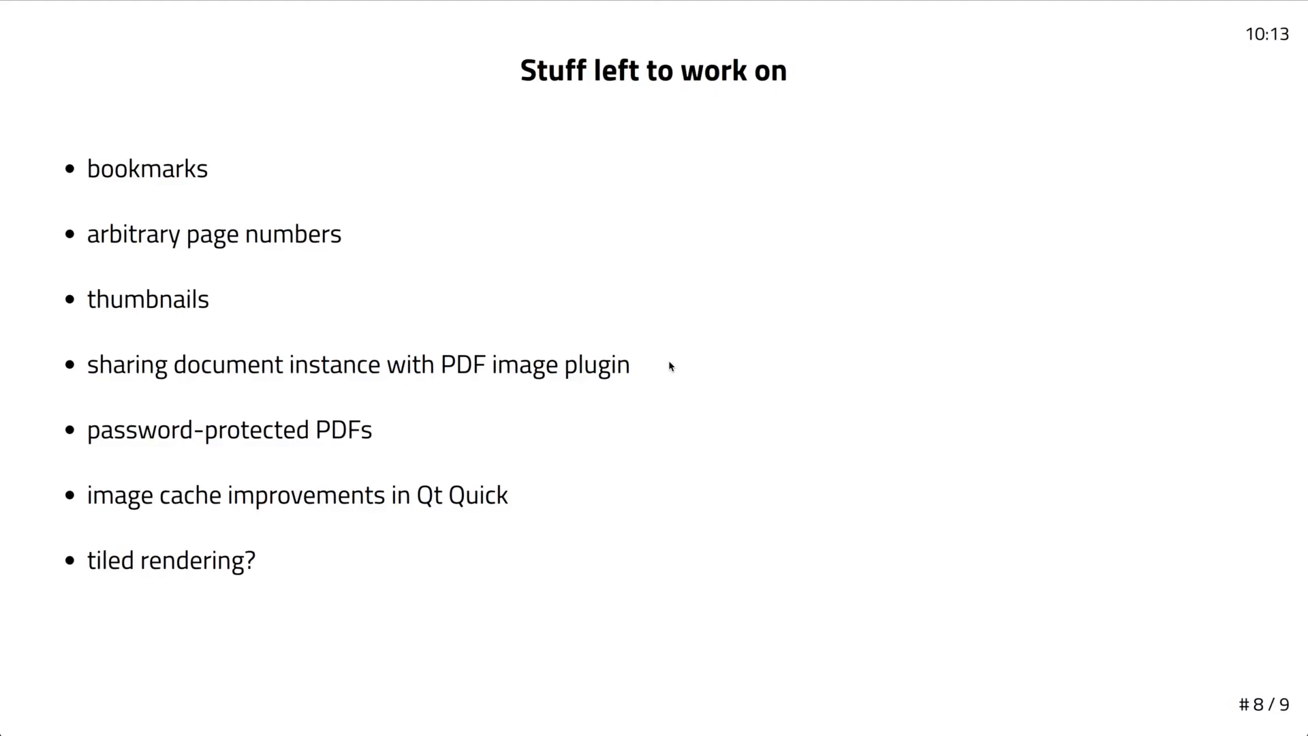
pyautogui.moveTo(385, 435)
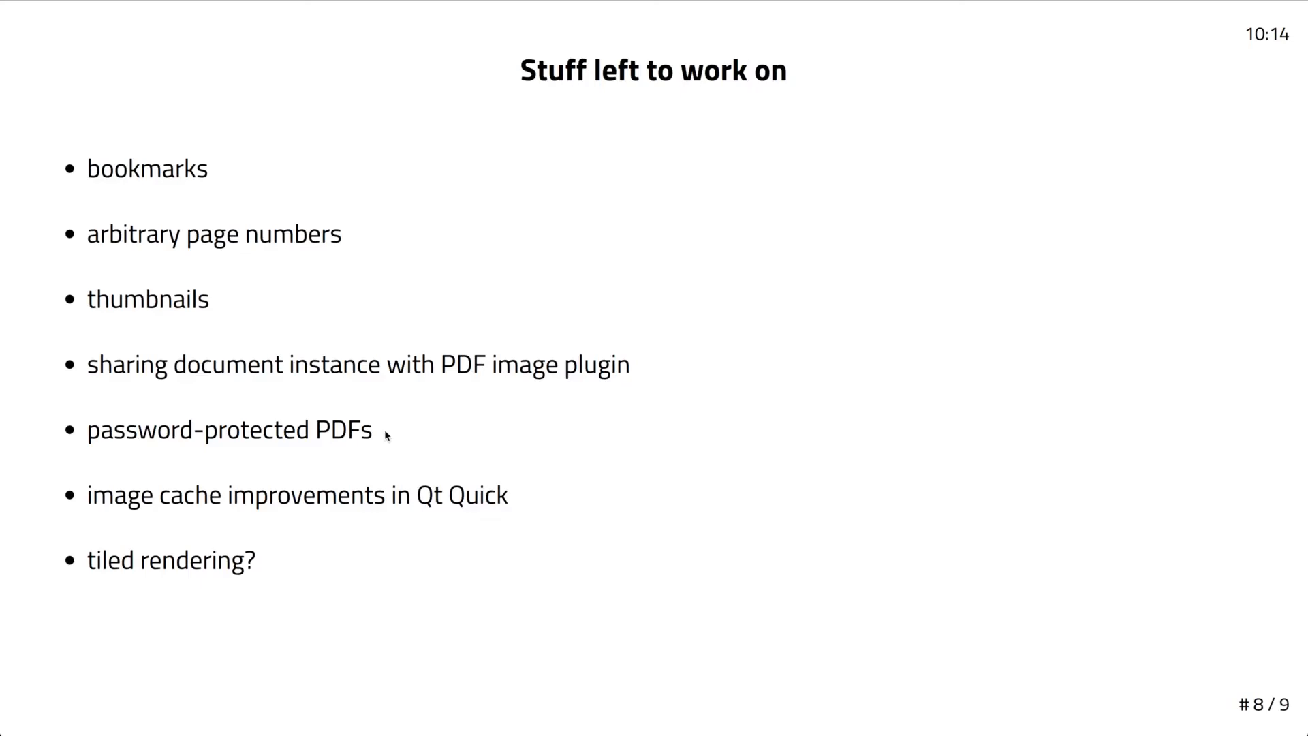
pyautogui.moveTo(517, 498)
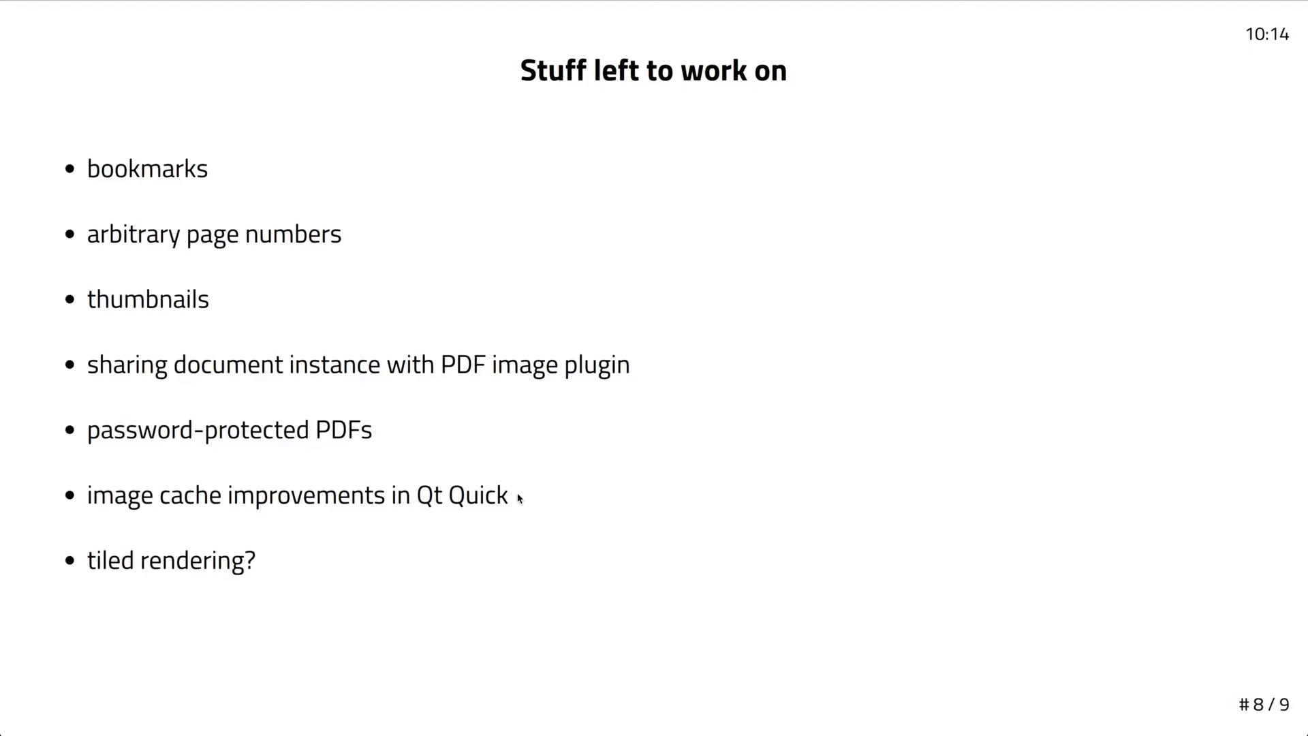
pyautogui.moveTo(270, 564)
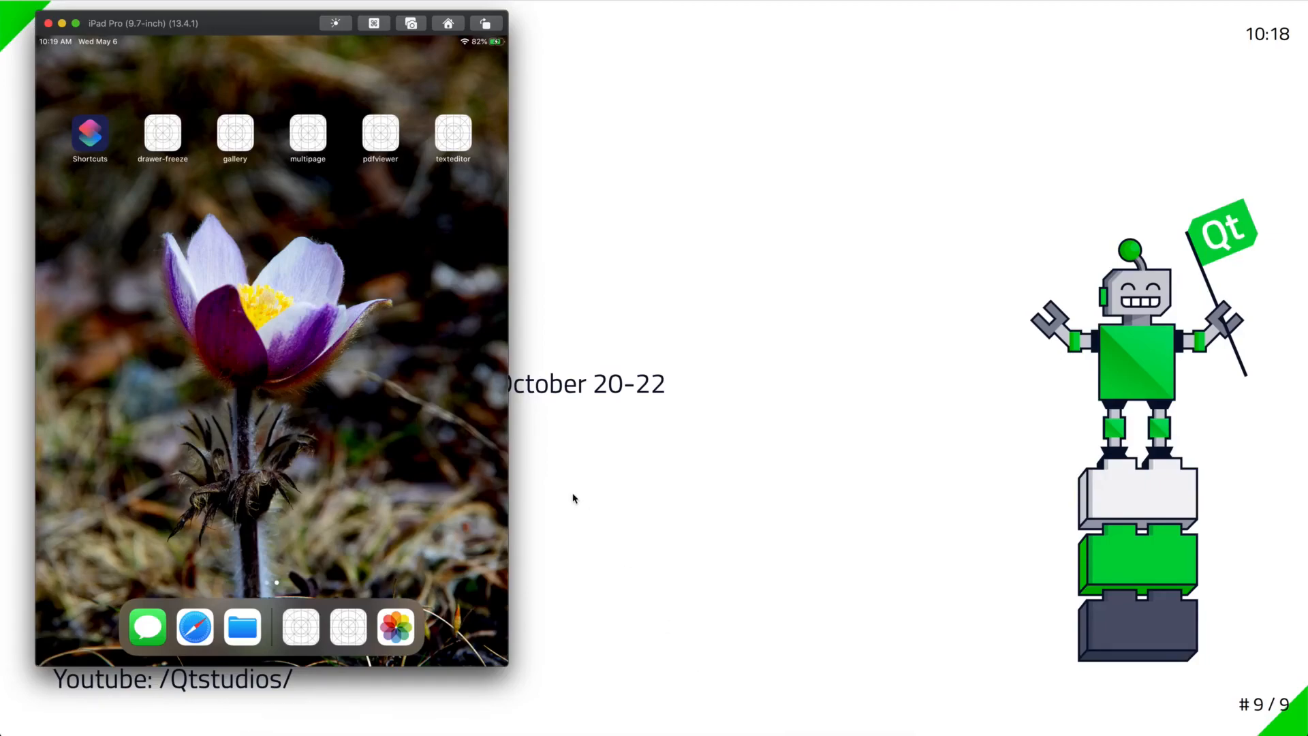
pyautogui.moveTo(379, 148)
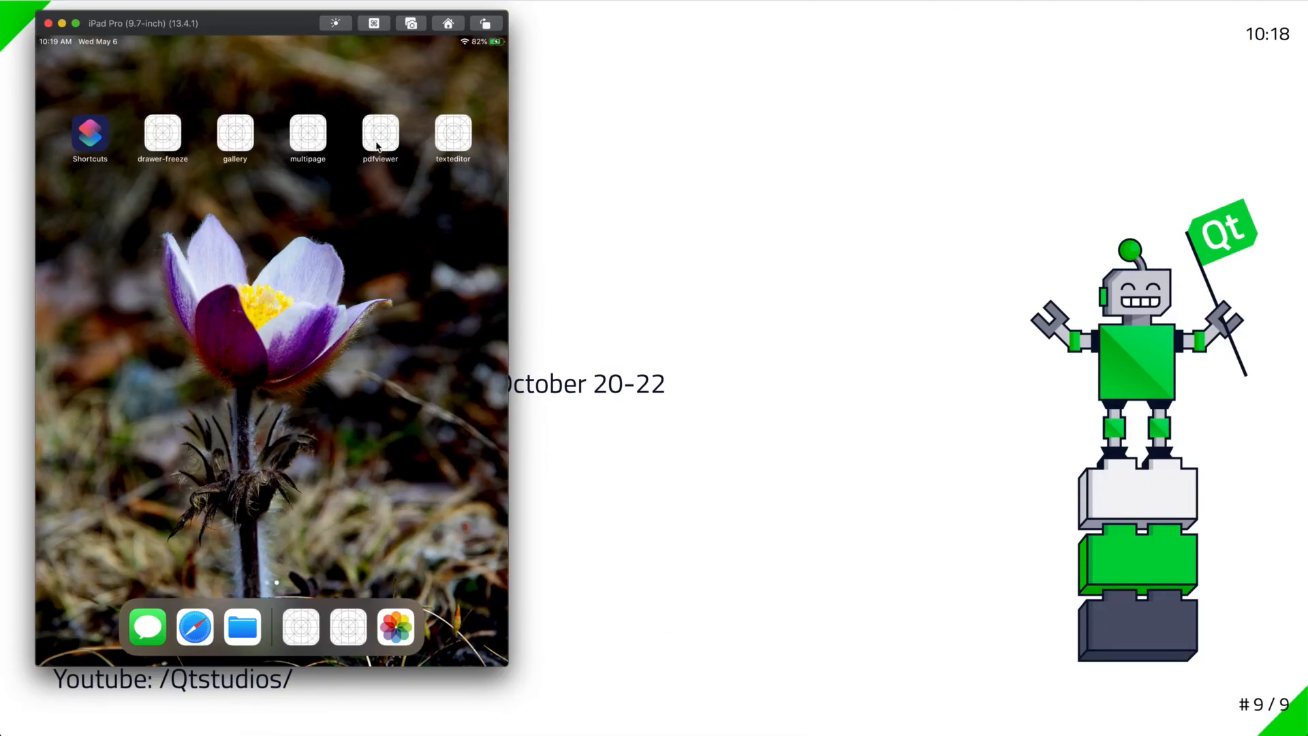
# Copy two troll-poem lines from pdfviewer's page 2, then return to the home screen
pyautogui.click(380, 135)
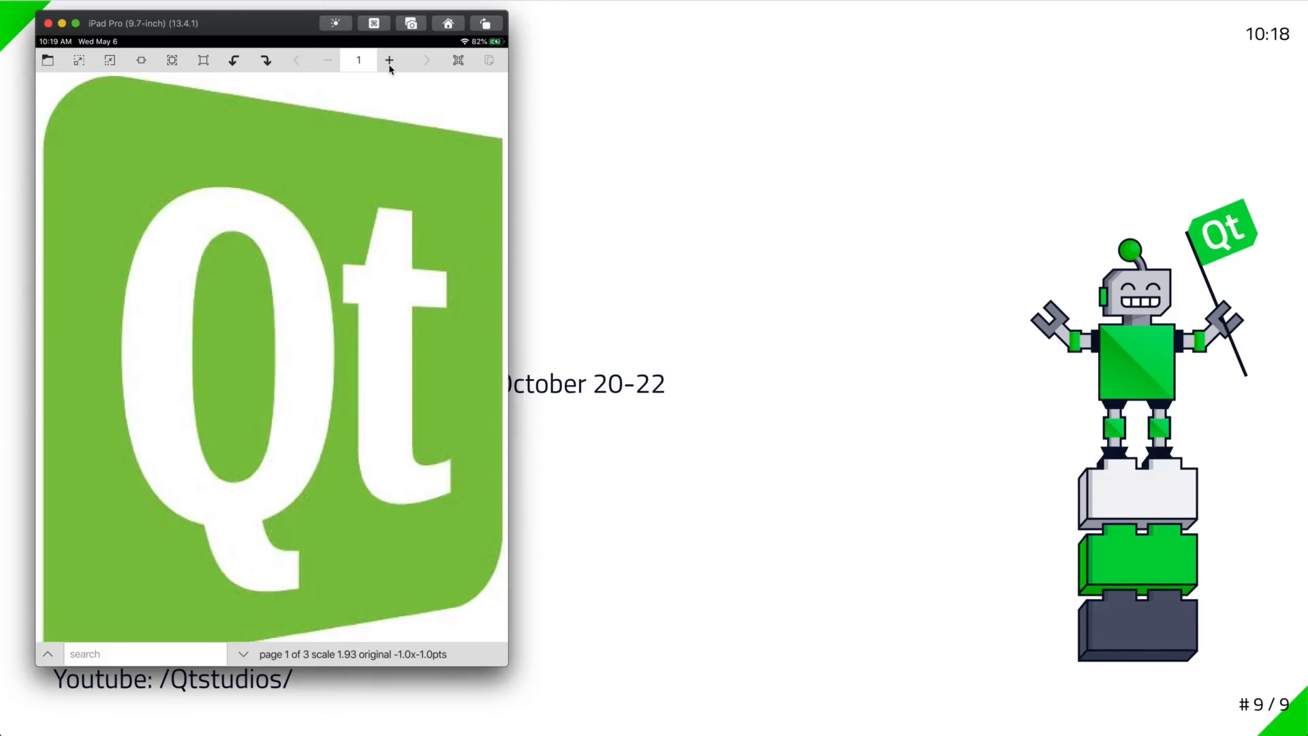
pyautogui.click(388, 60)
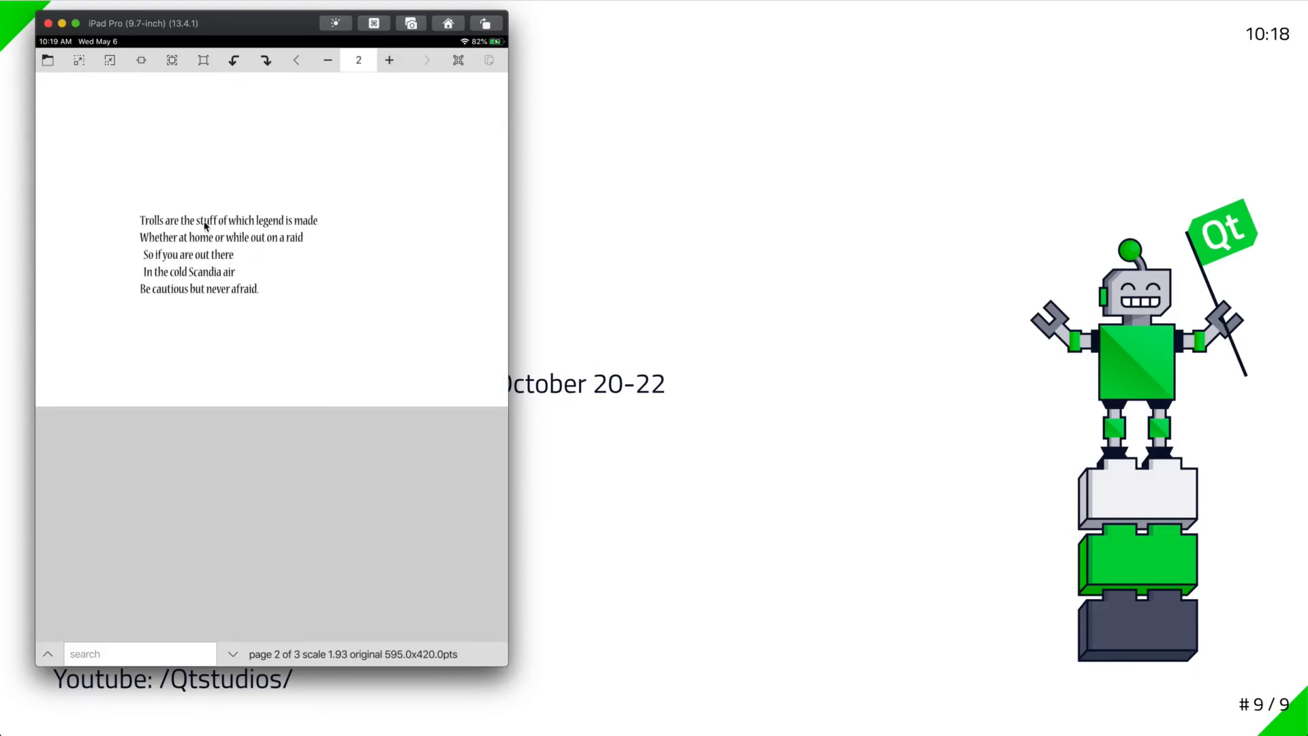
pyautogui.click(204, 220)
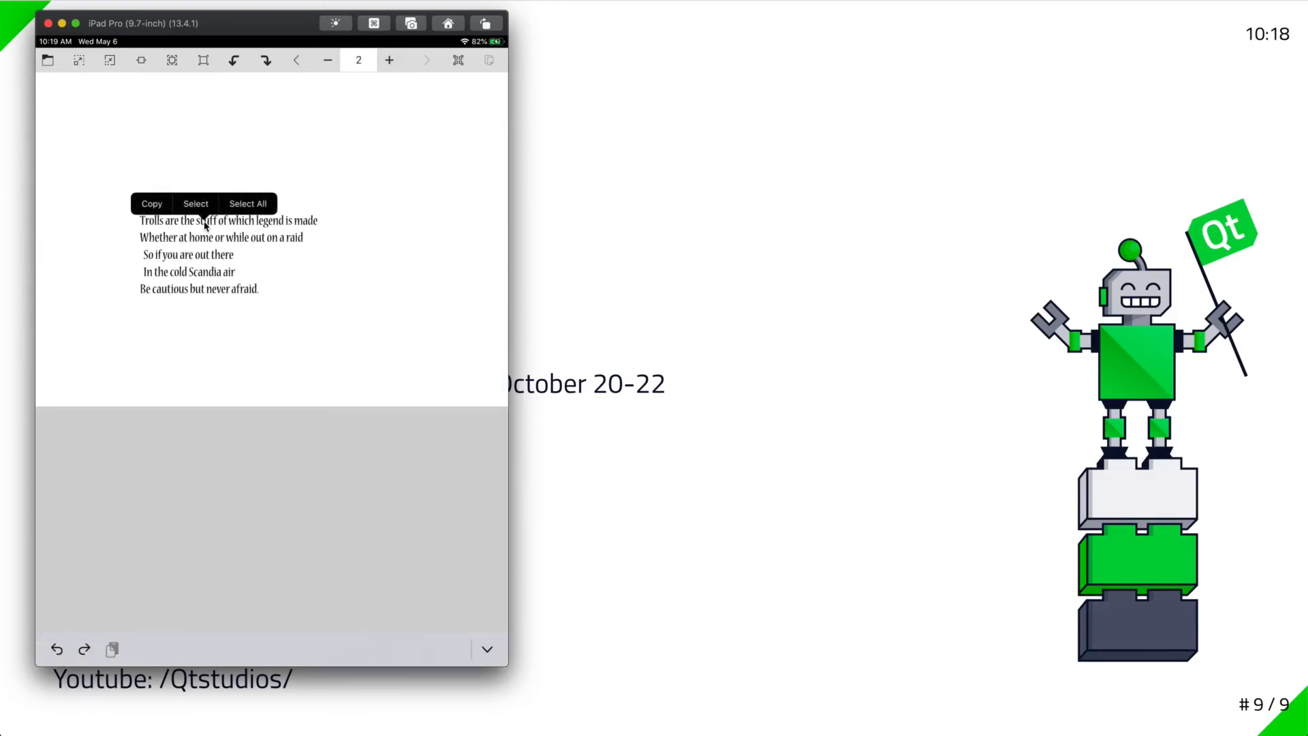
pyautogui.click(196, 203)
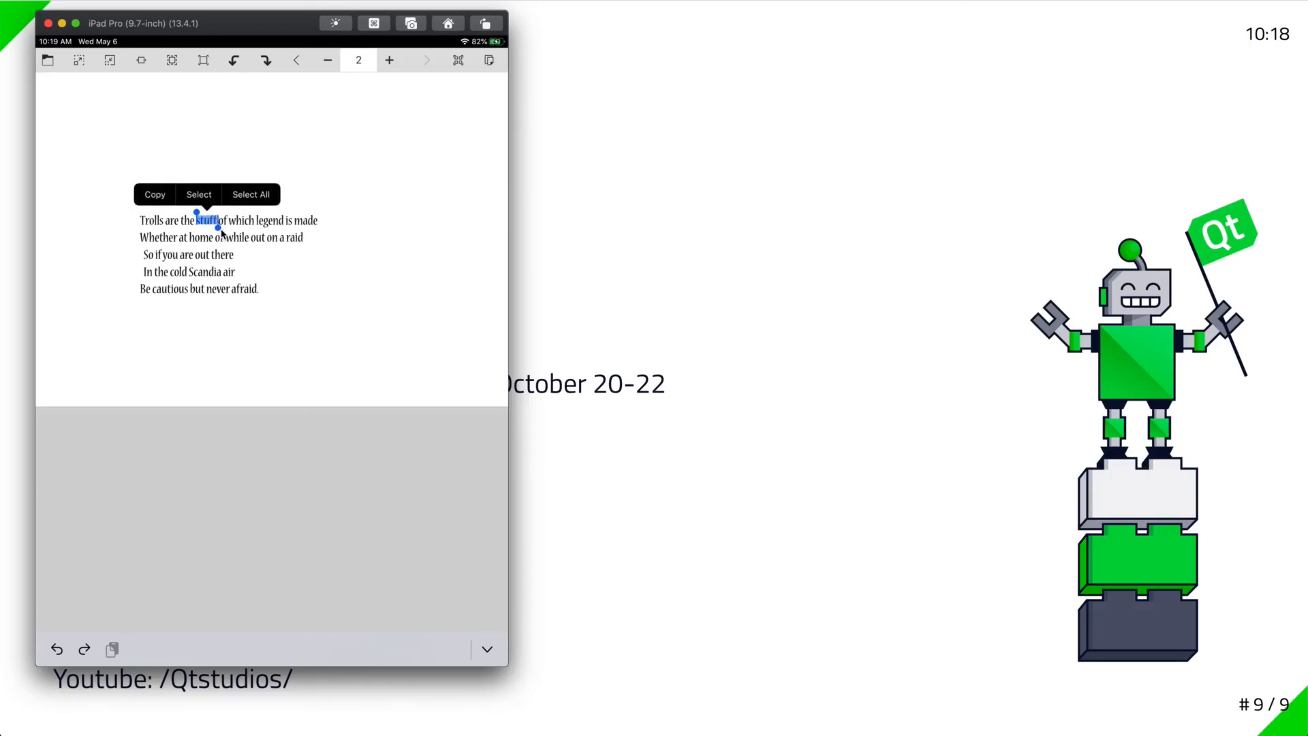
pyautogui.moveTo(217, 221); pyautogui.dragTo(250, 242)
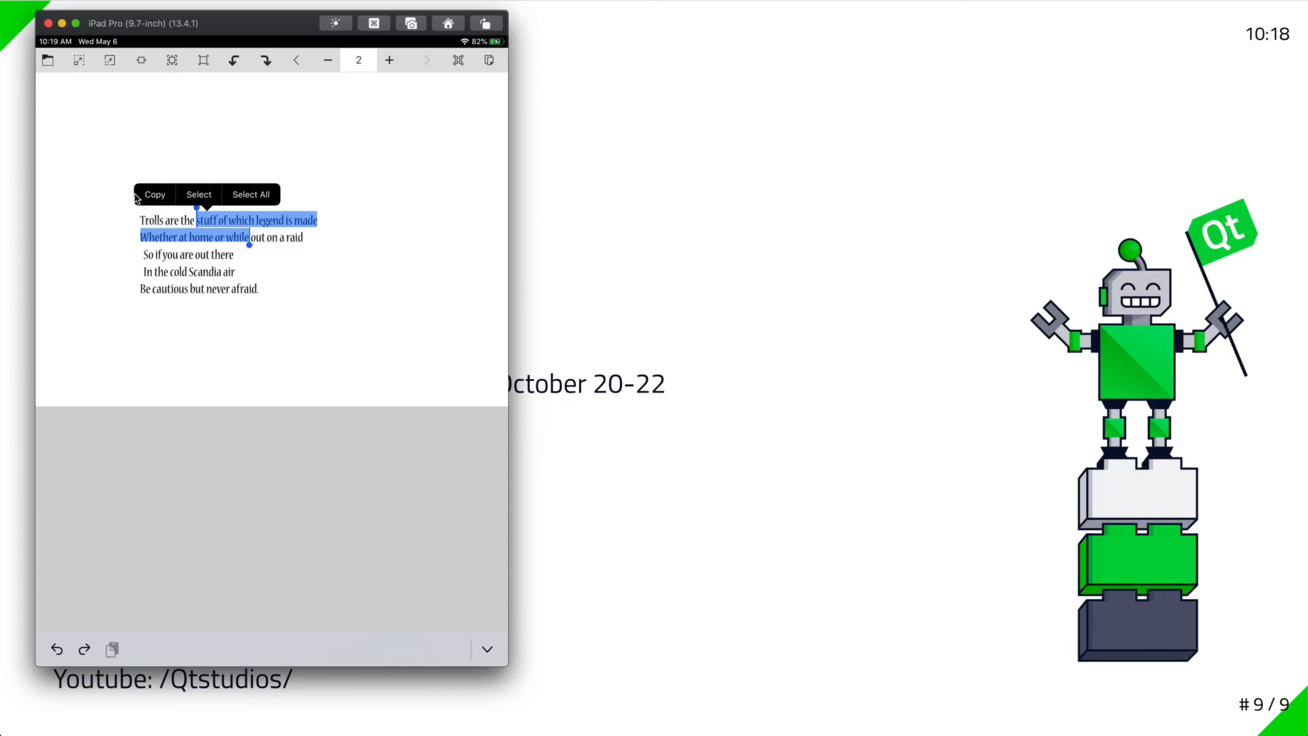
pyautogui.click(307, 546)
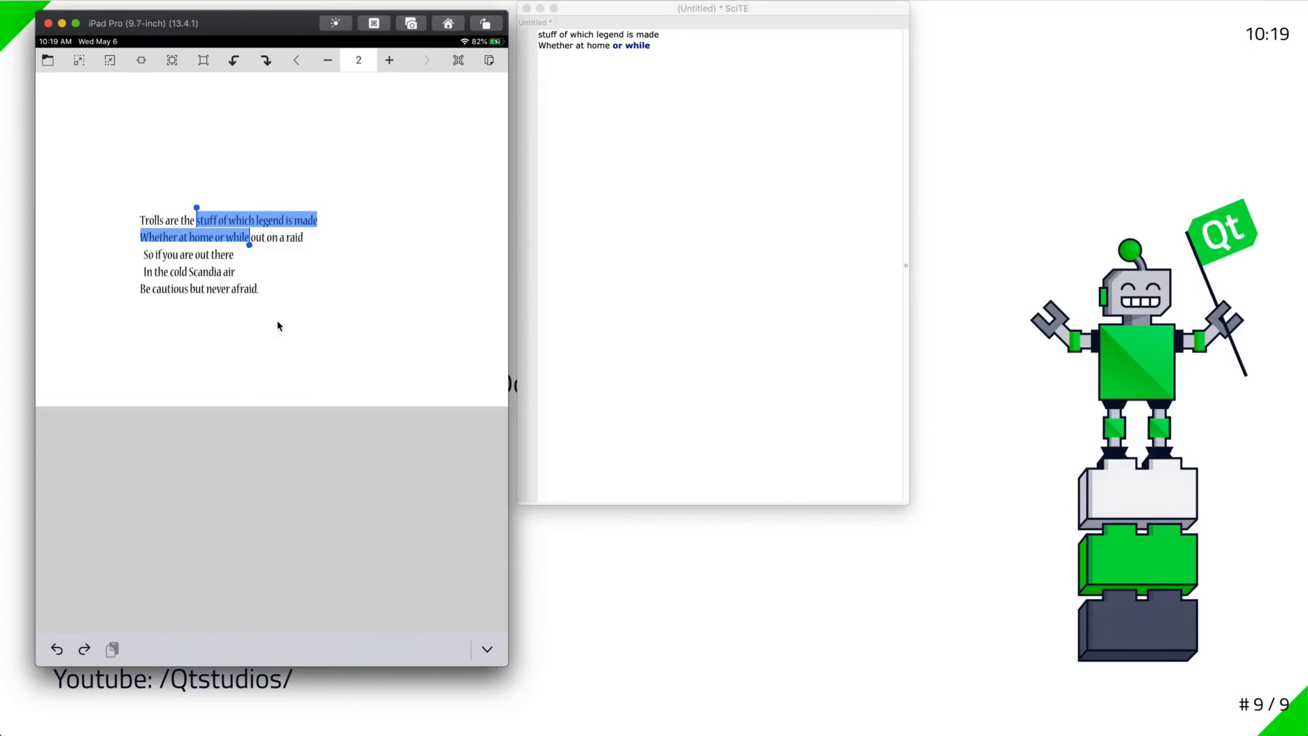
pyautogui.click(447, 23)
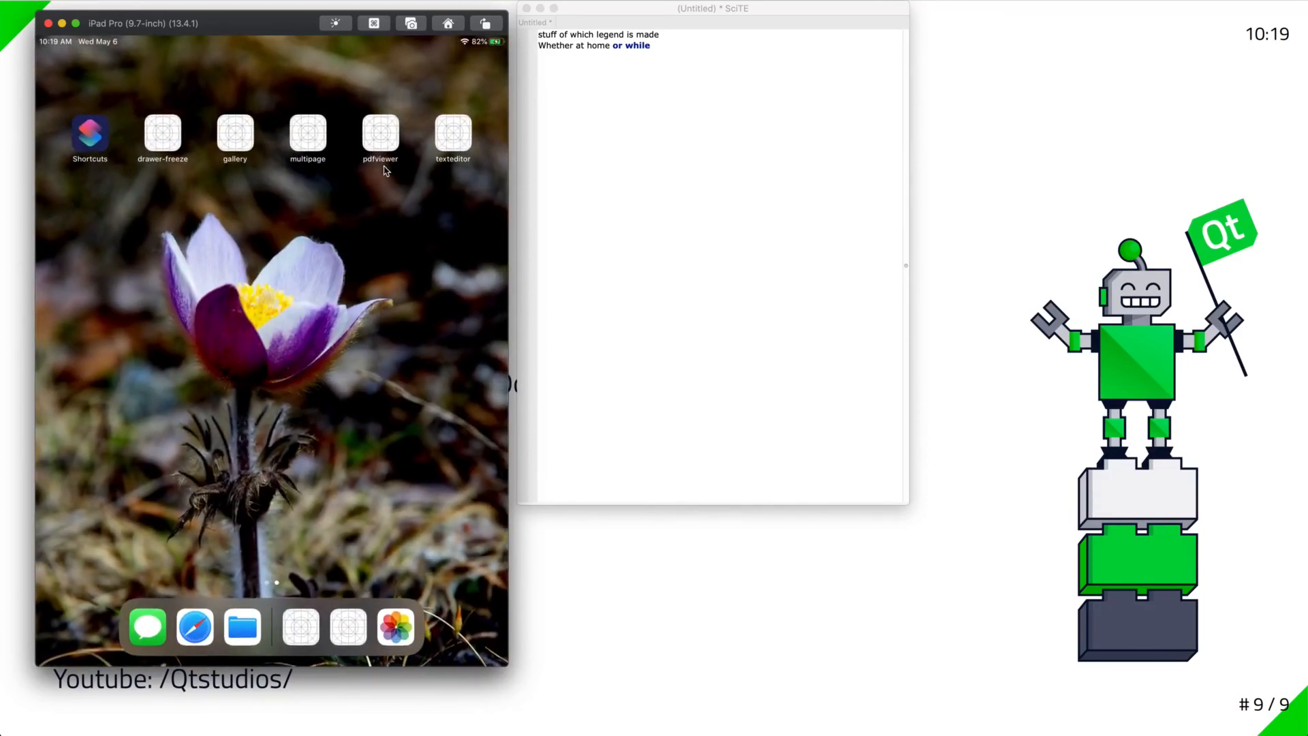
pyautogui.moveTo(308, 141)
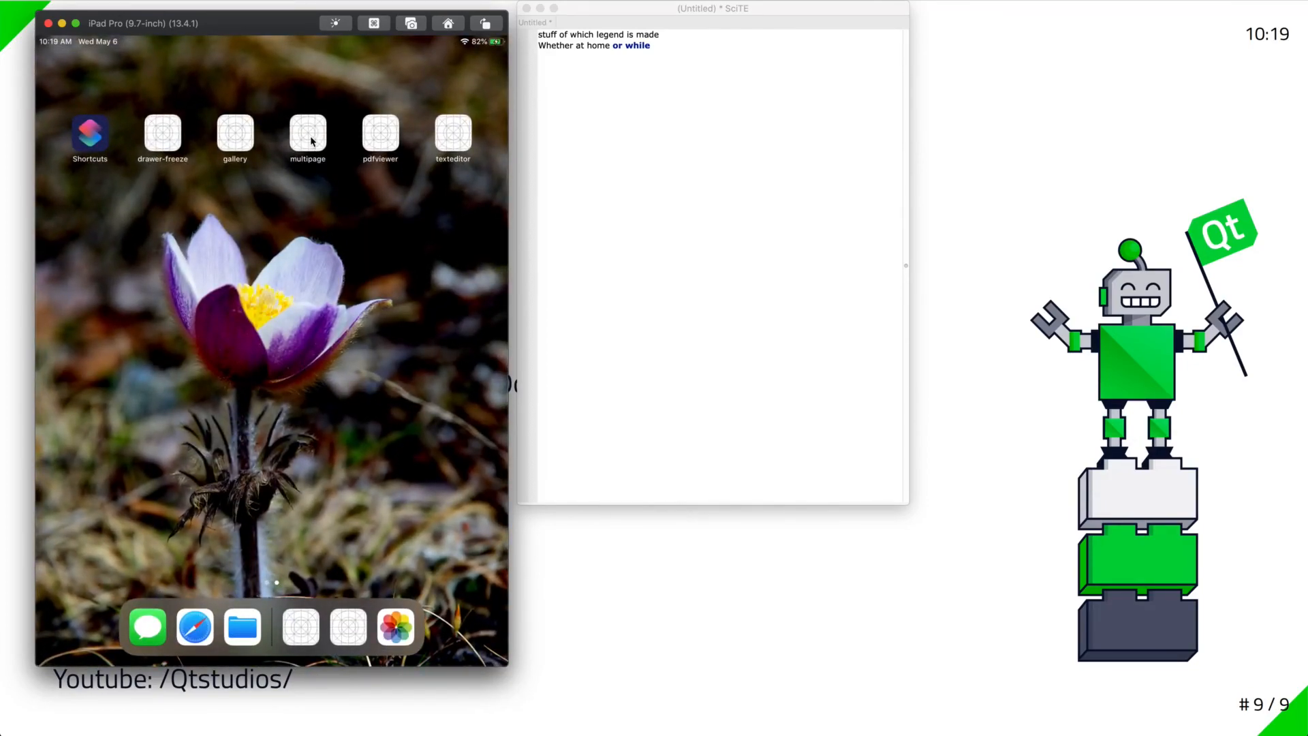
# In the multipage app, select from 'stuff' into the poem's second line, then rotate pages
pyautogui.click(380, 132)
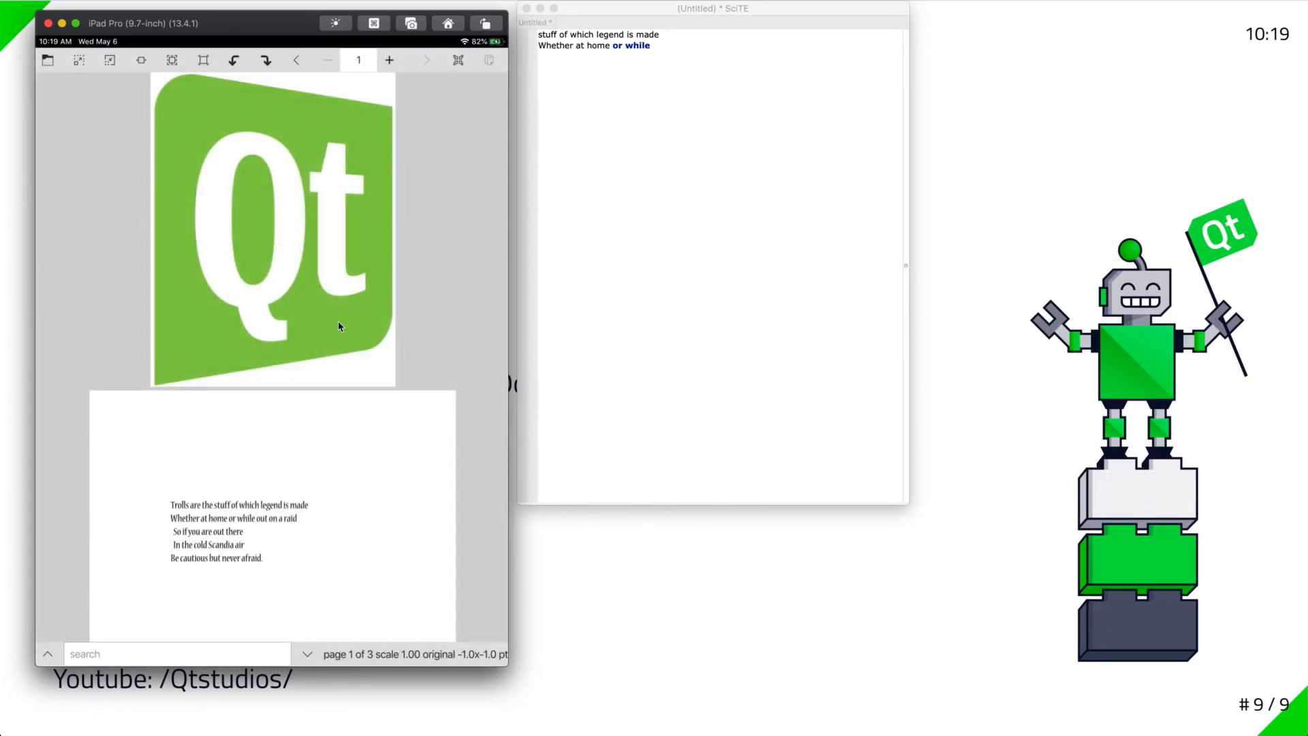
pyautogui.scroll(-3)
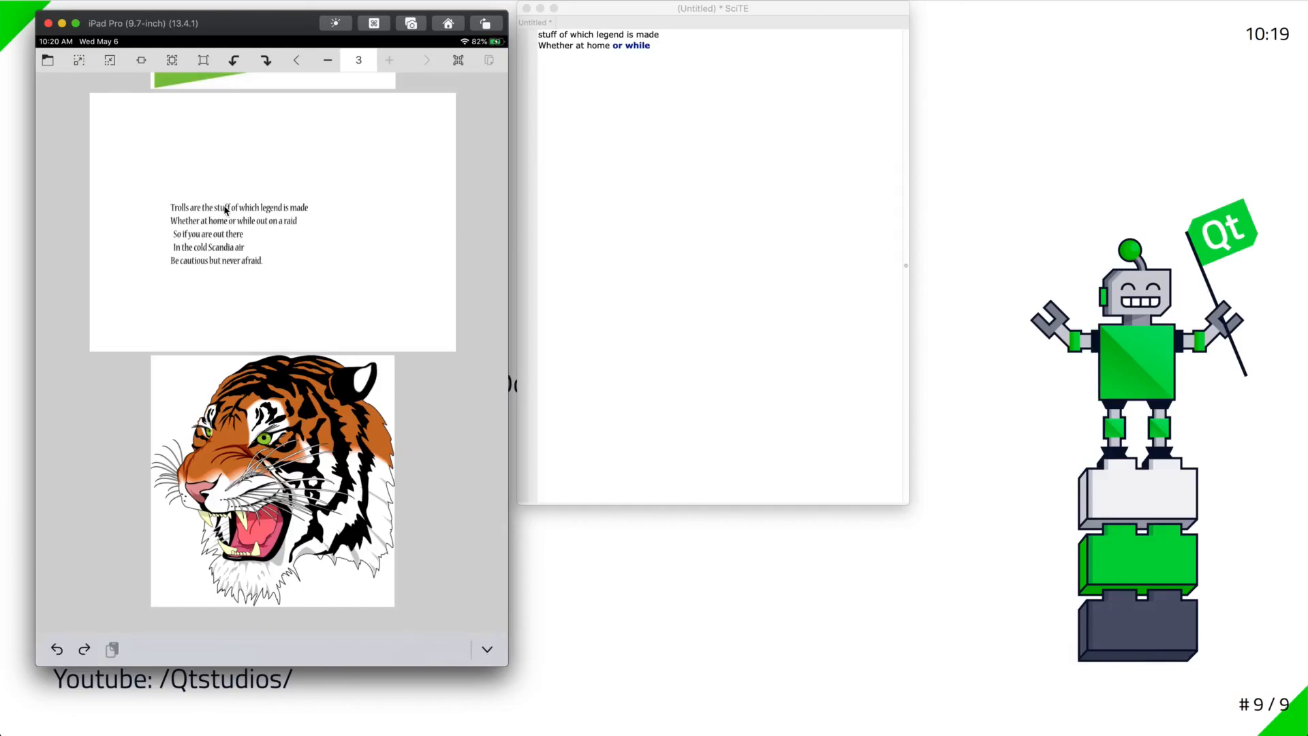
pyautogui.doubleClick(222, 207)
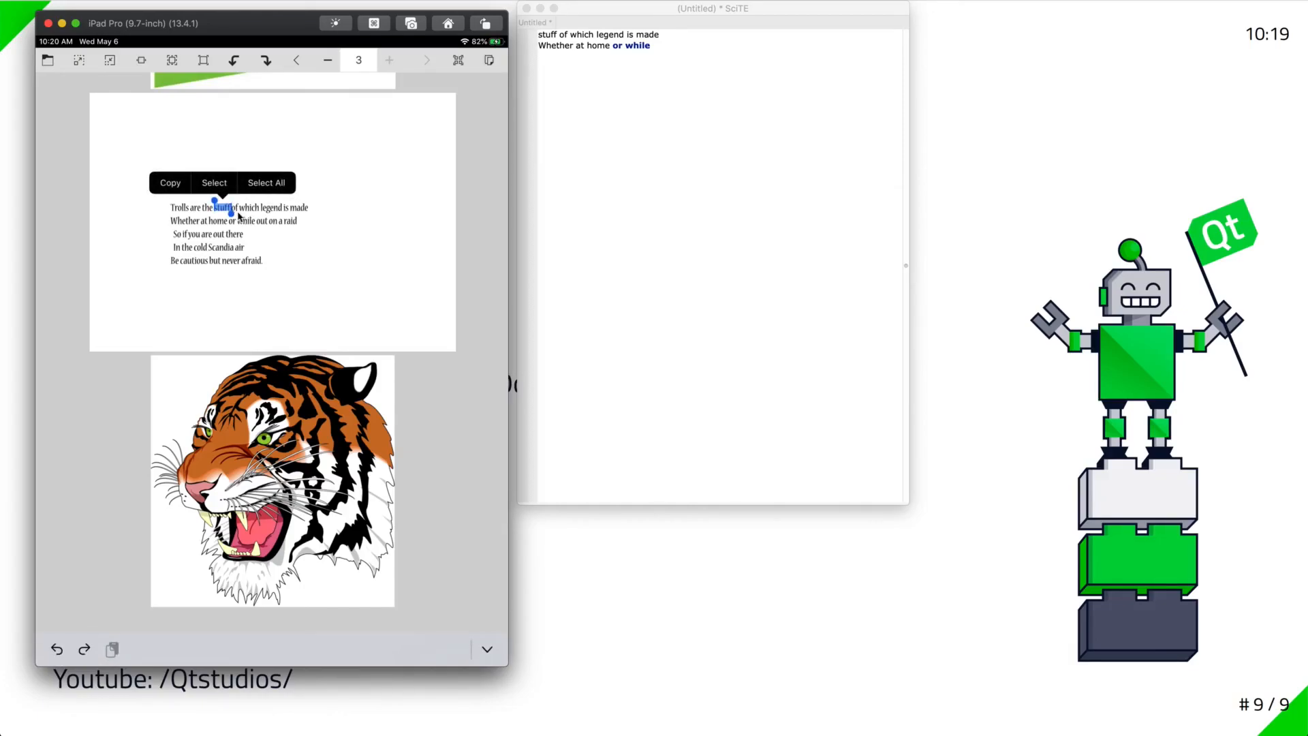
pyautogui.moveTo(221, 207); pyautogui.dragTo(259, 220)
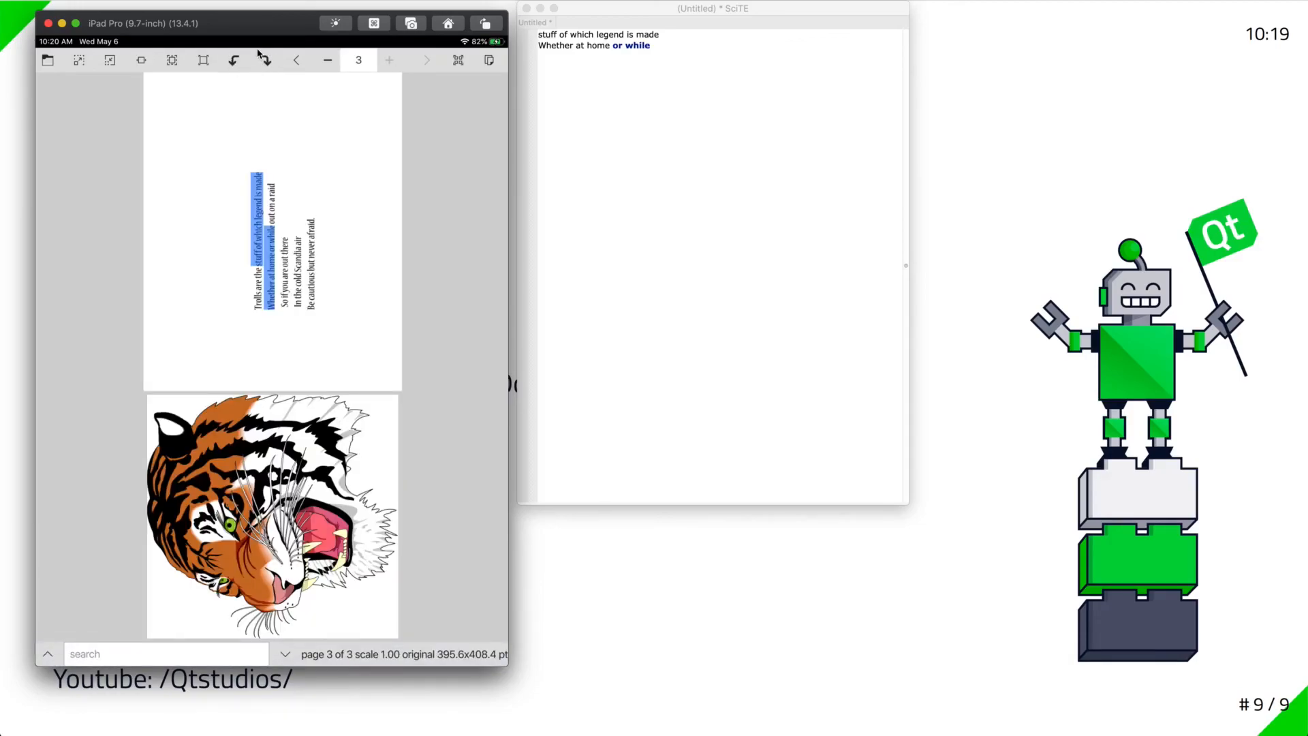
pyautogui.click(265, 59)
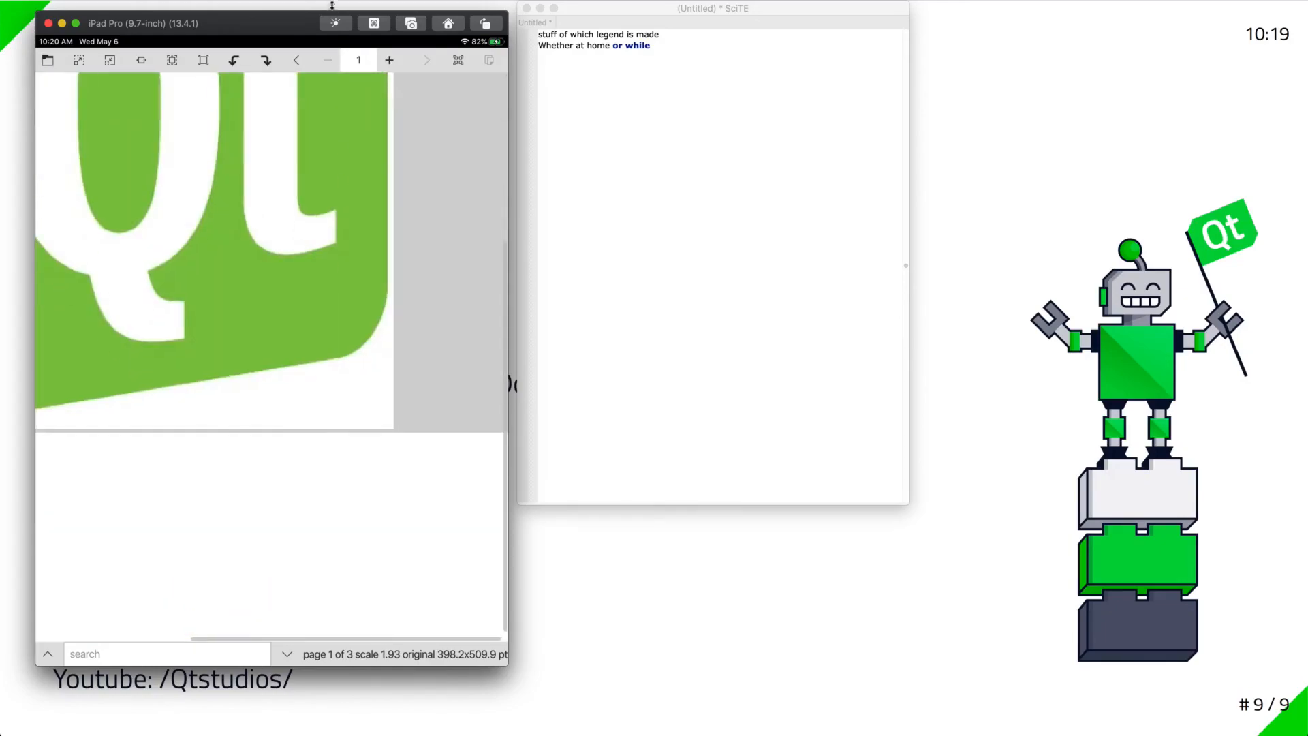
pyautogui.scroll(-3)
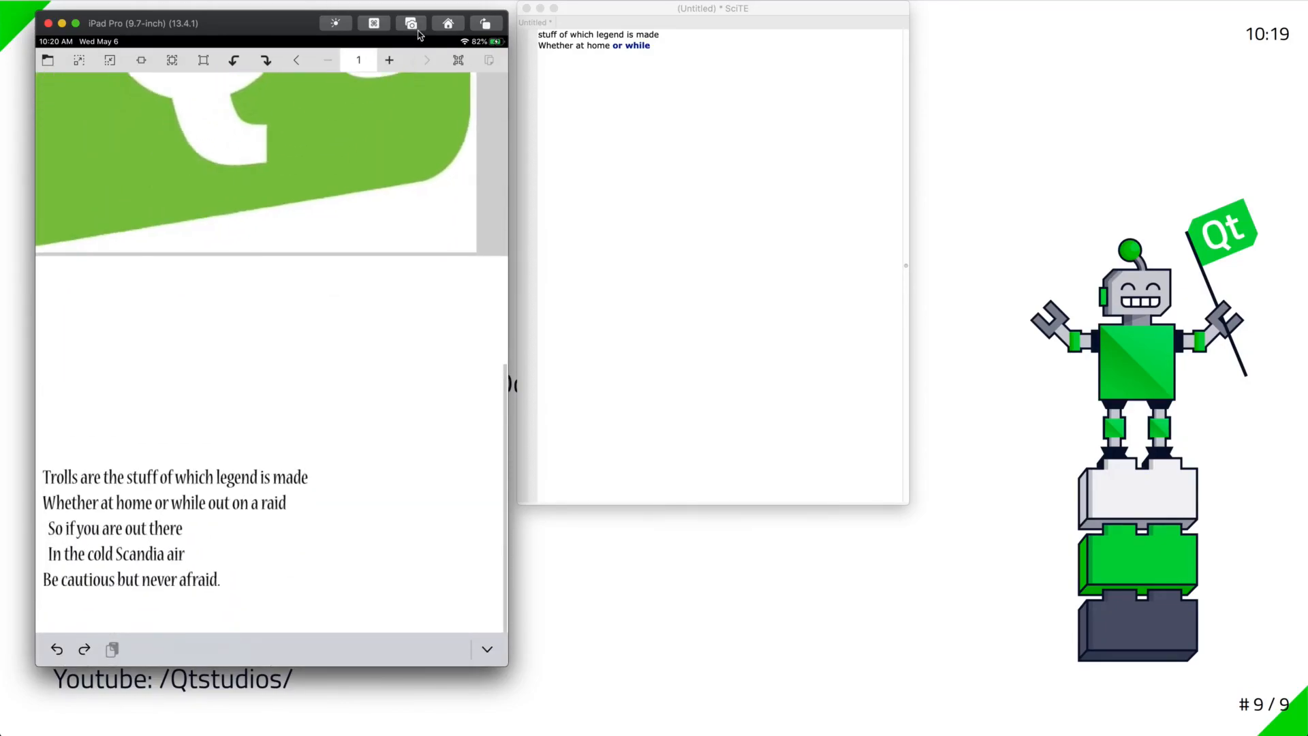